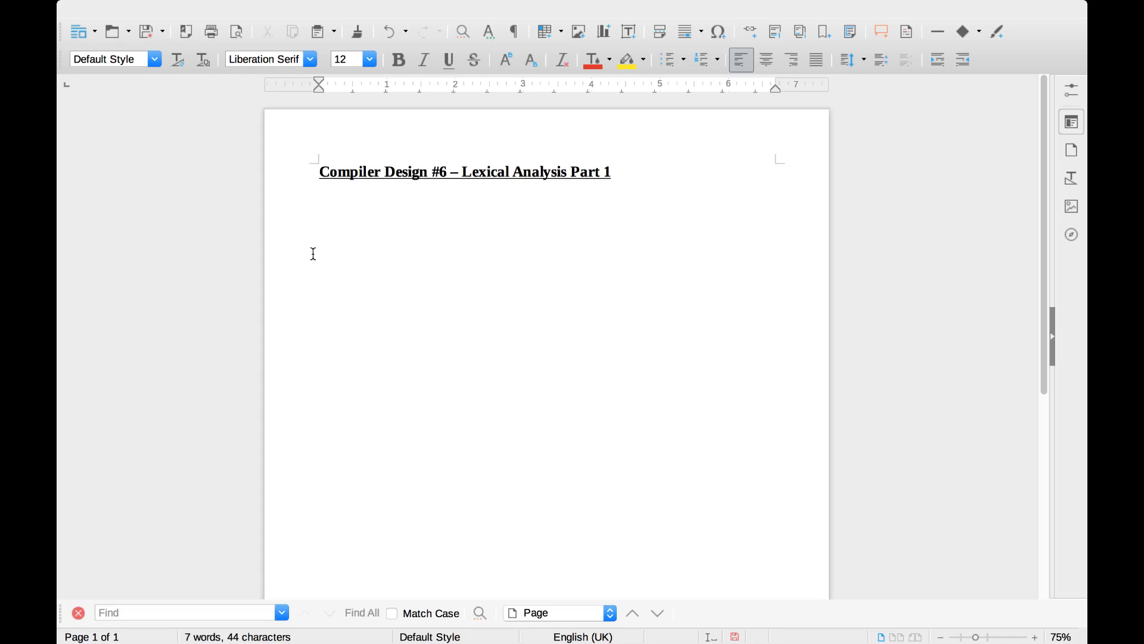
Type the line 'Lexical Analyser:' directly under the Compiler Design #6 title
{"action": "type", "text": "Lex"}
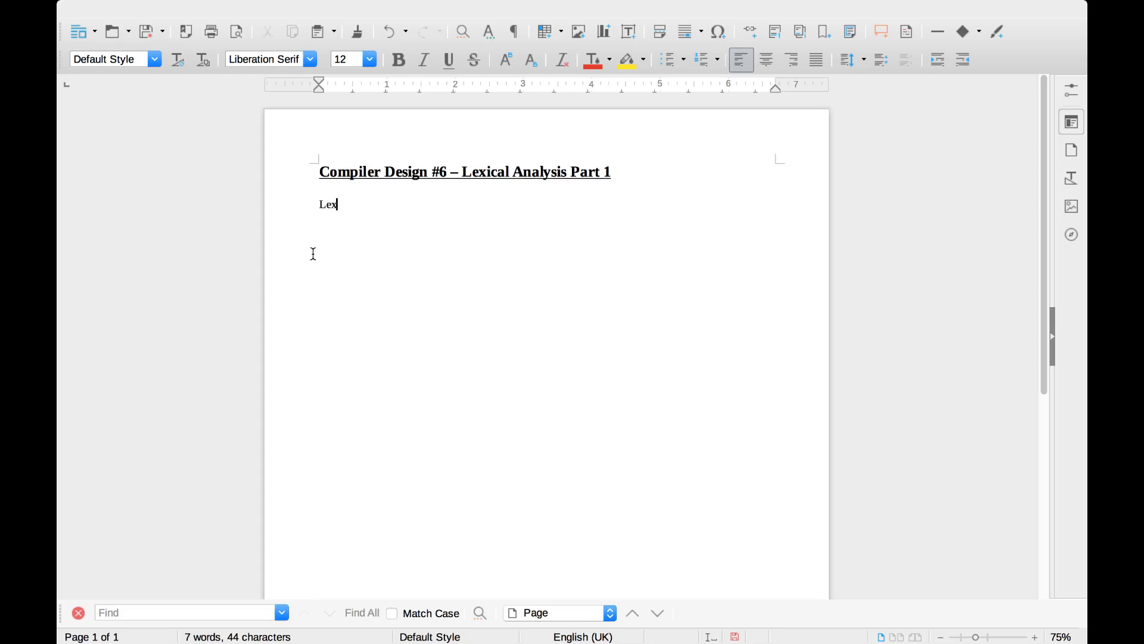
{"action": "type", "text": "ical Anal"}
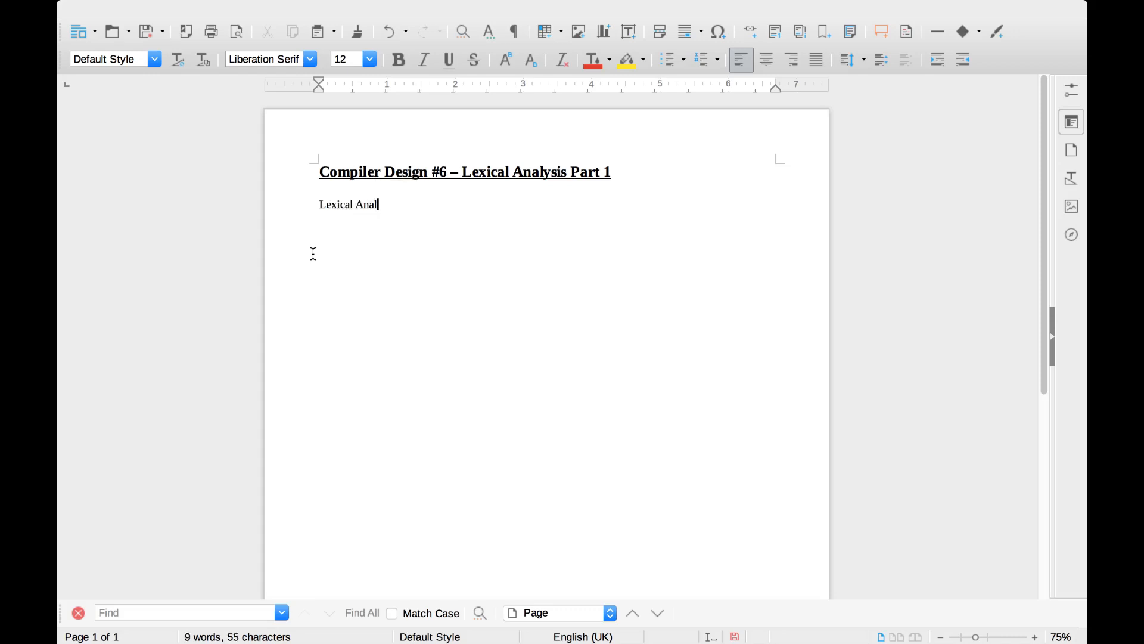
{"action": "type", "text": "yser:"}
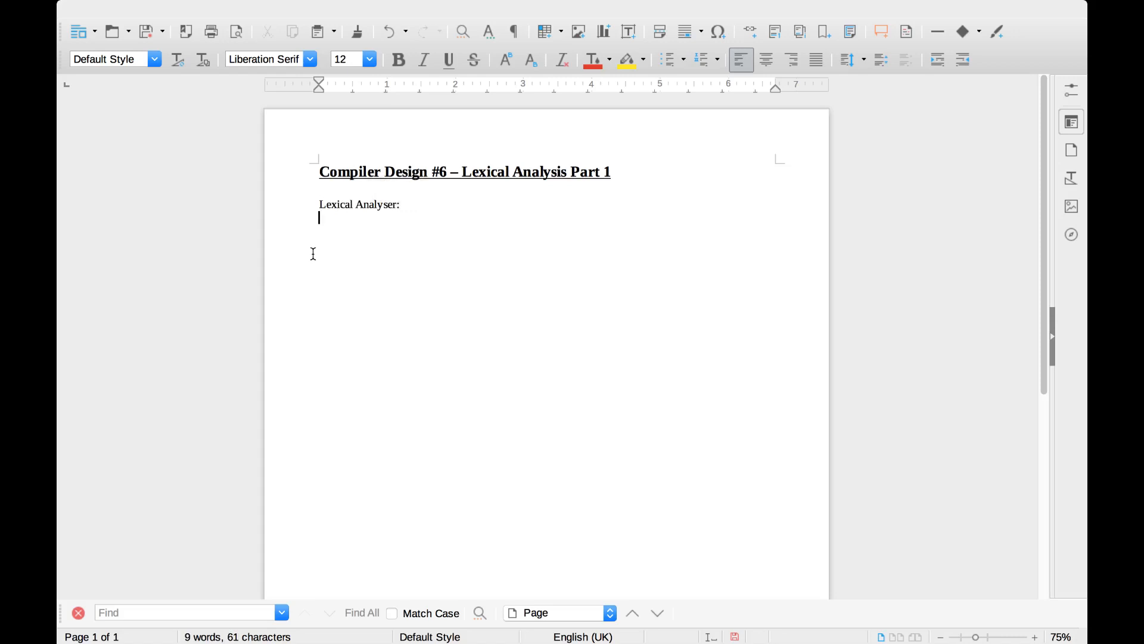
Start a bulleted list with 'Scans input (character stream) one character at a time.'
{"action": "left_click", "coordinate": [666, 59]}
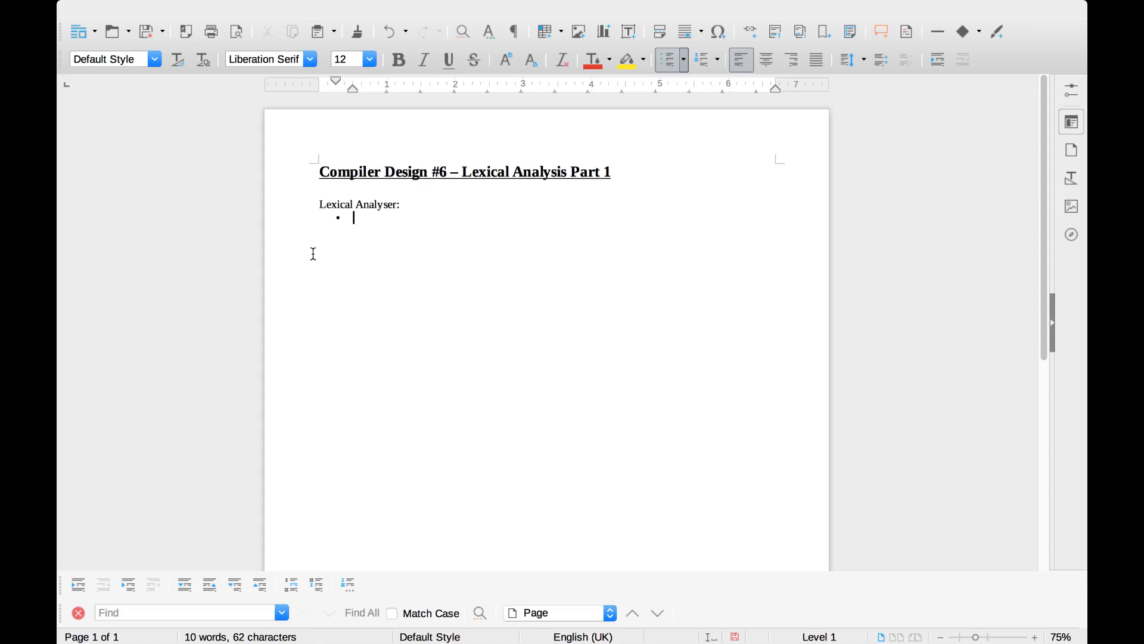
{"action": "mouse_move", "coordinate": [373, 218]}
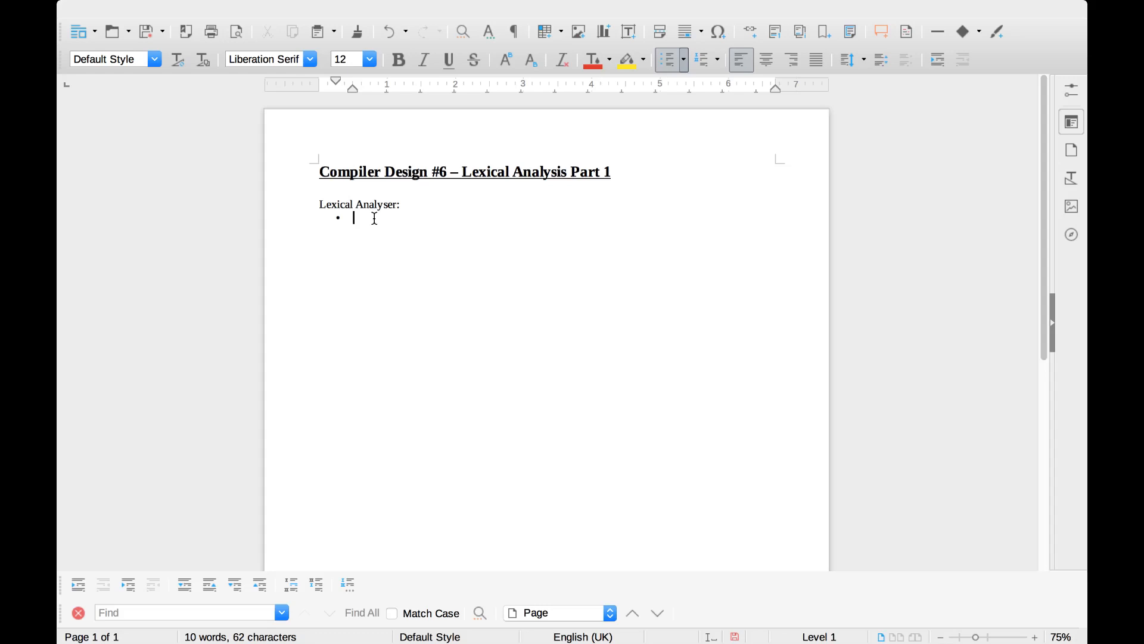
{"action": "type", "text": "Scans input o"}
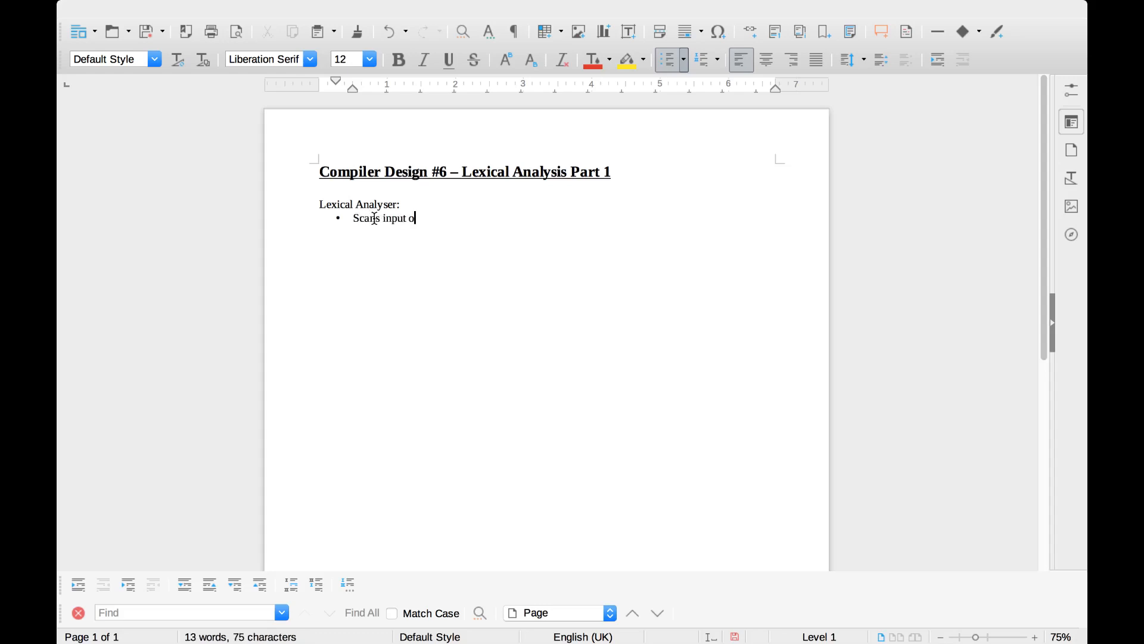
{"action": "type", "text": "ne character"}
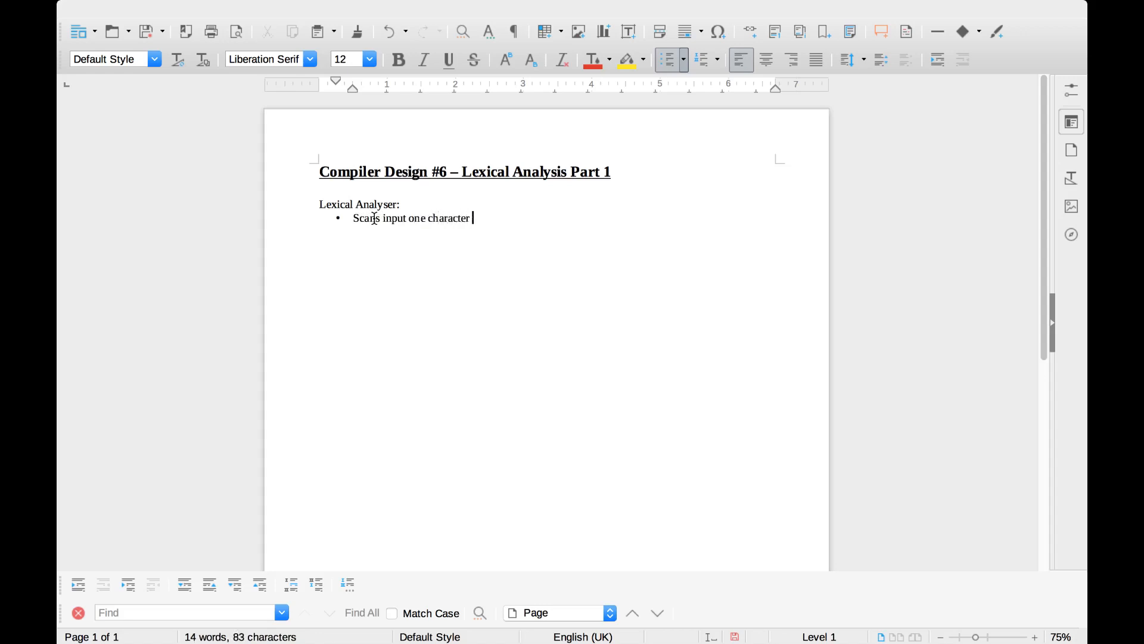
{"action": "type", "text": "at a time"}
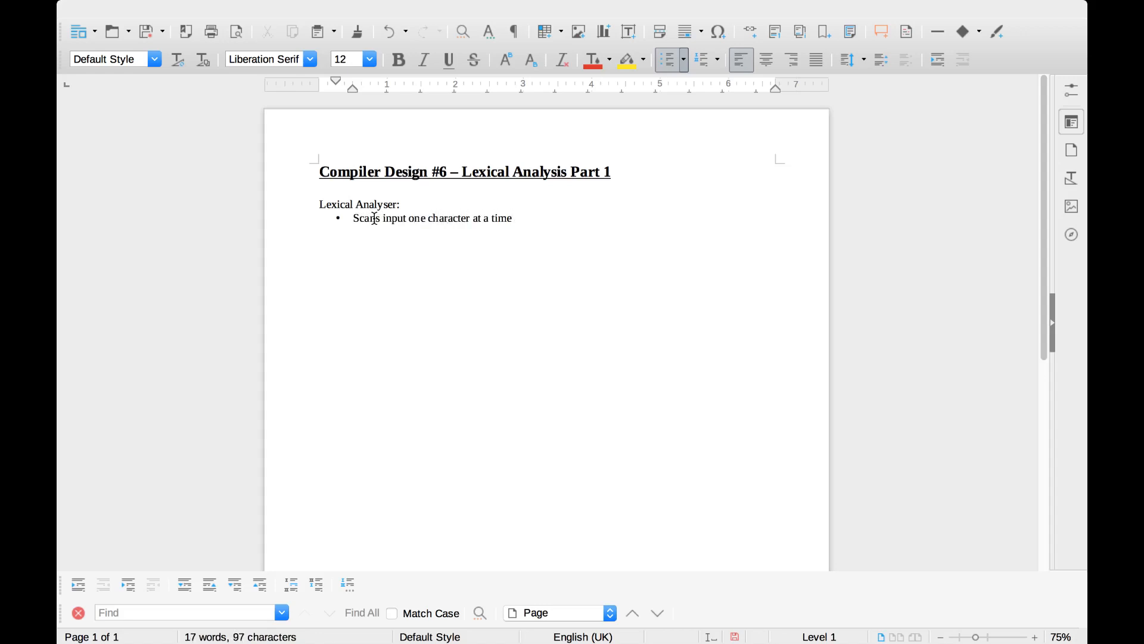
{"action": "type", "text": "."}
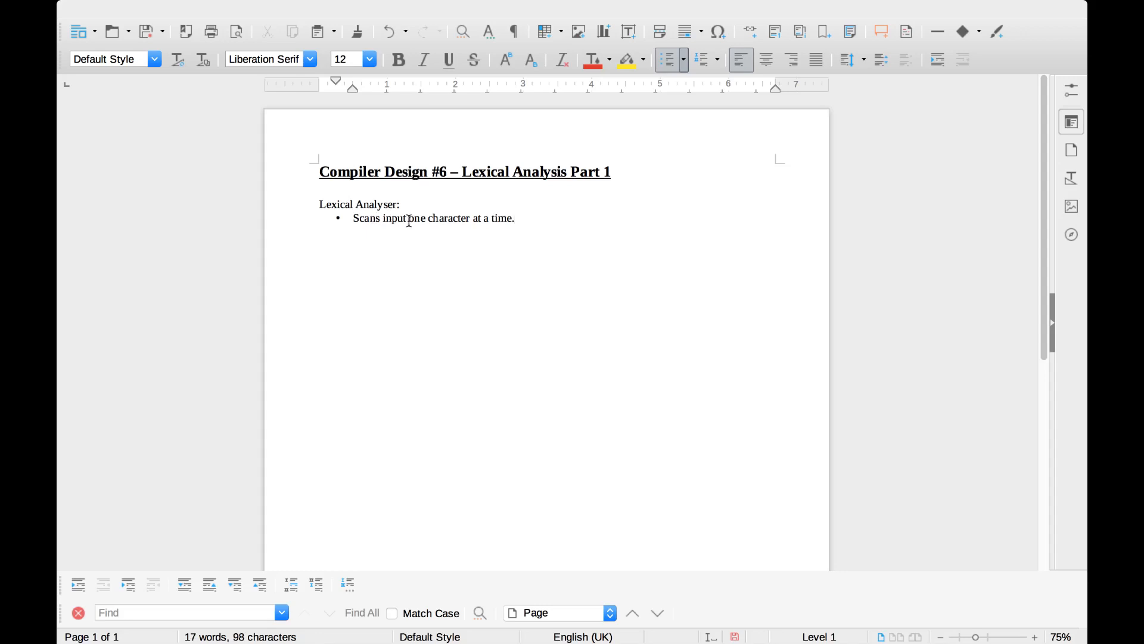
{"action": "type", "text": "()"}
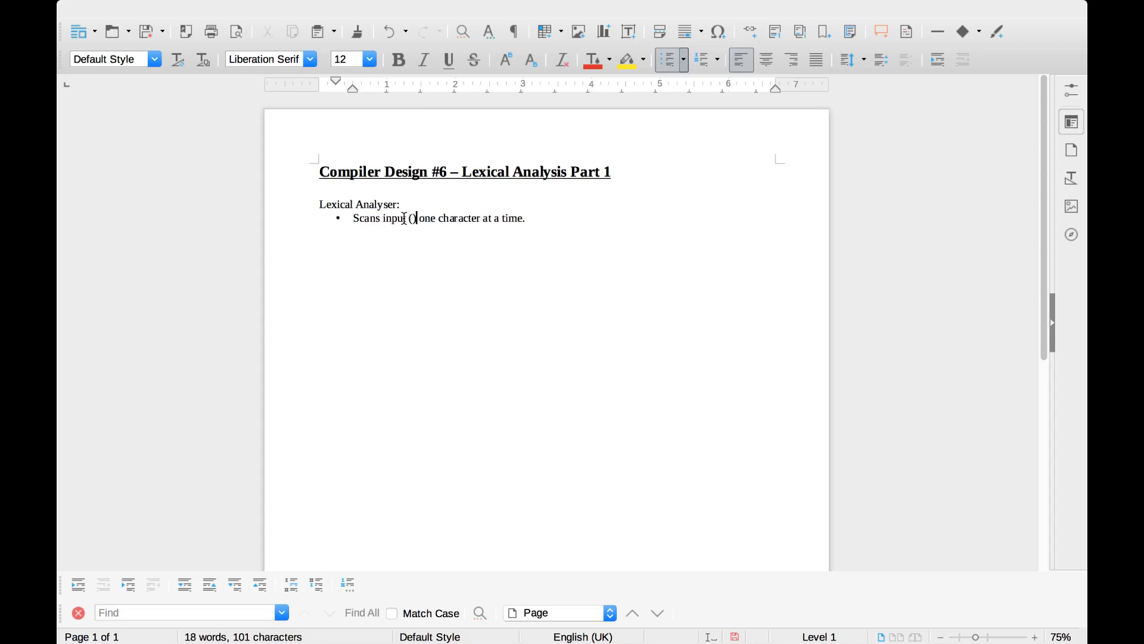
{"action": "type", "text": "character stream"}
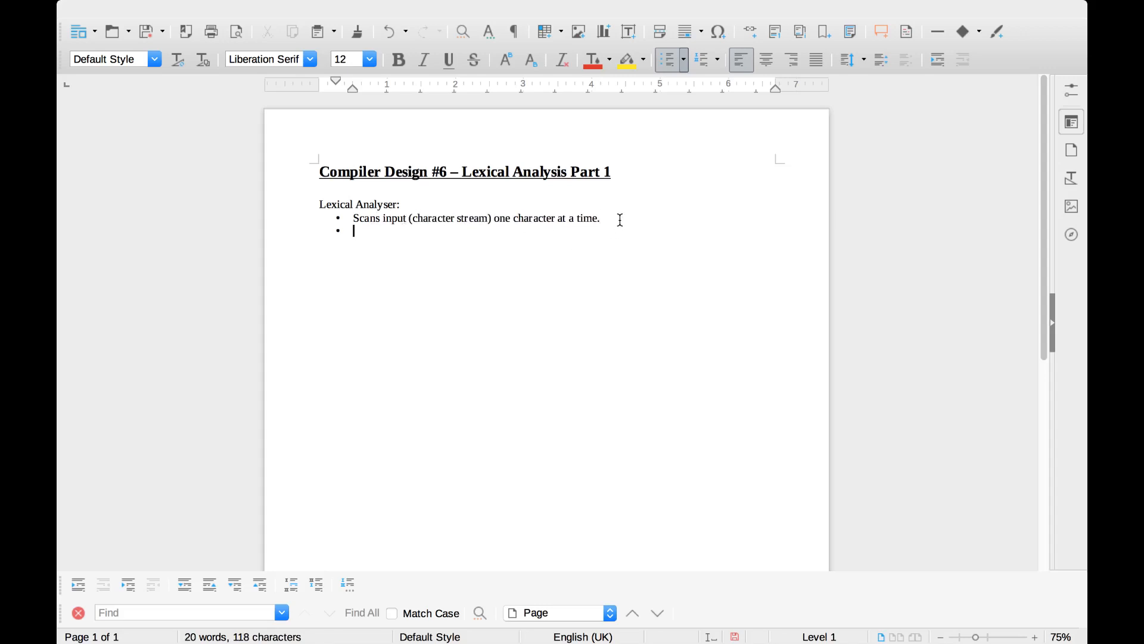
Add the indented sub-point 'Blank spaces removed'
{"action": "key", "text": "Tab"}
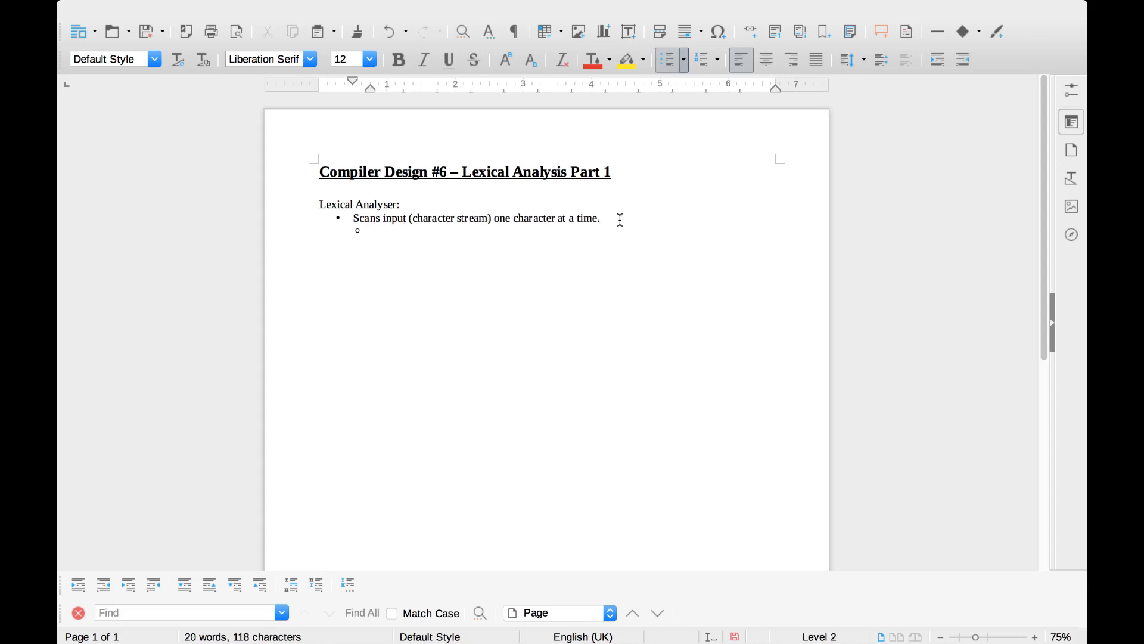
{"action": "type", "text": "B"}
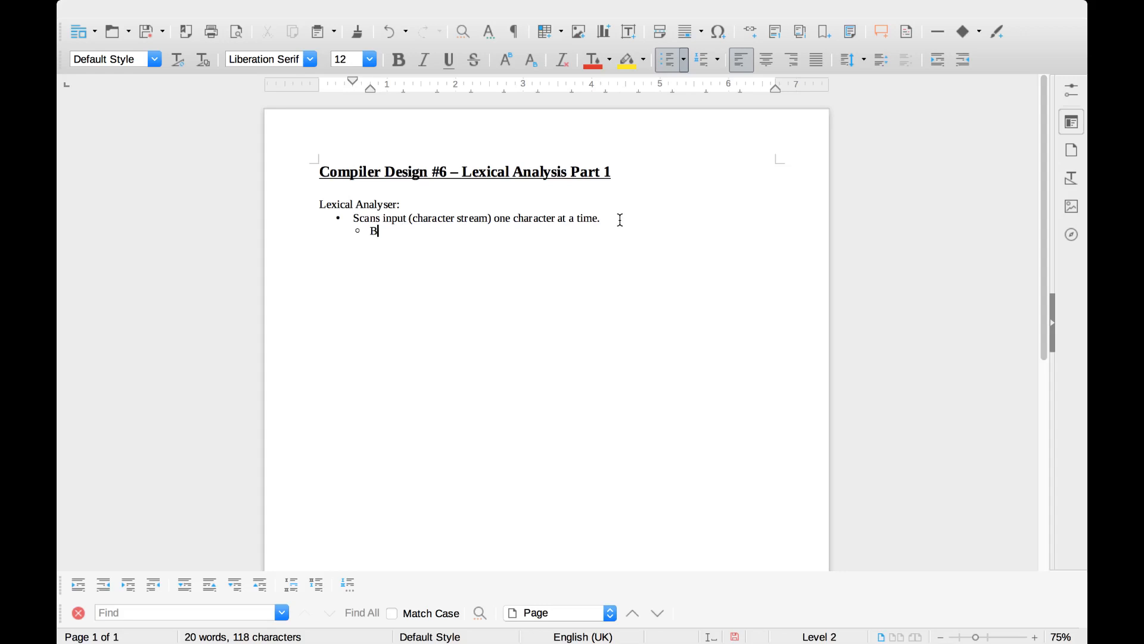
{"action": "type", "text": "lank"}
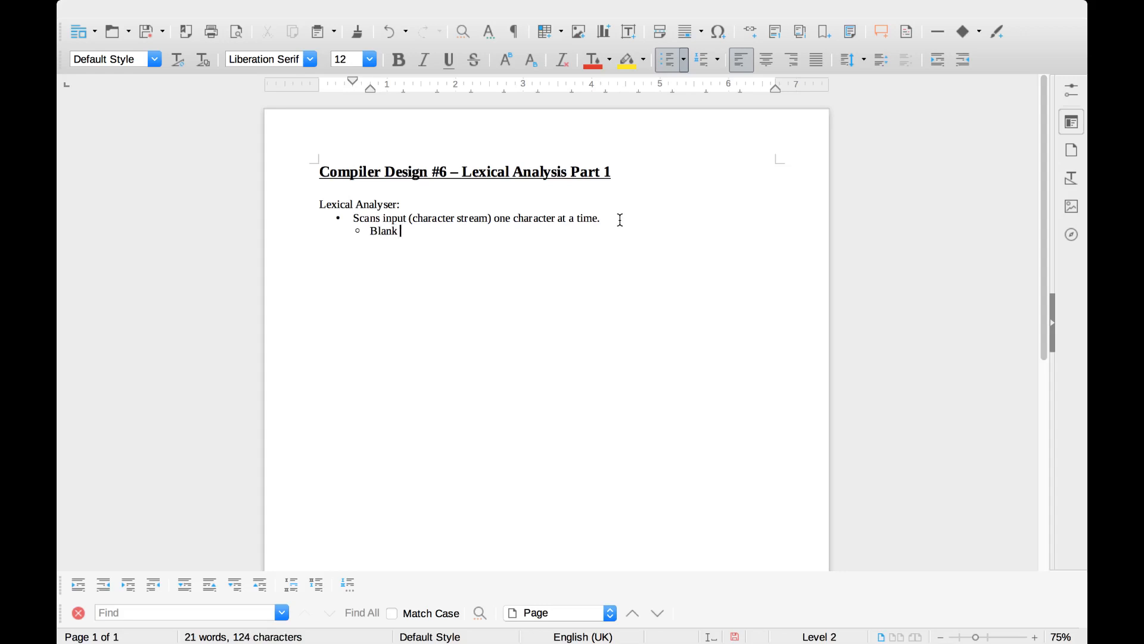
{"action": "type", "text": "spaces removed"}
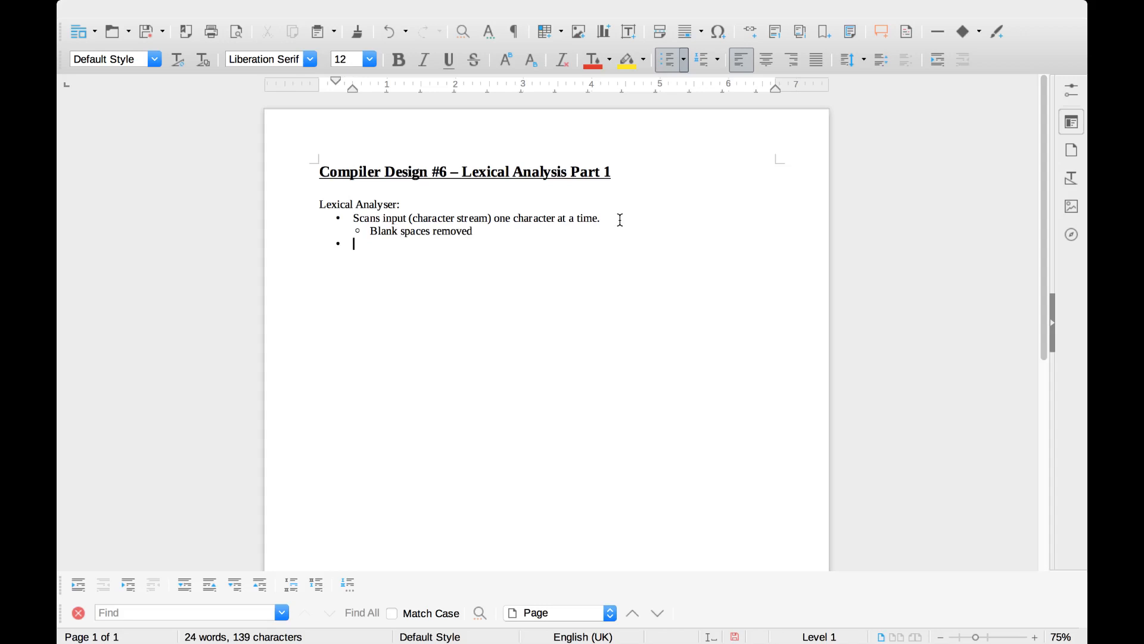
Type the bullet 'Groups character into strings when meaningful'
{"action": "type", "text": "Grou"}
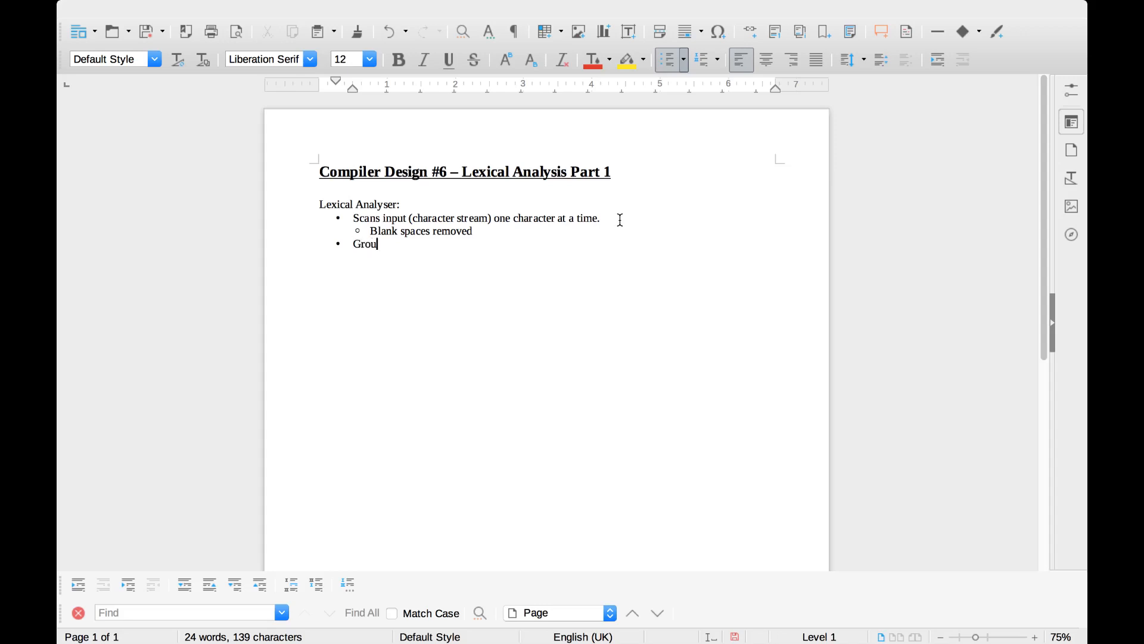
{"action": "type", "text": "ps"}
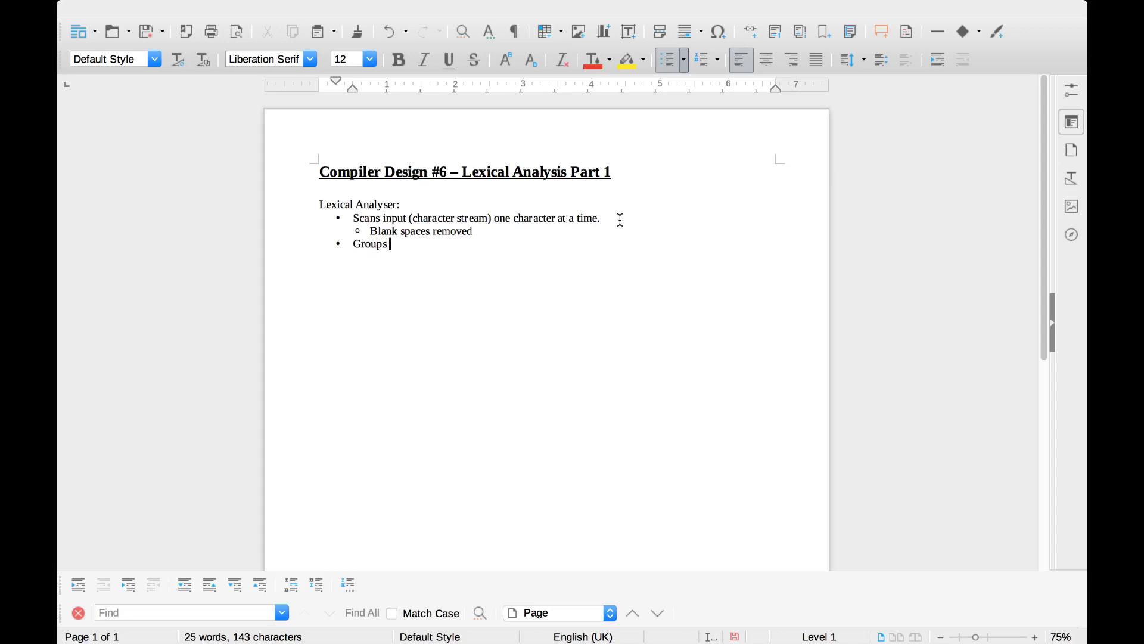
{"action": "type", "text": "character"}
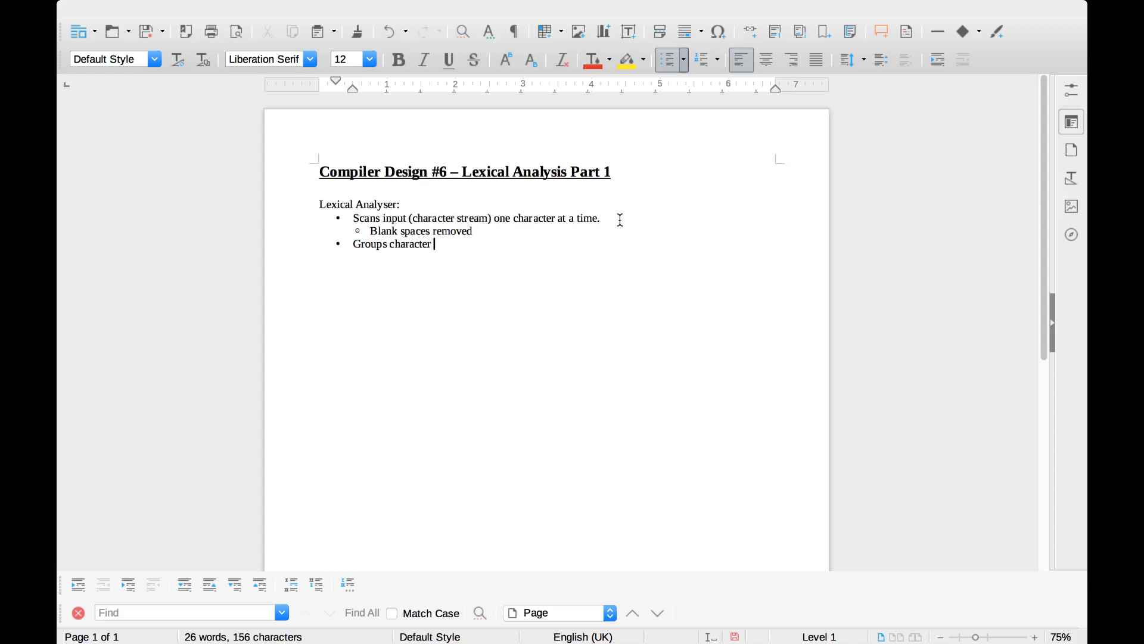
{"action": "type", "text": "into str"}
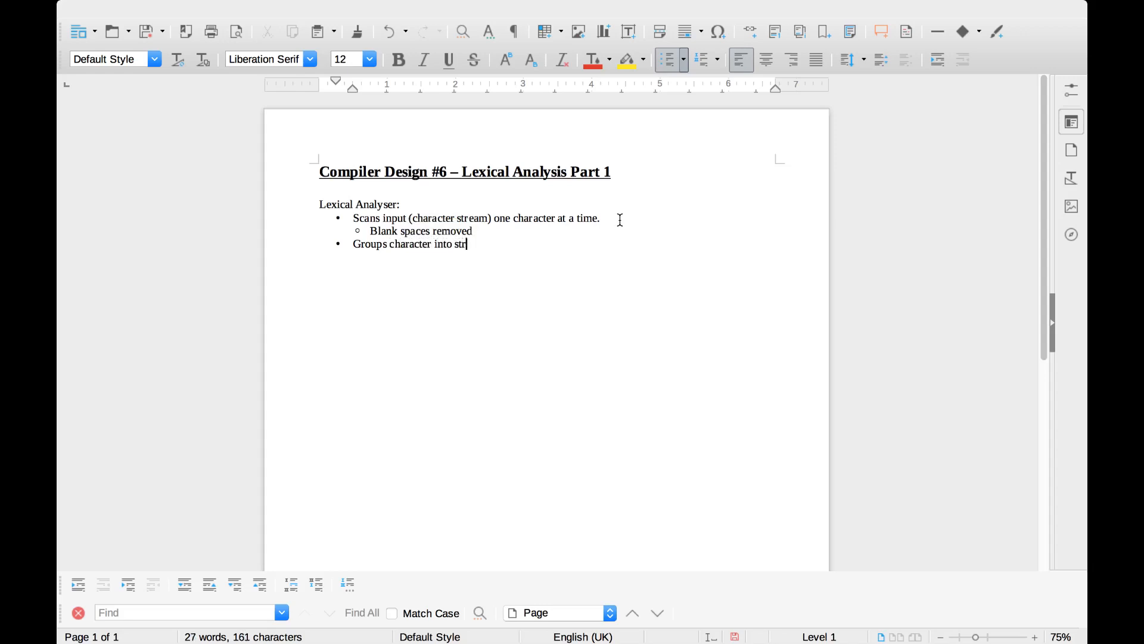
{"action": "type", "text": "ings when mean"}
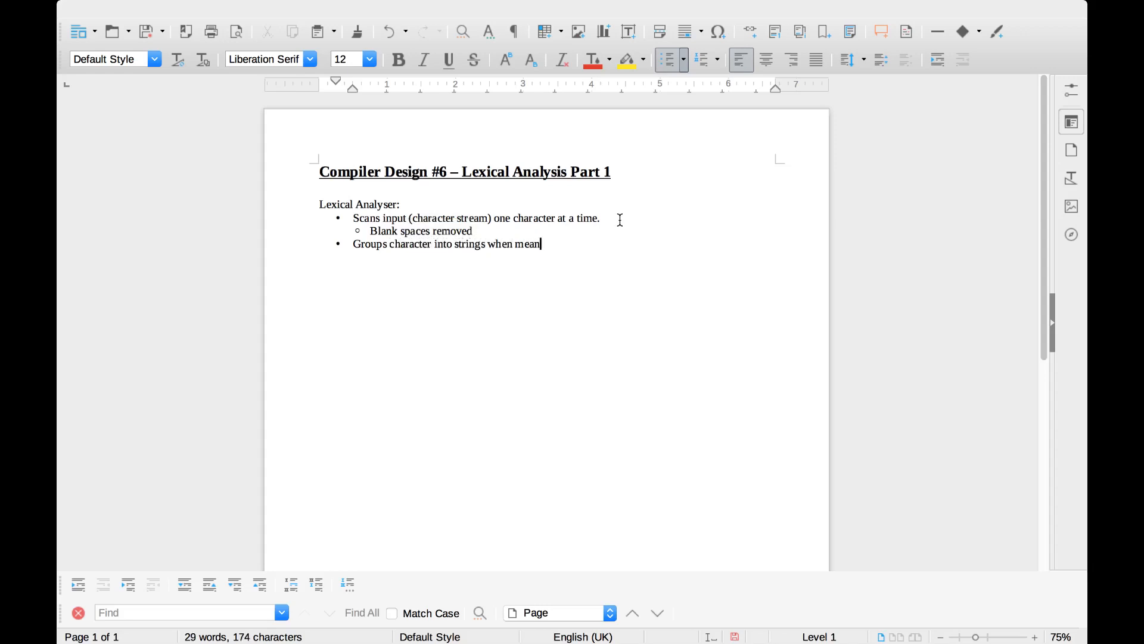
{"action": "type", "text": "ingful"}
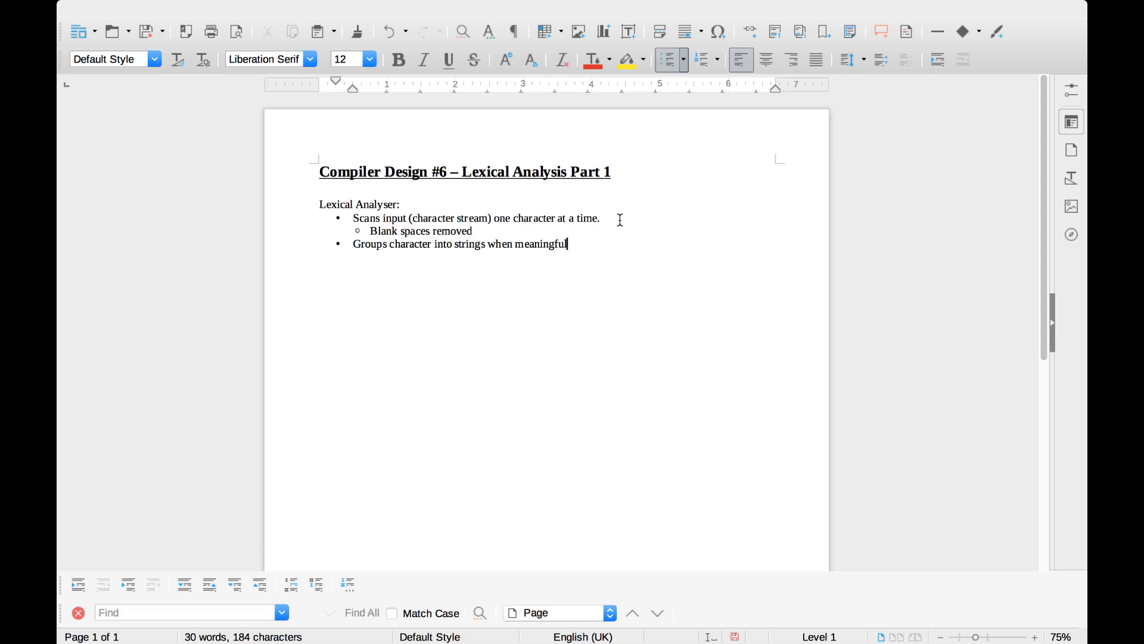
{"action": "mouse_move", "coordinate": [619, 227]}
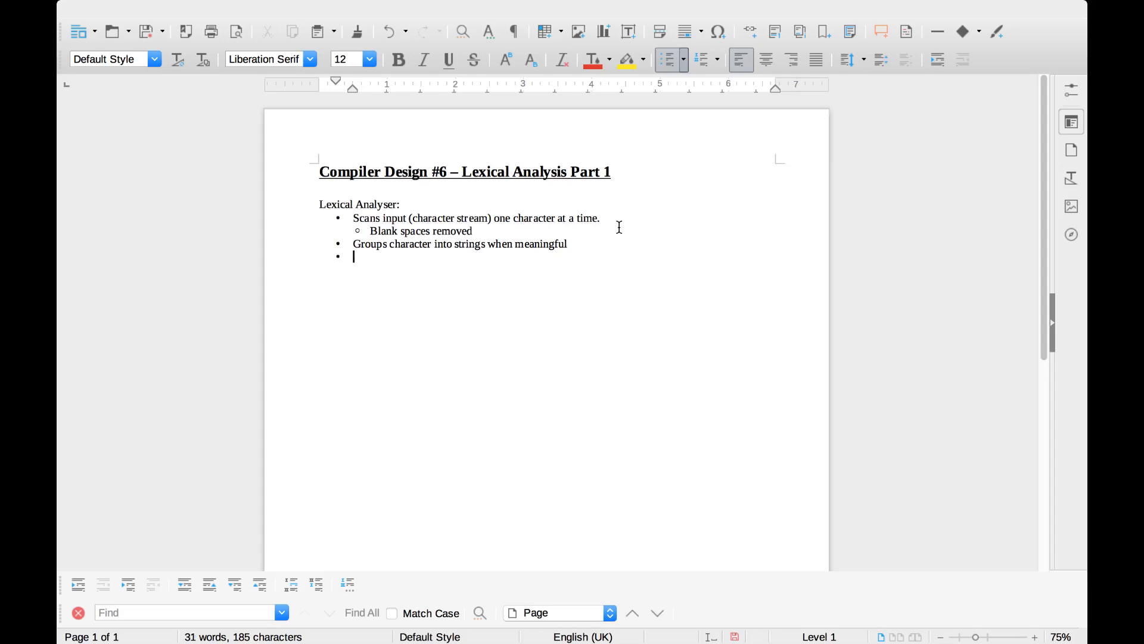
Add the sub-point 'Lexemes formed' beneath the Groups bullet
{"action": "left_click", "coordinate": [566, 244]}
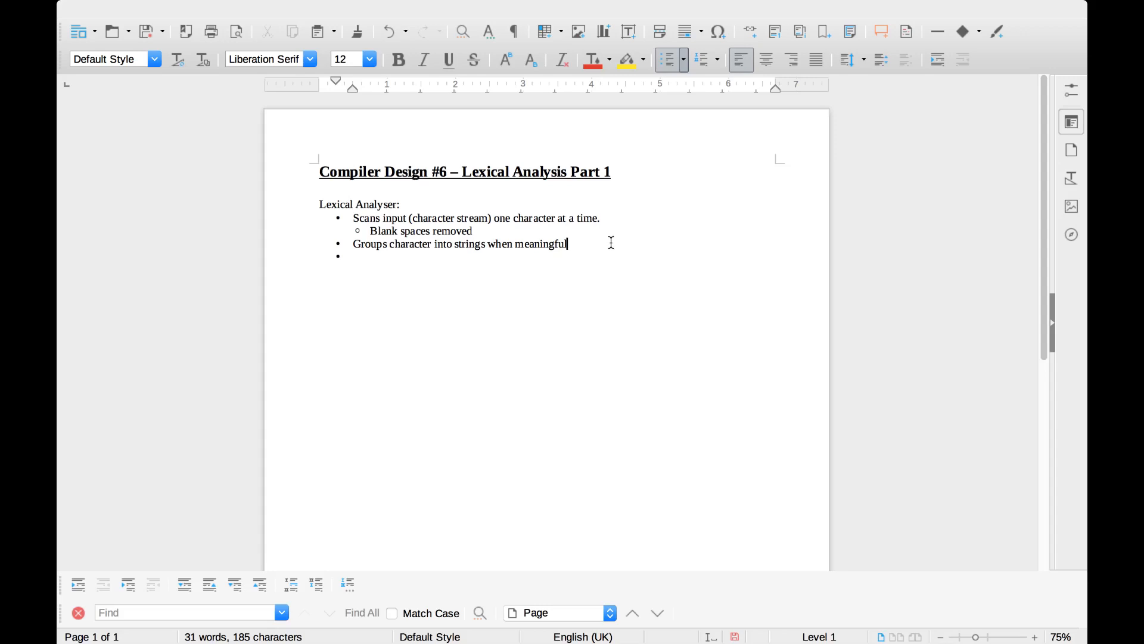
{"action": "type", "text": "L"}
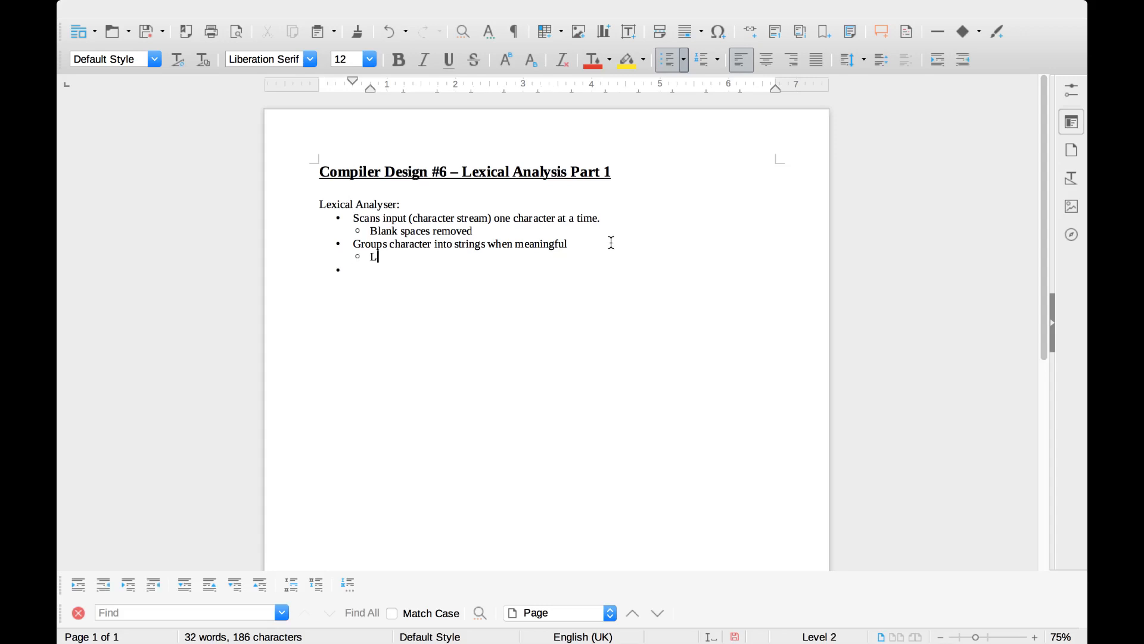
{"action": "type", "text": "exeme"}
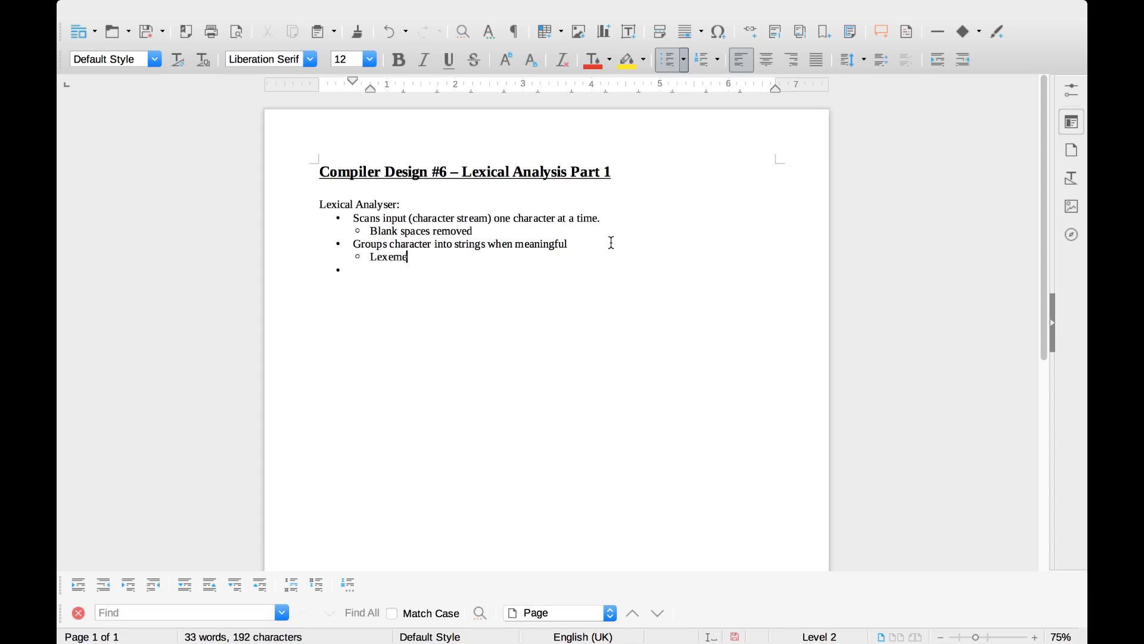
{"action": "type", "text": "s formed"}
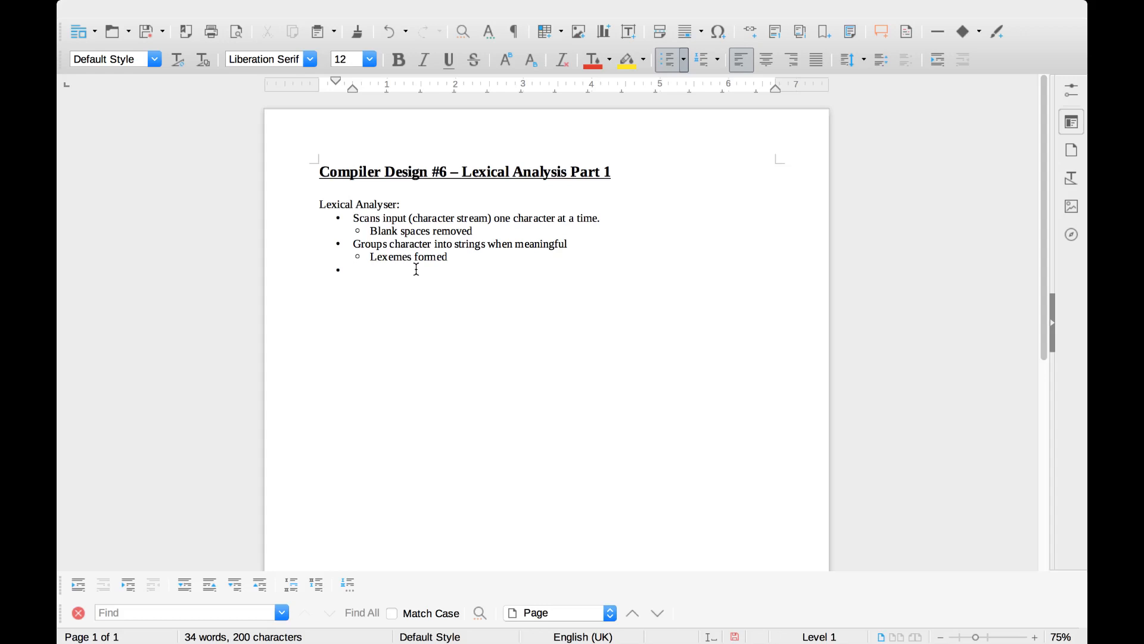
Finish the 'Tokens produced' line with the <name, atr> token format
{"action": "type", "text": "Tokens produced:"}
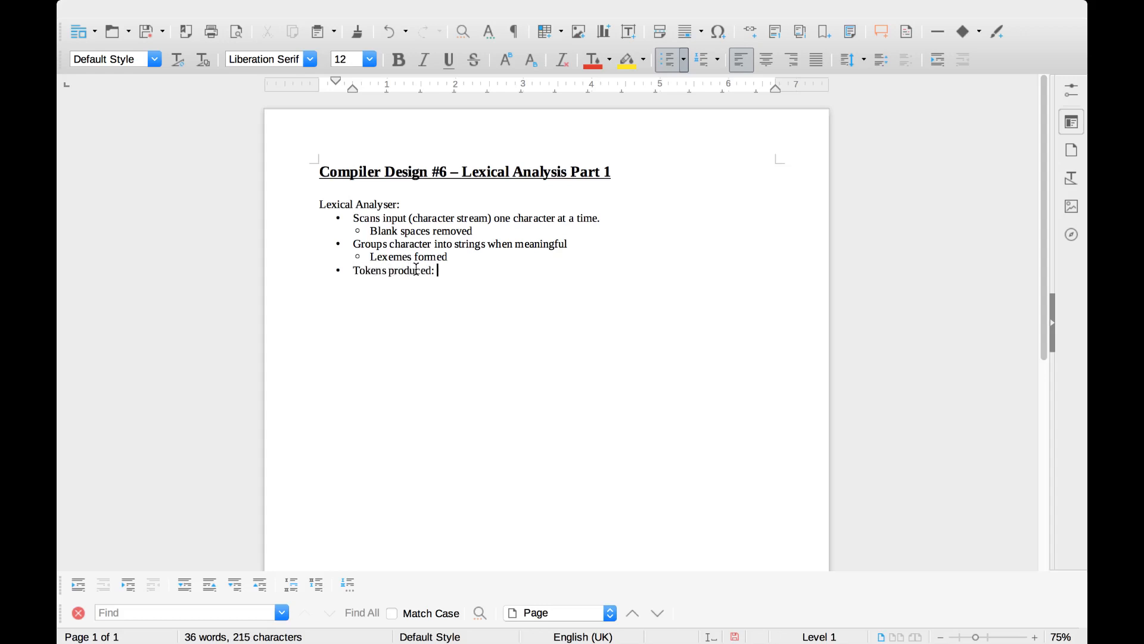
{"action": "type", "text": "<"}
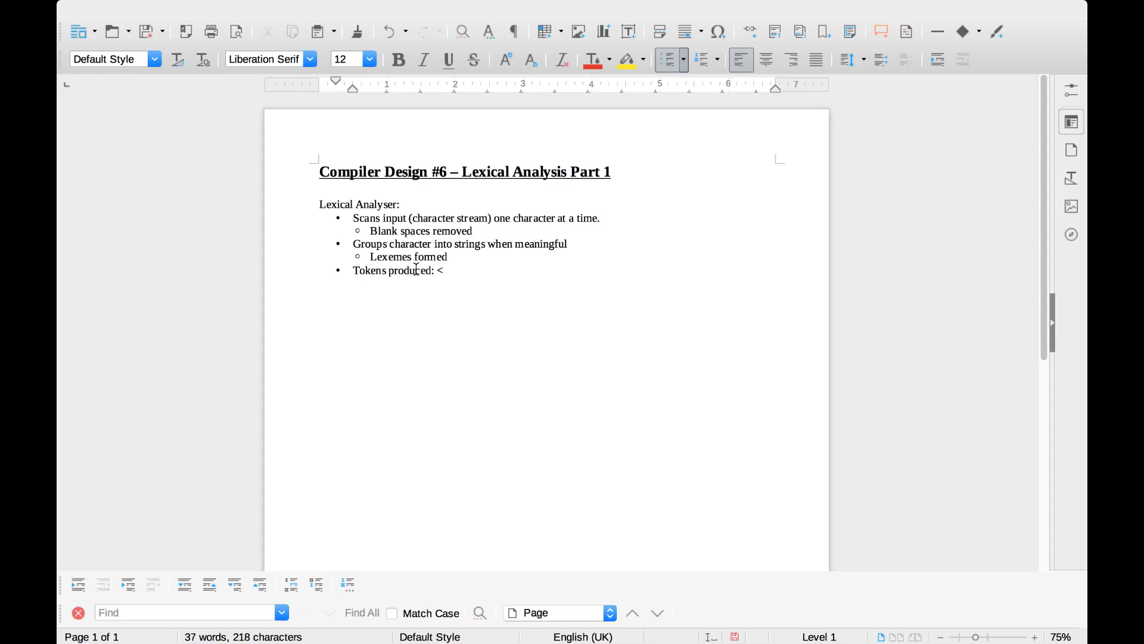
{"action": "type", "text": "name"}
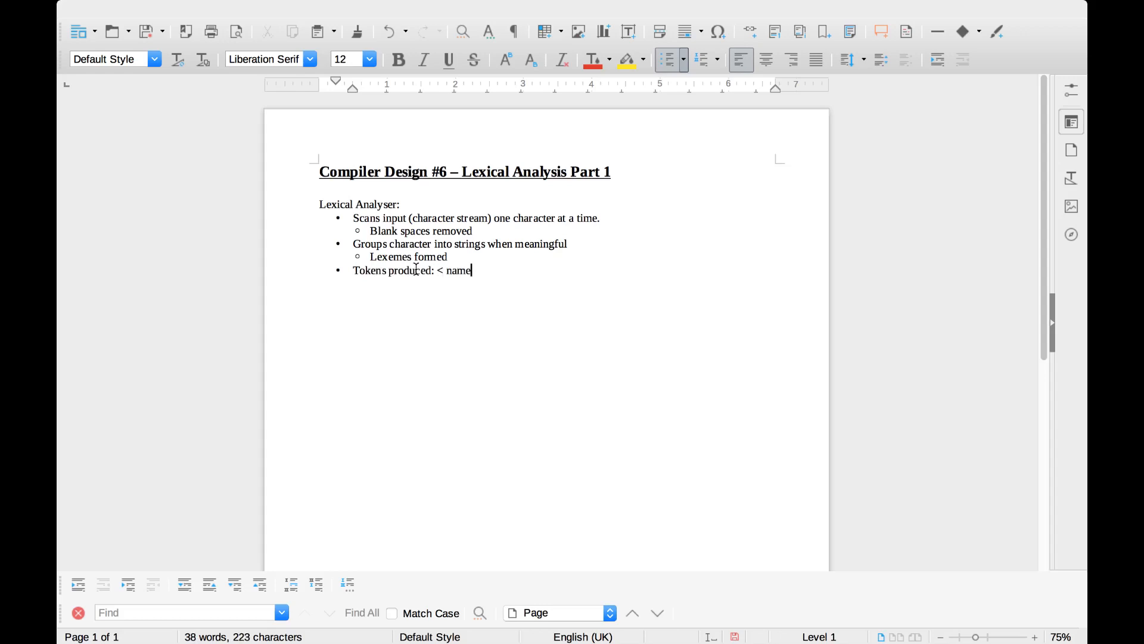
{"action": "type", "text": ","}
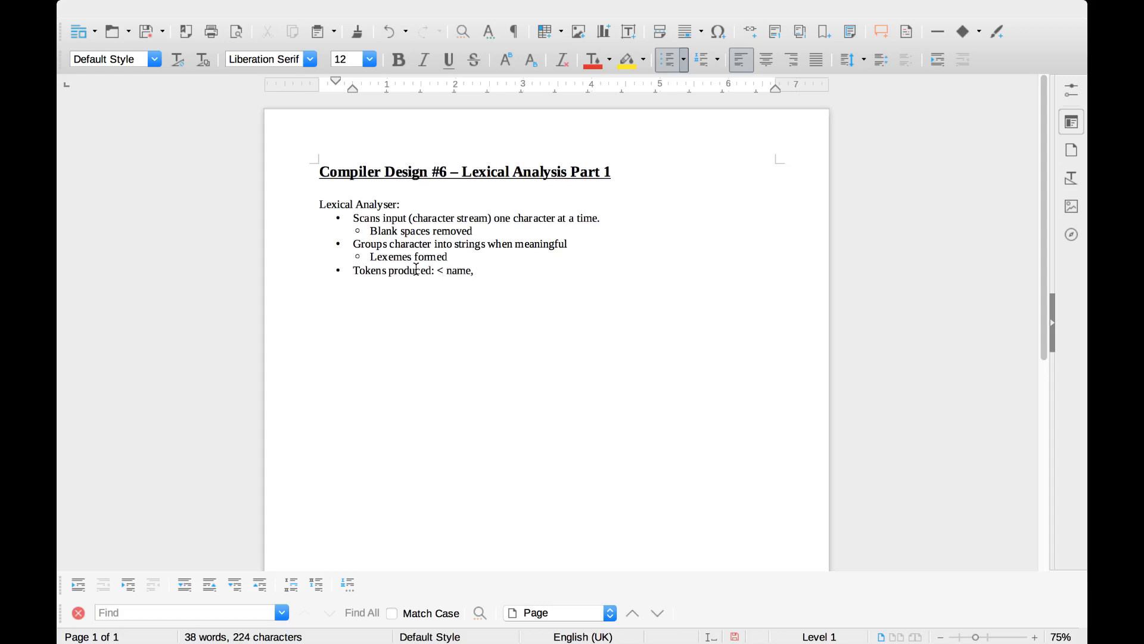
{"action": "type", "text": "atr"}
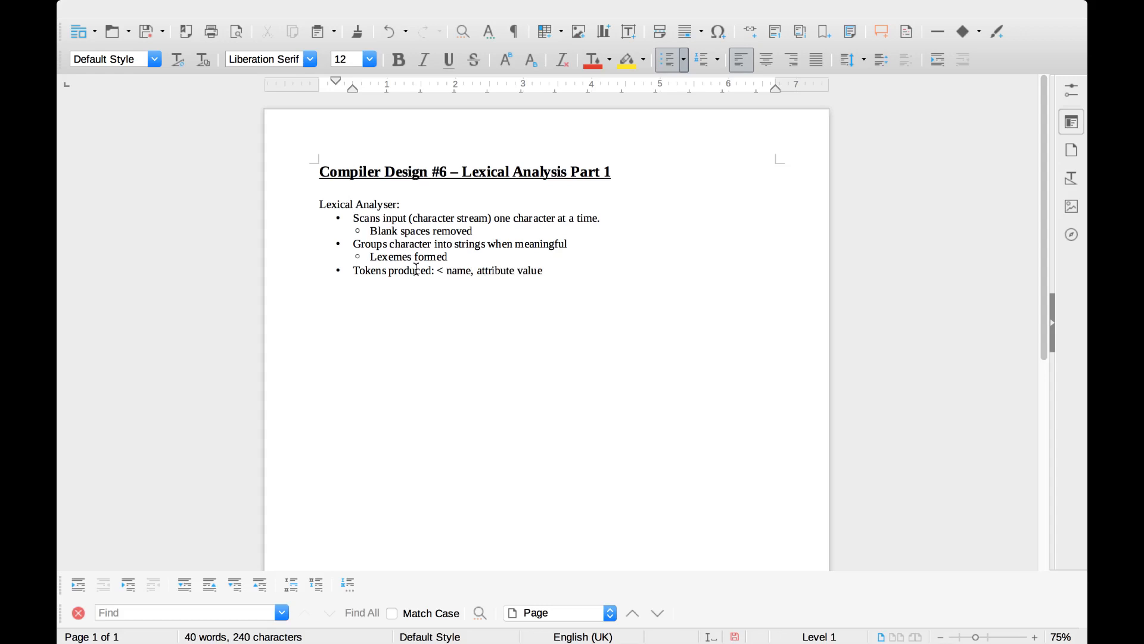
{"action": "type", "text": ">"}
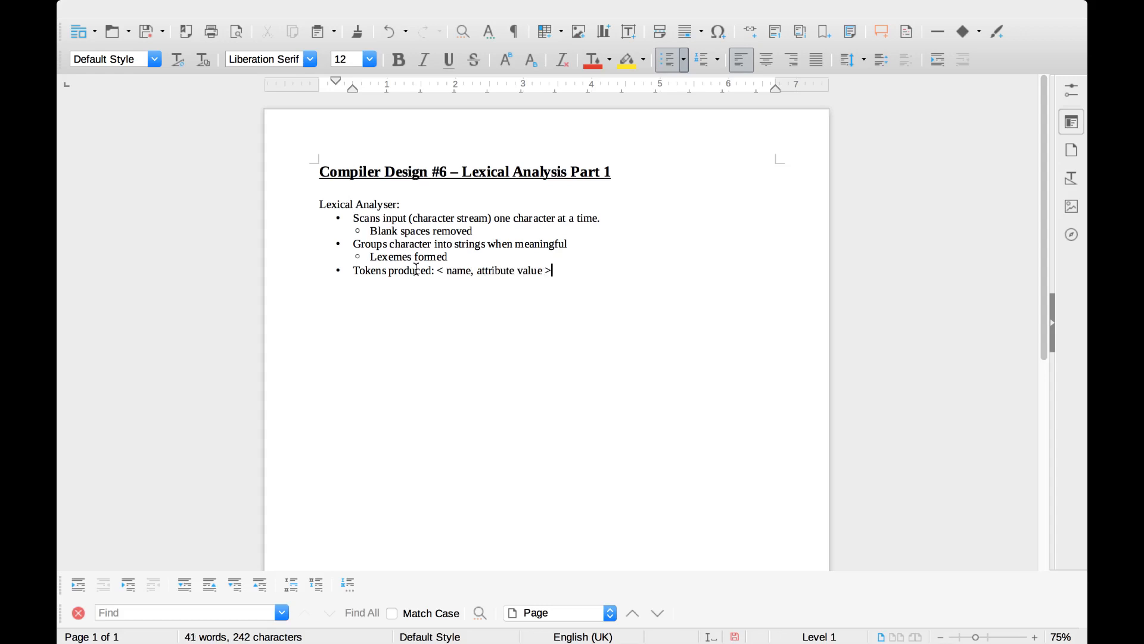
{"action": "mouse_move", "coordinate": [453, 270]}
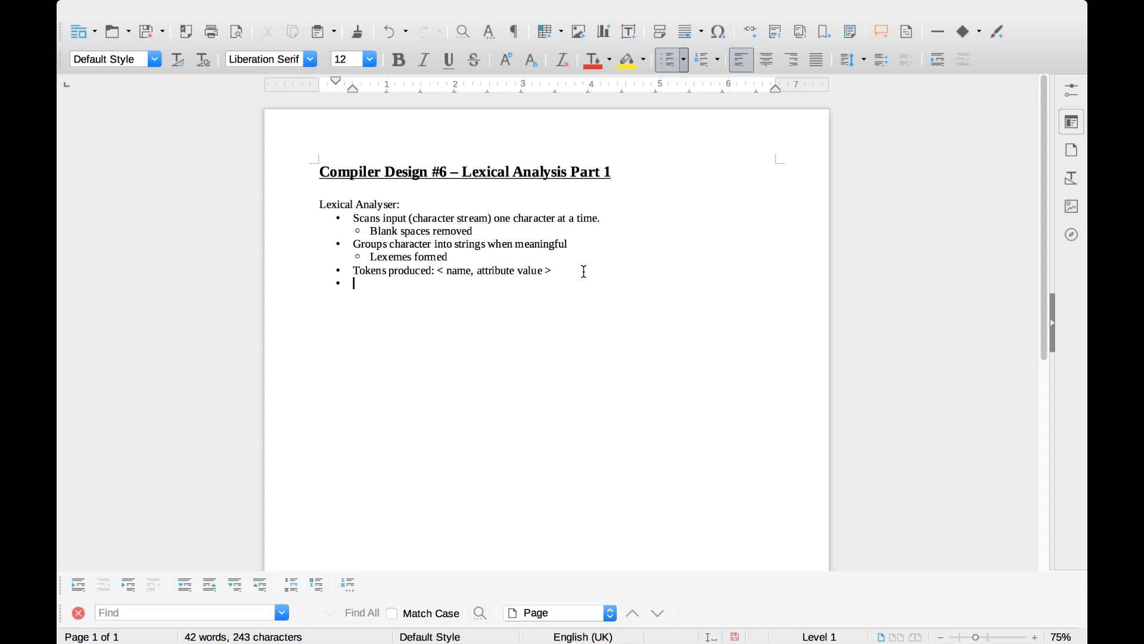
Add an 'Errors checked for' bullet and indent a nested item beneath it
{"action": "type", "text": "E"}
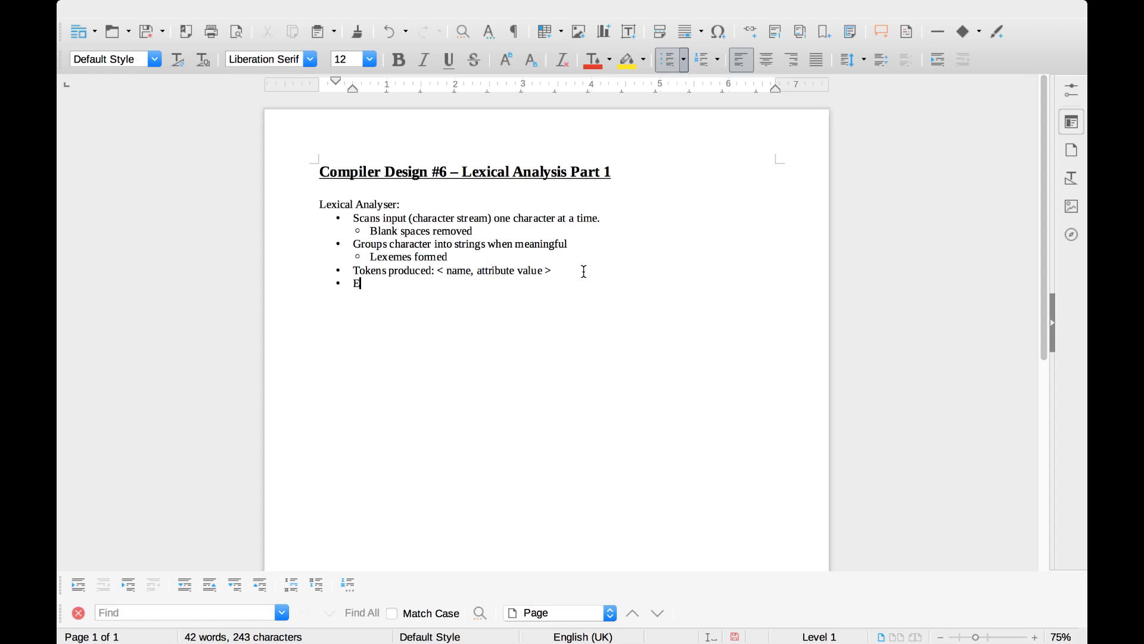
{"action": "type", "text": "rrors"}
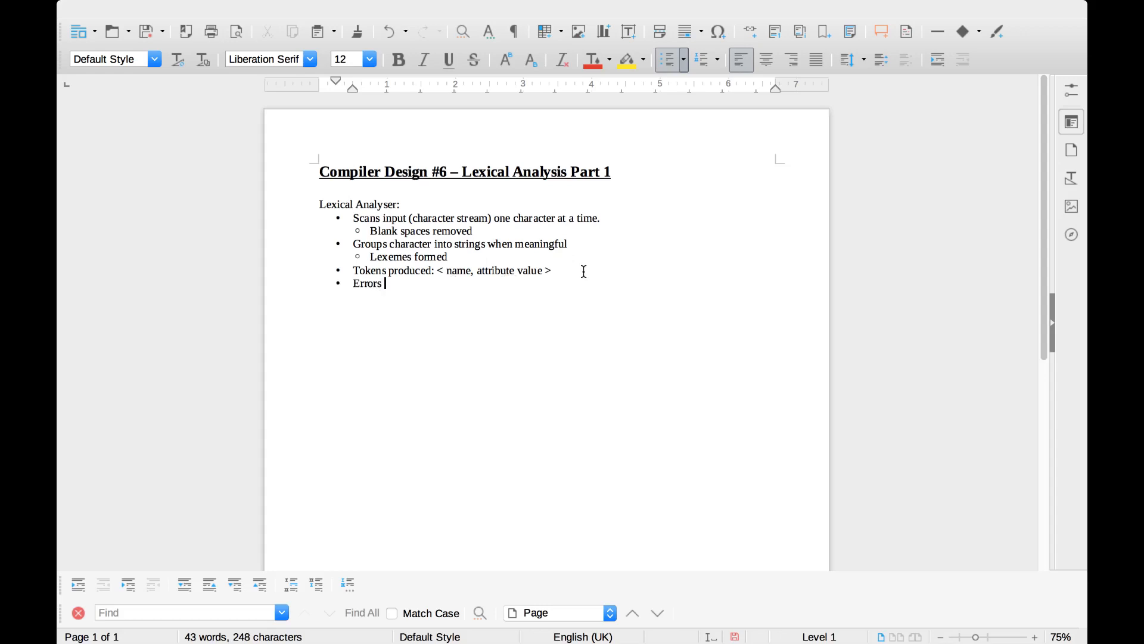
{"action": "type", "text": "ched"}
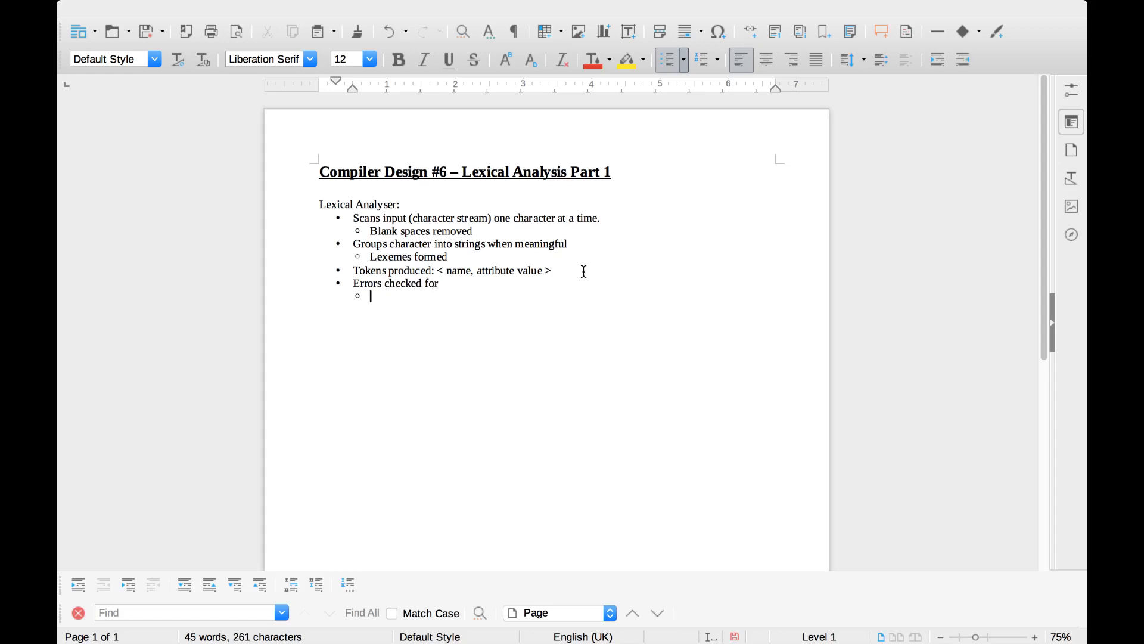
{"action": "key", "text": "Tab"}
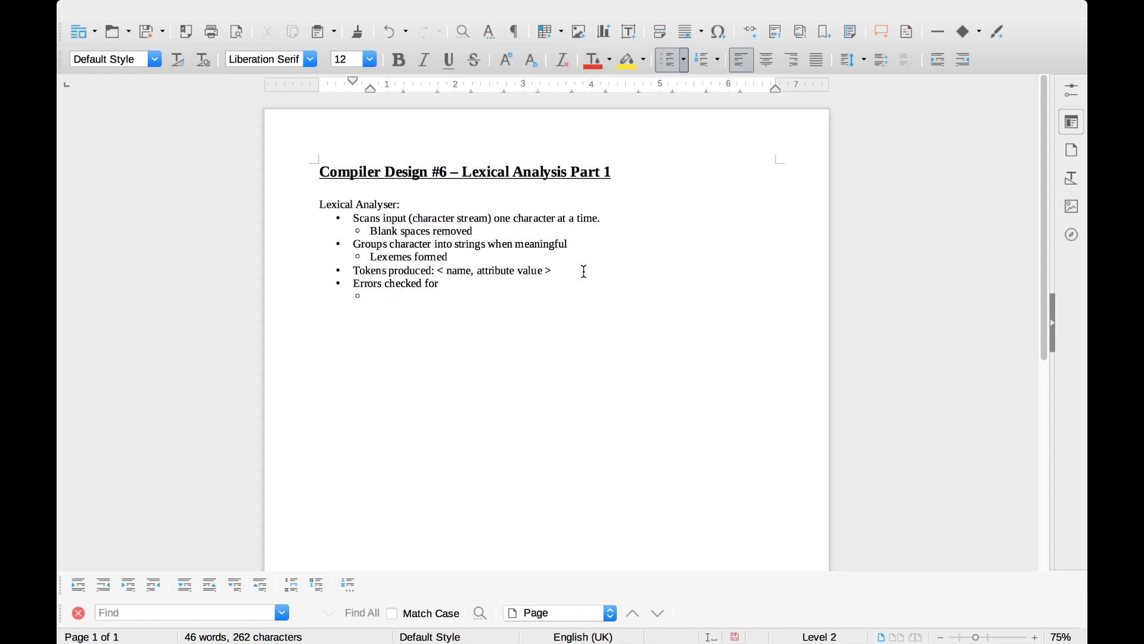
Add sub-points on non-meaningful strings and 'Misspelling', correcting its spelling
{"action": "type", "text": "Non-meaningful character strings"}
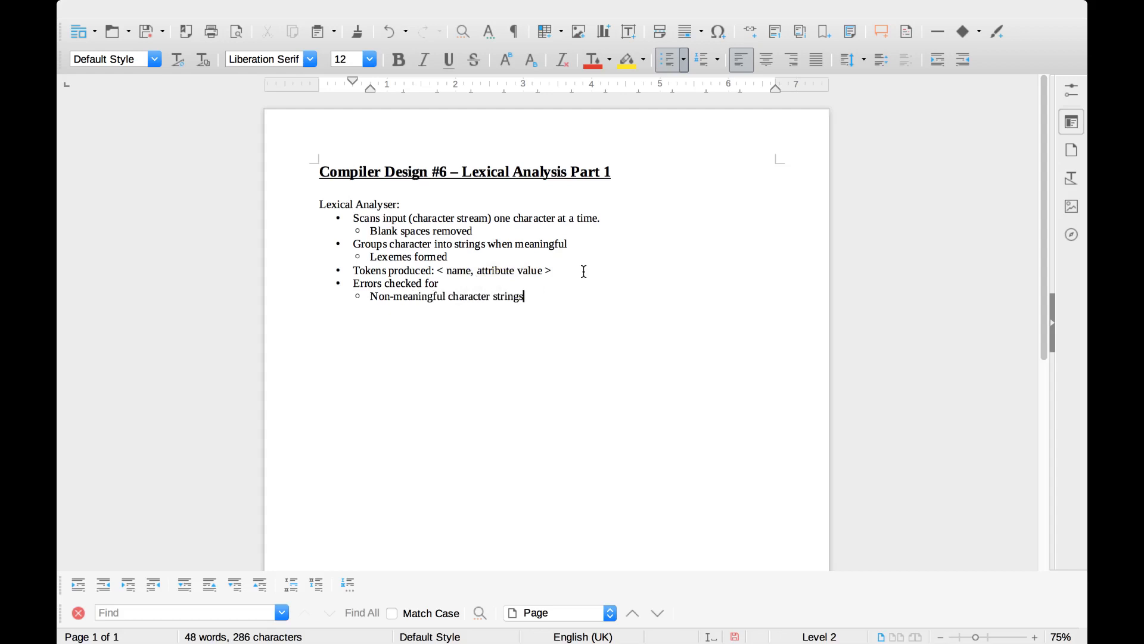
{"action": "type", "text": "Mispell"}
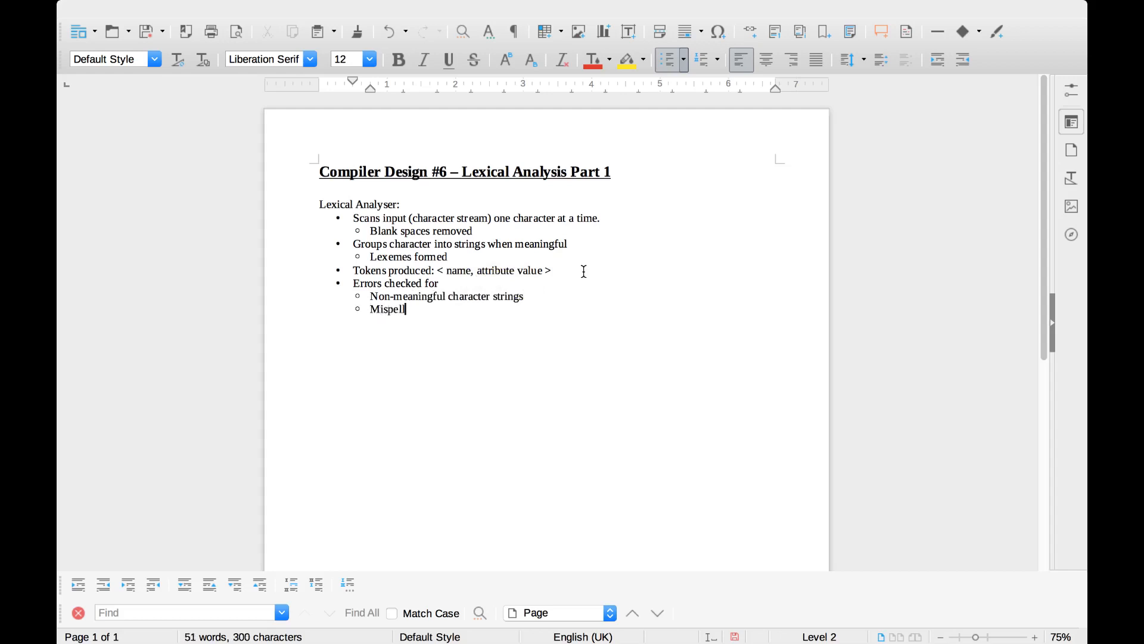
{"action": "type", "text": "ing"}
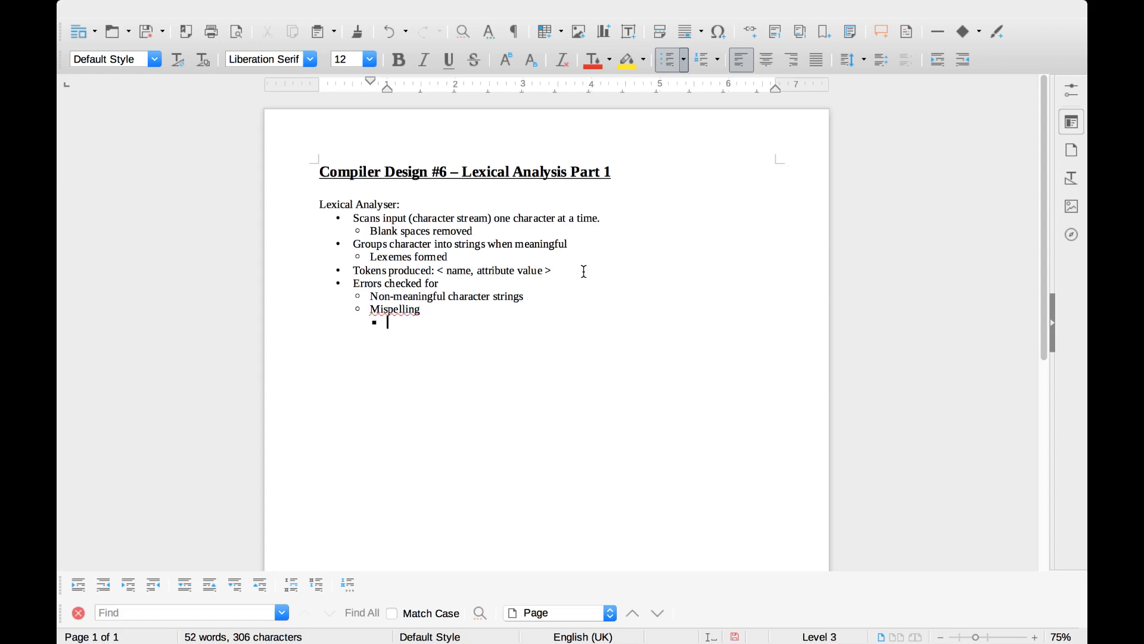
{"action": "right_click", "coordinate": [394, 309]}
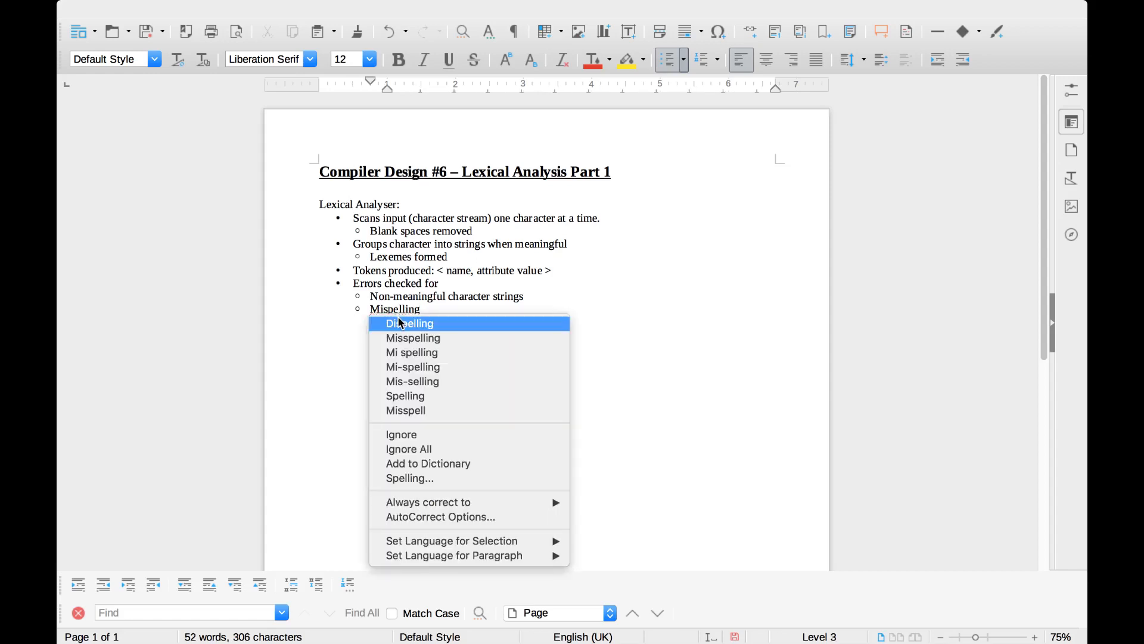
{"action": "left_click", "coordinate": [413, 338]}
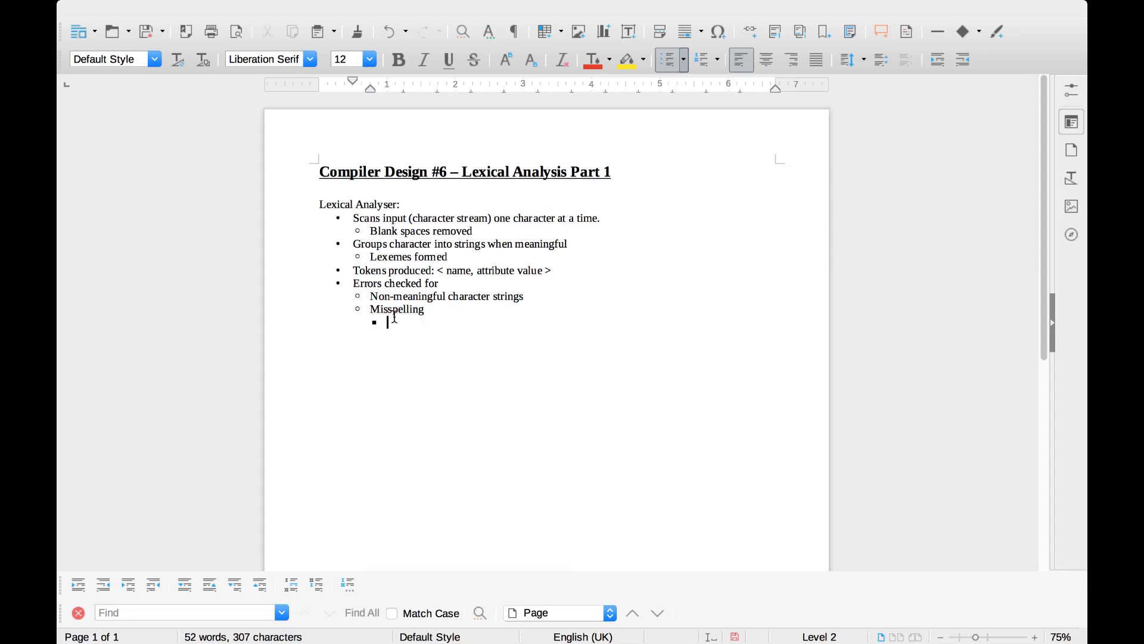
List misspelled identifiers, keywords and operators with examples If, Else, Variable, plus, minus
{"action": "type", "text": "Identifiers"}
{"action": "type", "text": "K"}
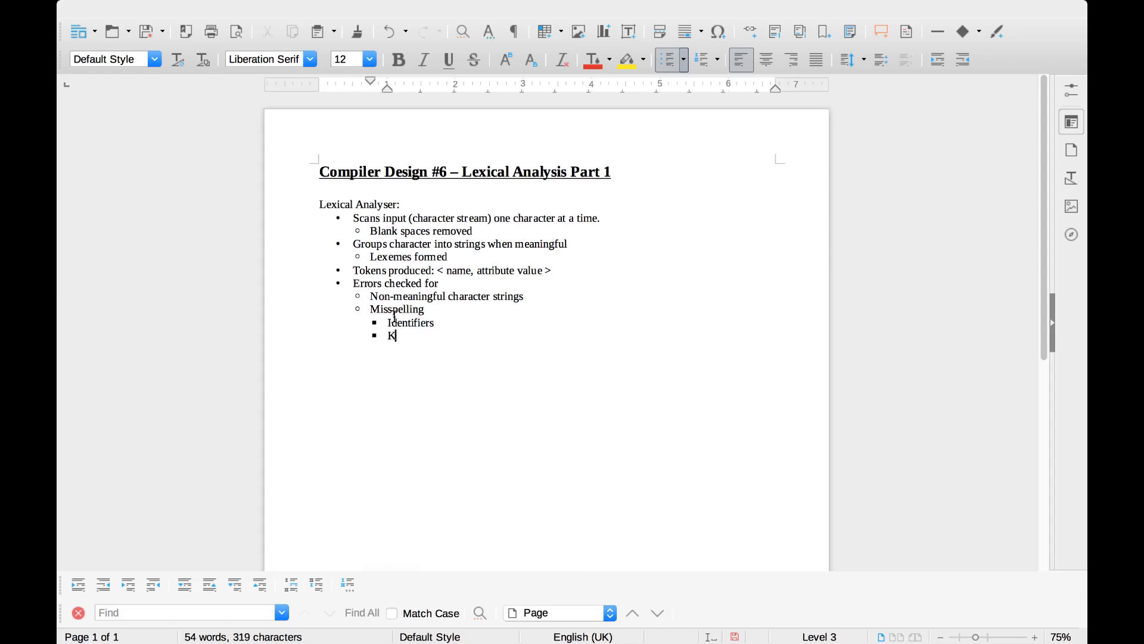
{"action": "type", "text": "eywords"}
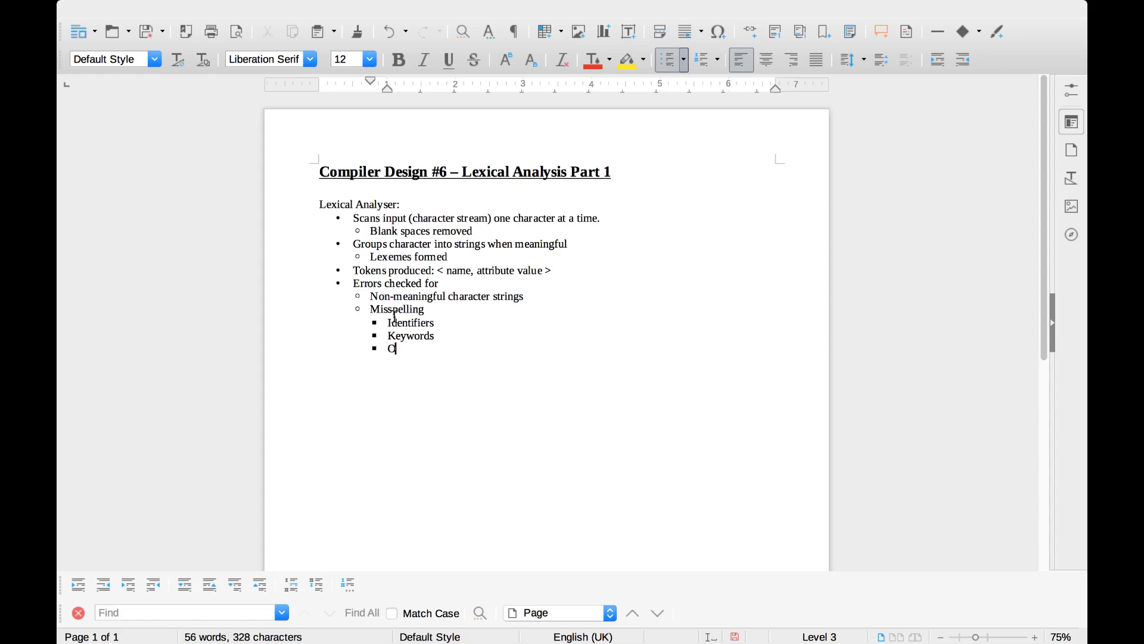
{"action": "type", "text": "perators"}
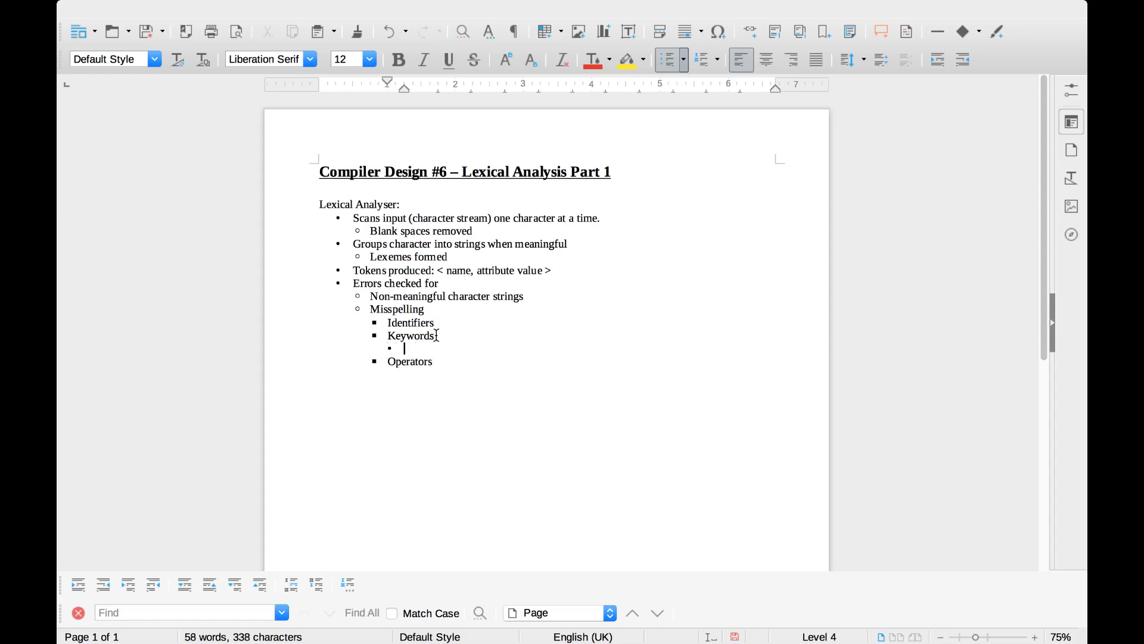
{"action": "type", "text": "If, Else"}
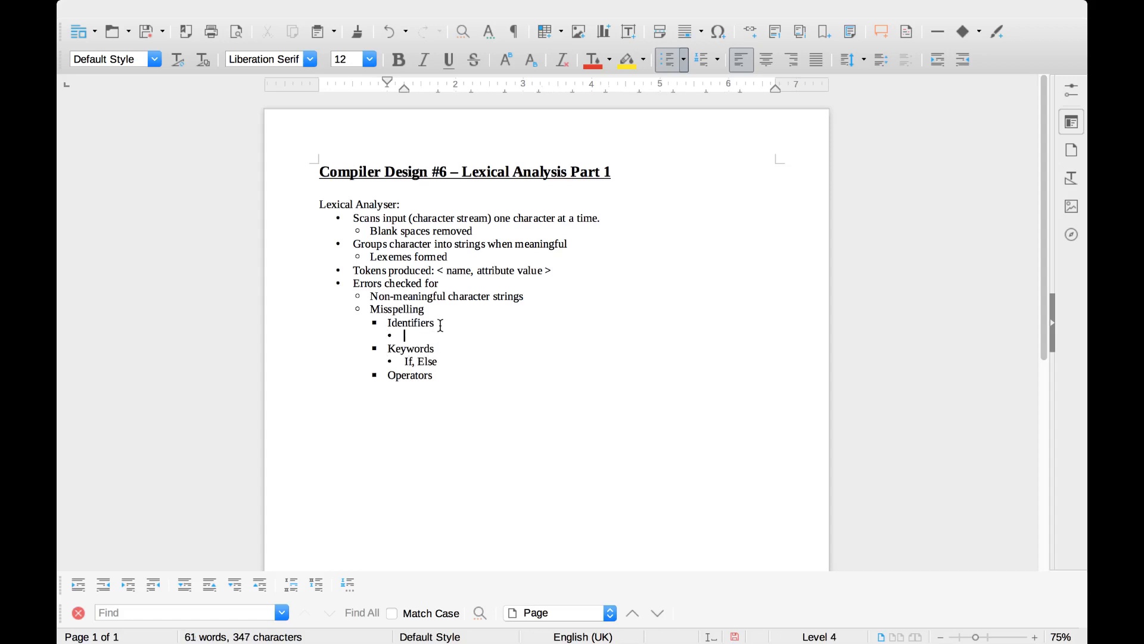
{"action": "type", "text": "Var"}
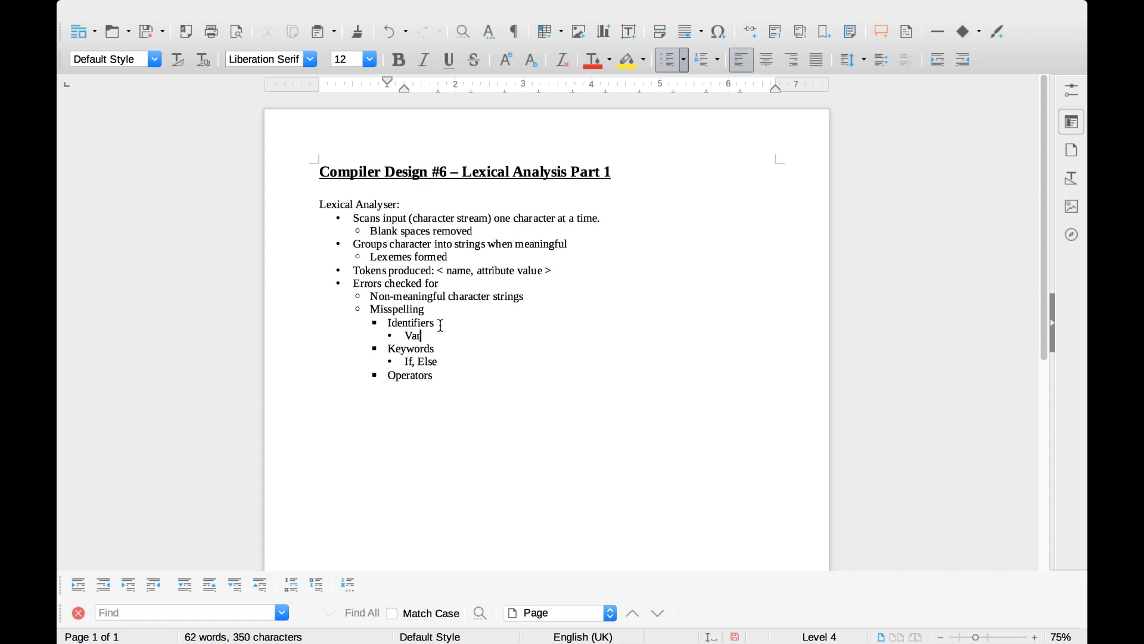
{"action": "type", "text": "iable names"}
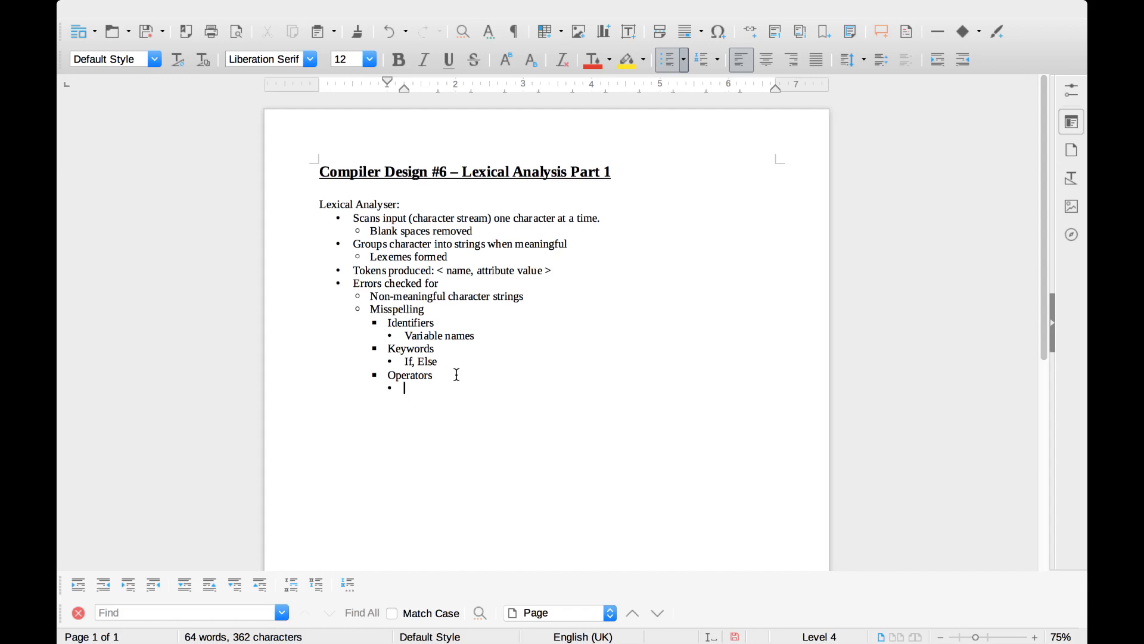
{"action": "type", "text": "plus,"}
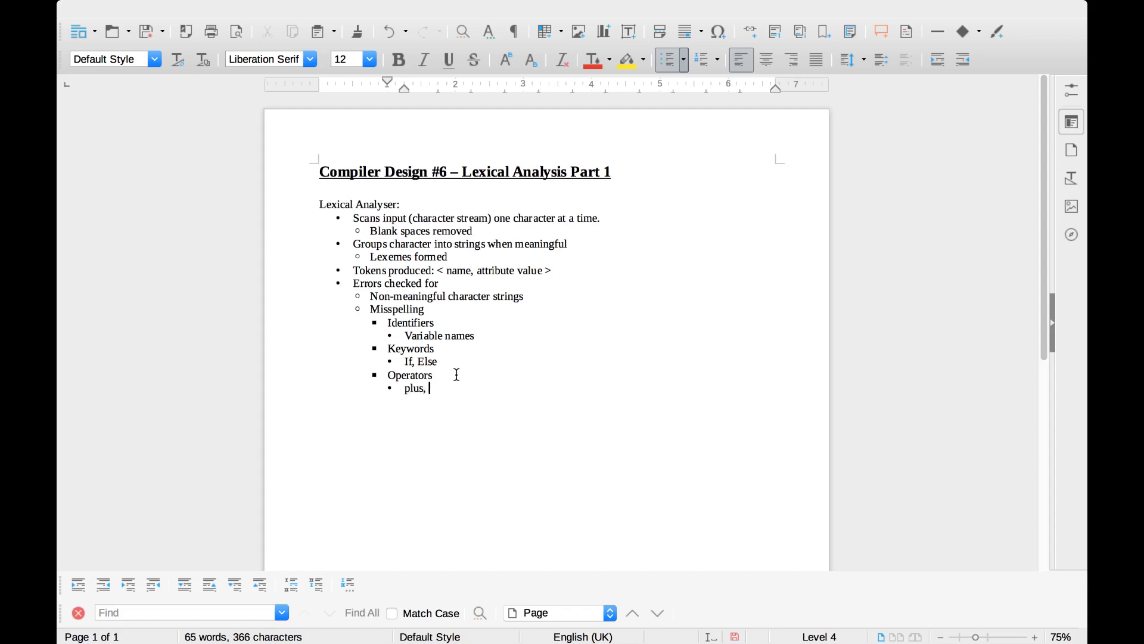
{"action": "type", "text": "m,n"}
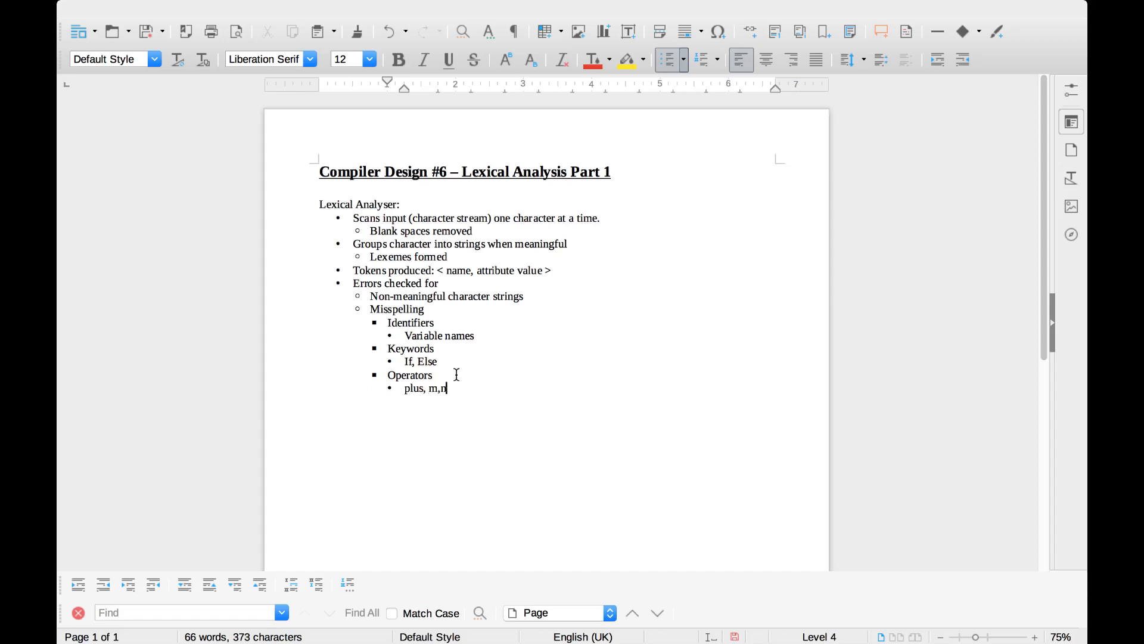
{"action": "type", "text": "inus"}
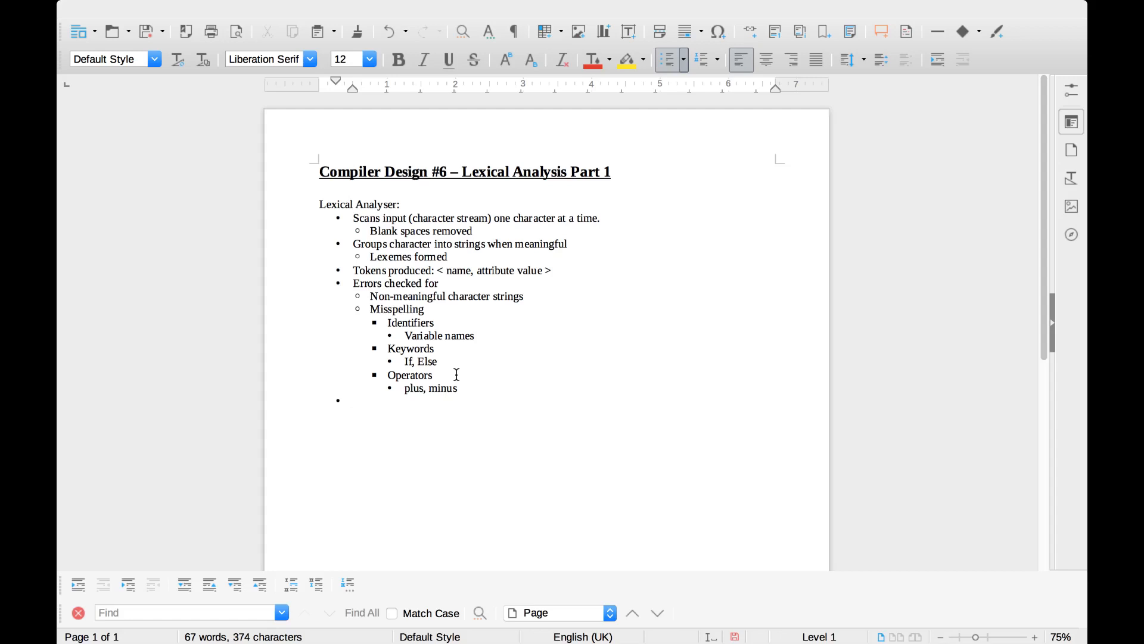
Add the bullet 'Token stream produced sent to syntax analyser' with sub-point '<id, 1>'
{"action": "type", "text": "Token stream produced sent to syntax an"}
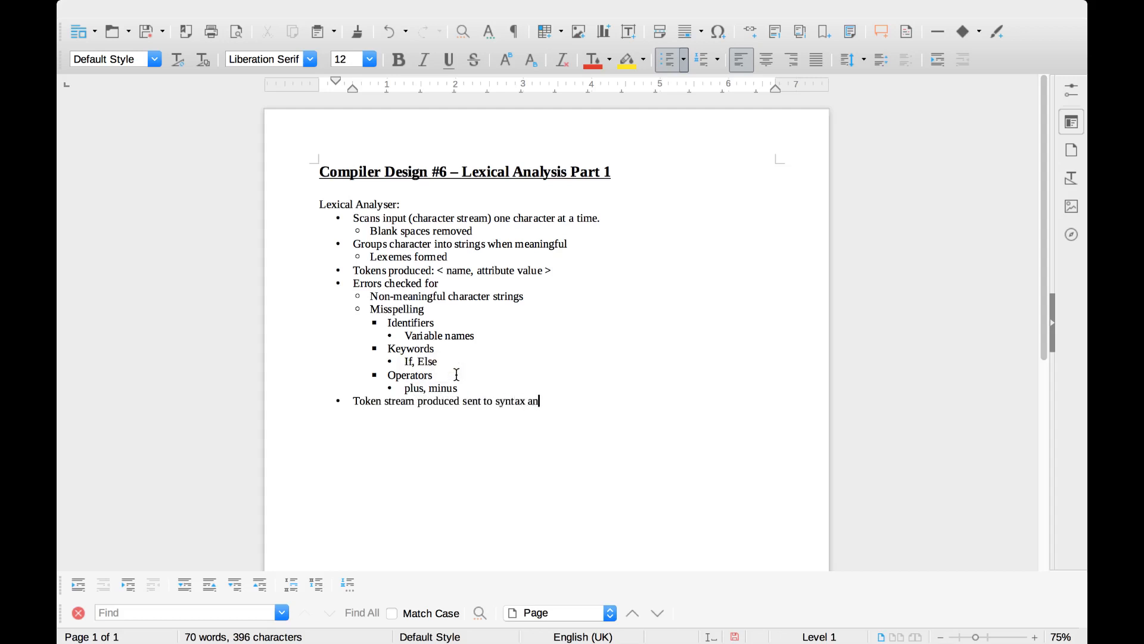
{"action": "type", "text": "lyser"}
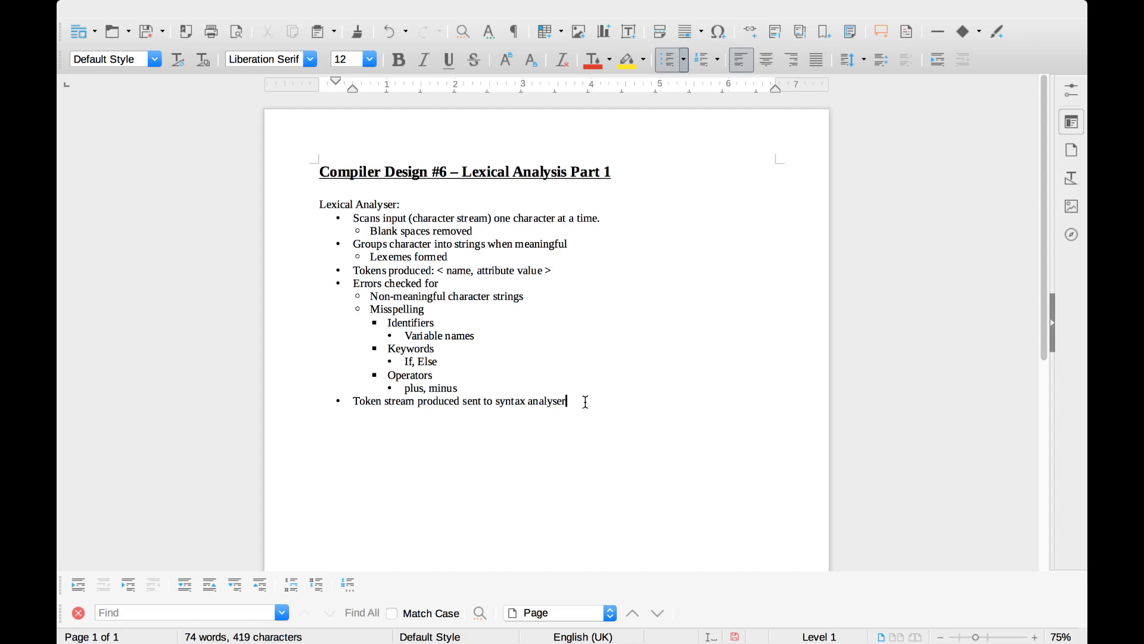
{"action": "mouse_move", "coordinate": [589, 262]}
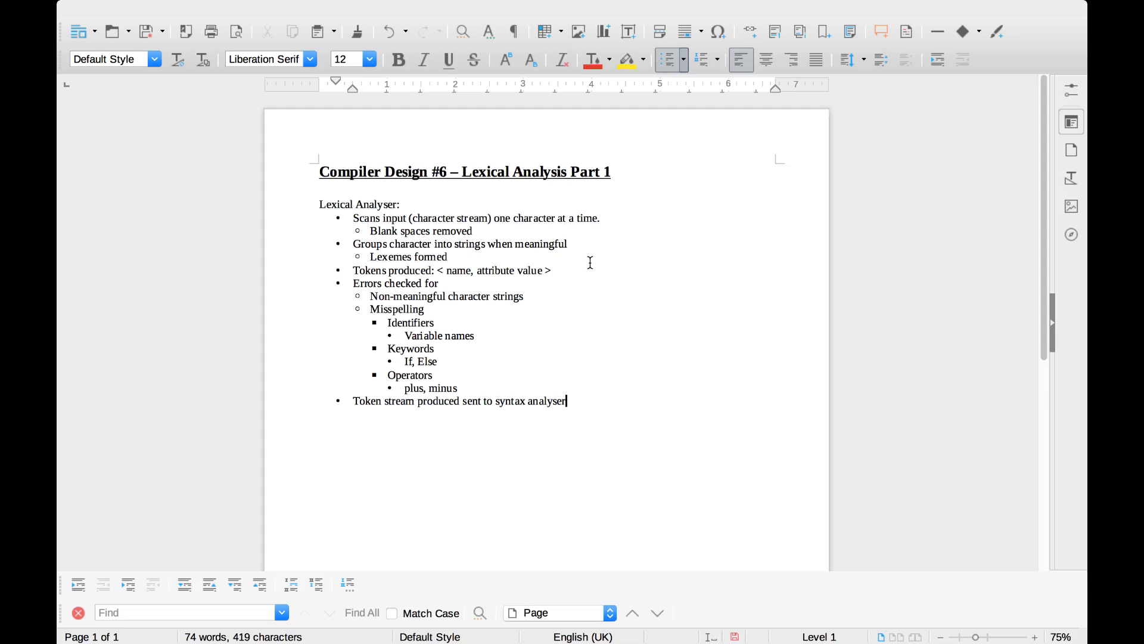
{"action": "mouse_move", "coordinate": [587, 267]}
{"action": "type", "text": "<"}
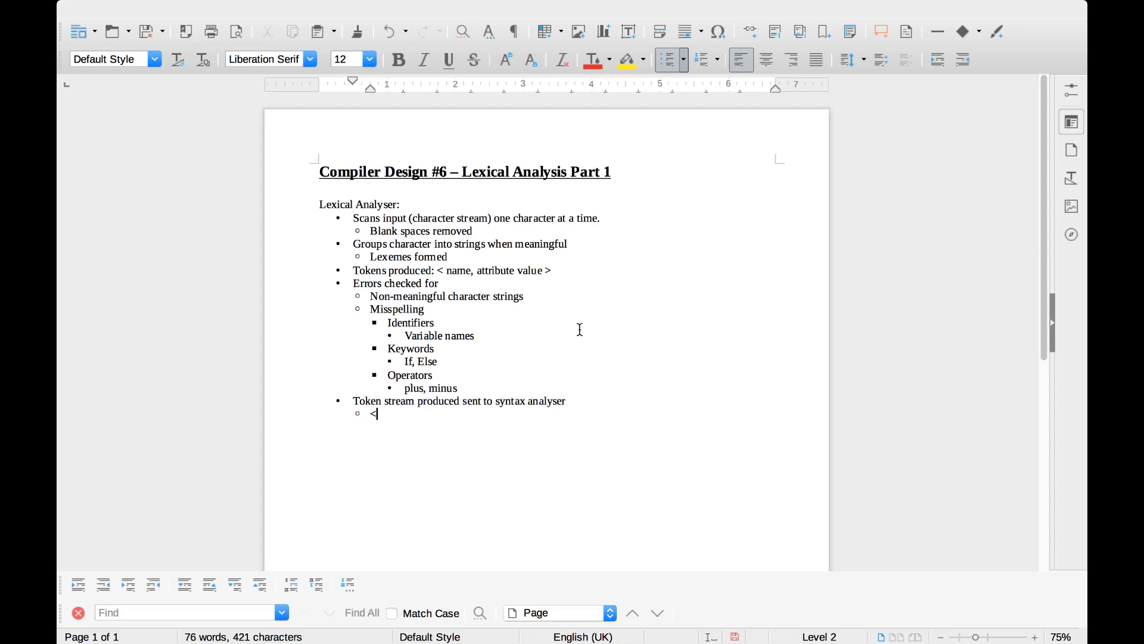
{"action": "type", "text": "id,"}
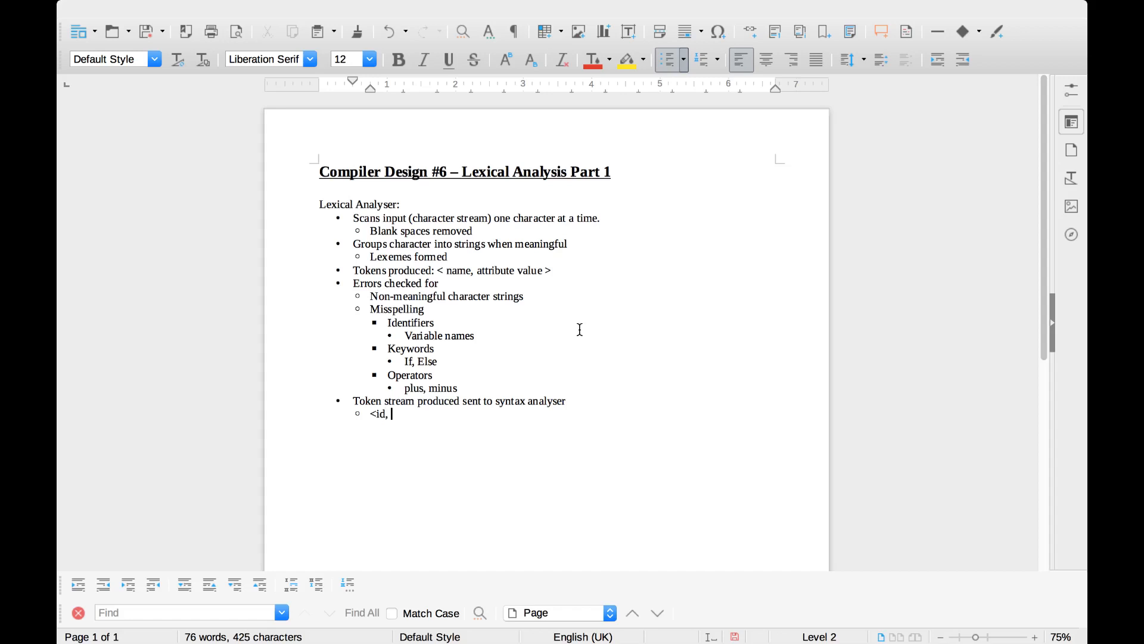
{"action": "type", "text": "1>"}
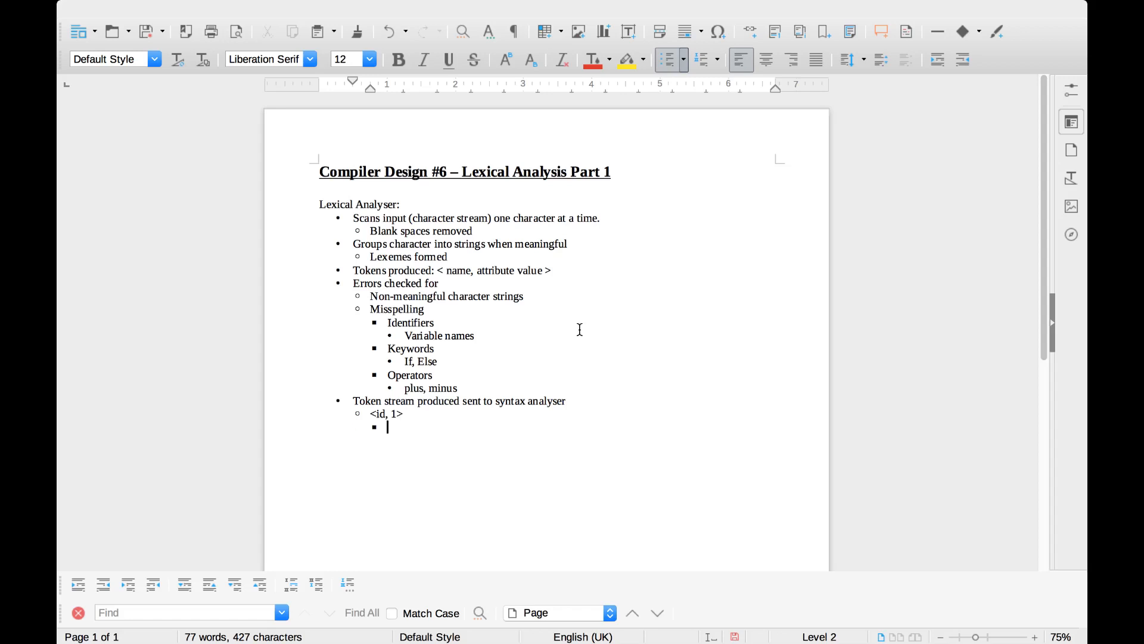
Add '<identifier, symbol table entry>' and start an empty item one level higher
{"action": "type", "text": "<"}
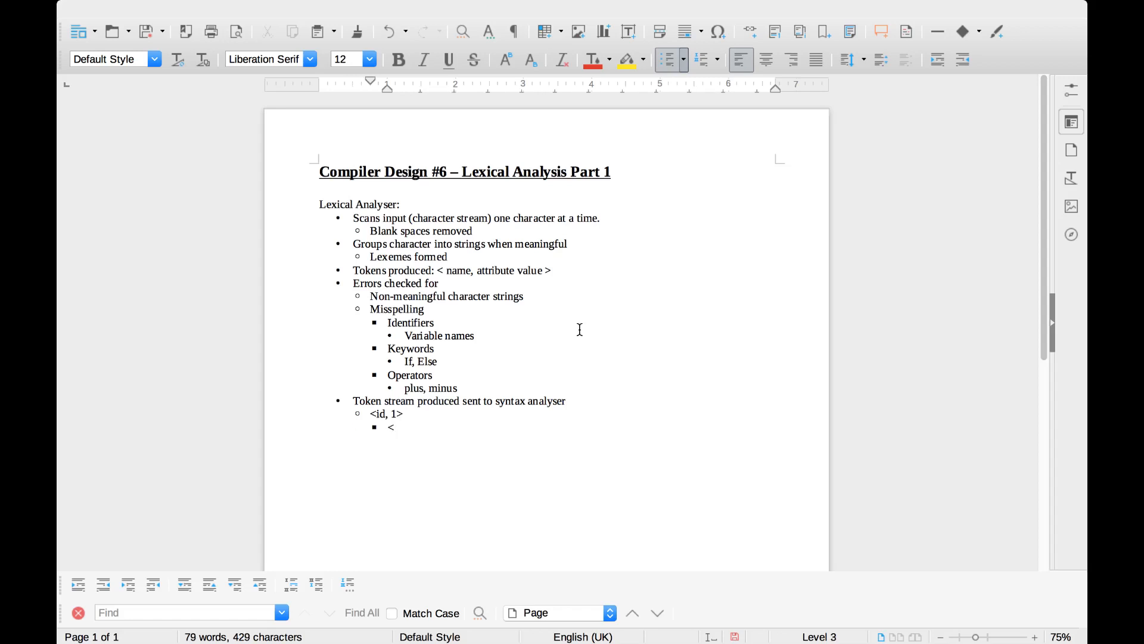
{"action": "type", "text": "identif"}
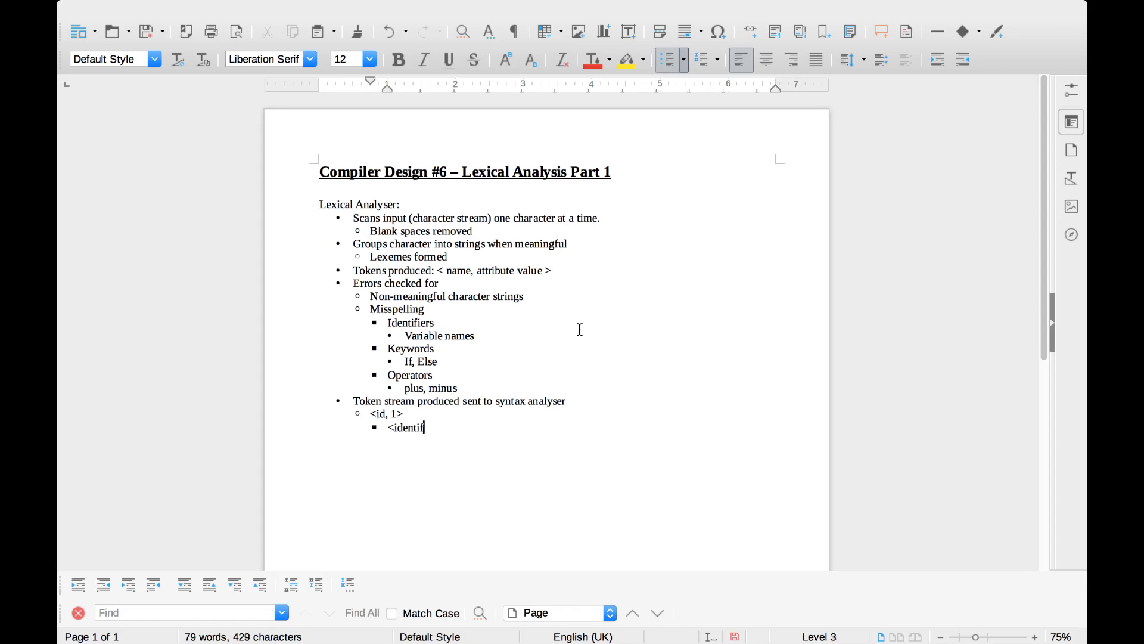
{"action": "type", "text": "ier,"}
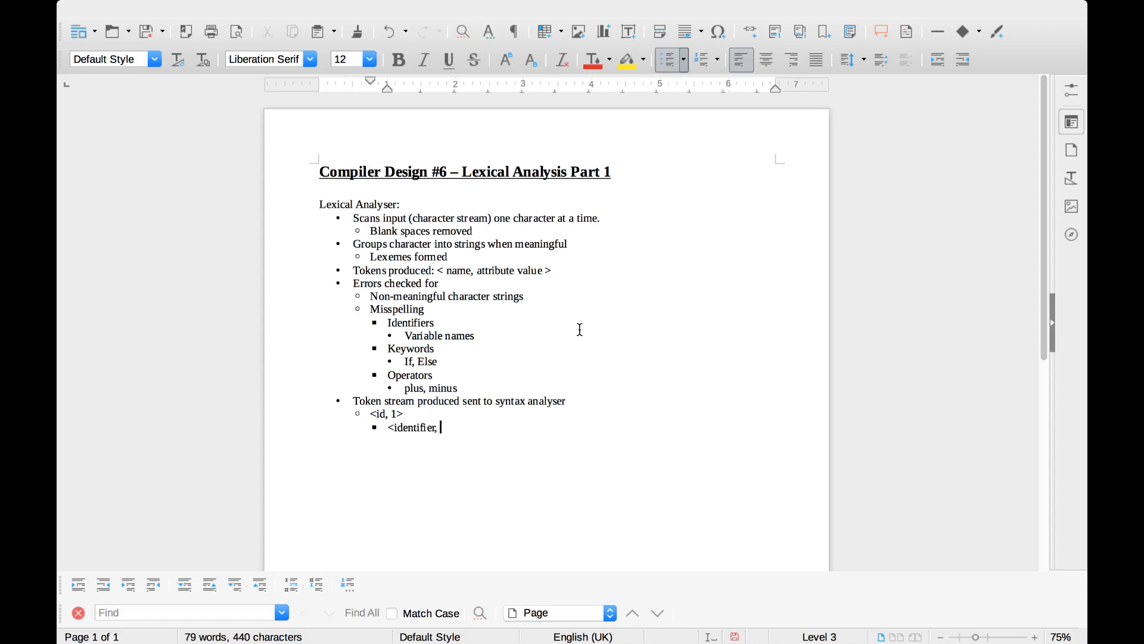
{"action": "type", "text": "symbol table entry>"}
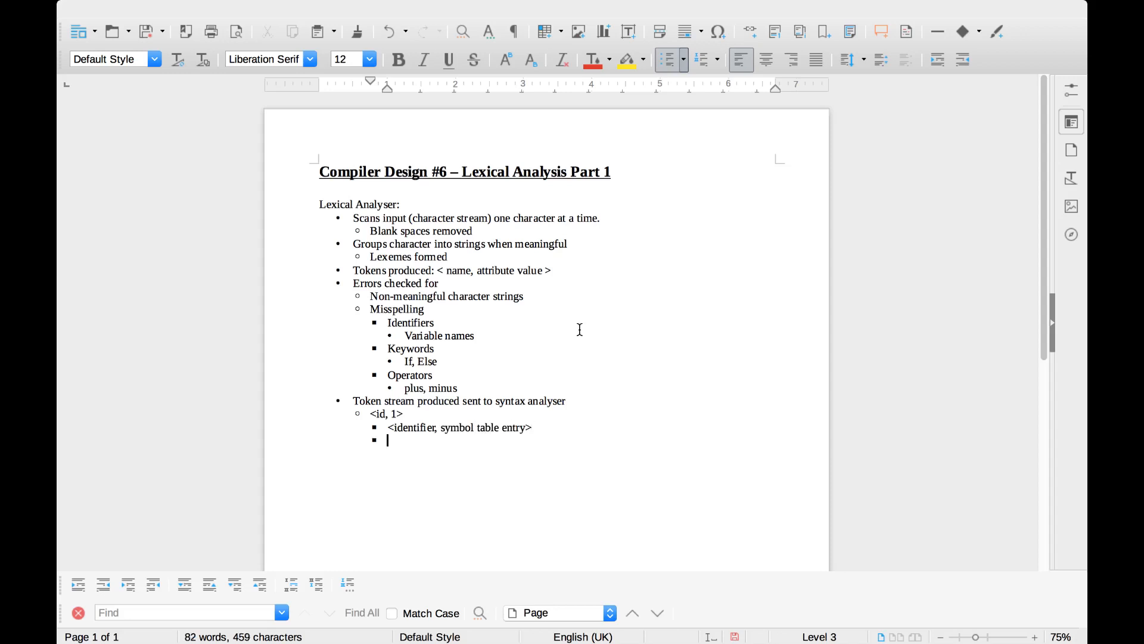
{"action": "key", "text": "shift+Tab"}
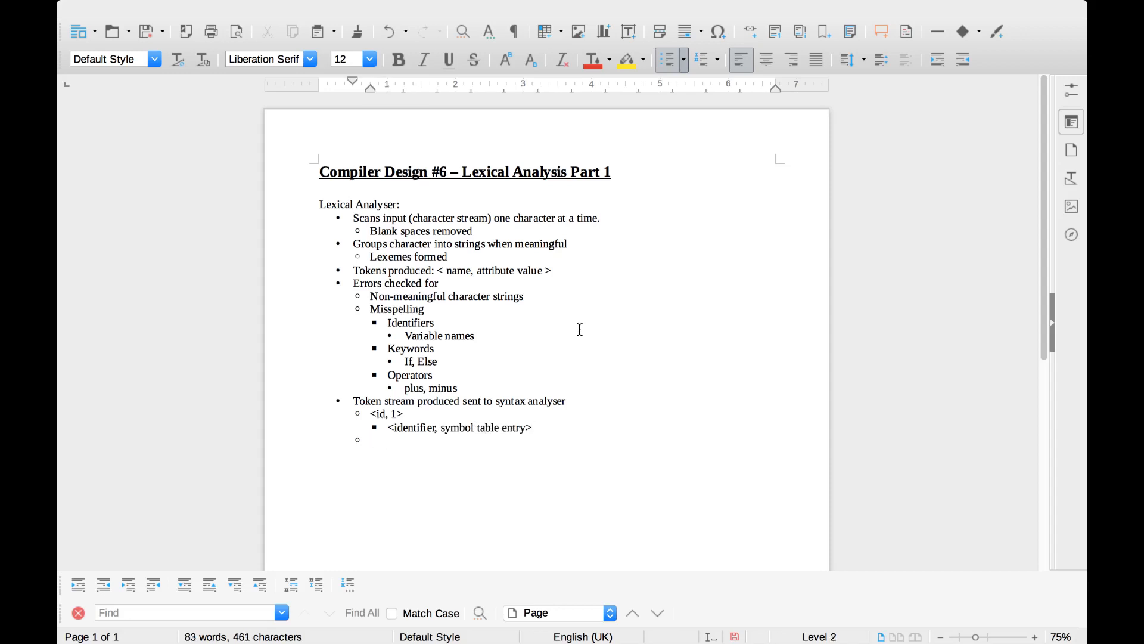
{"action": "left_click", "coordinate": [371, 439]}
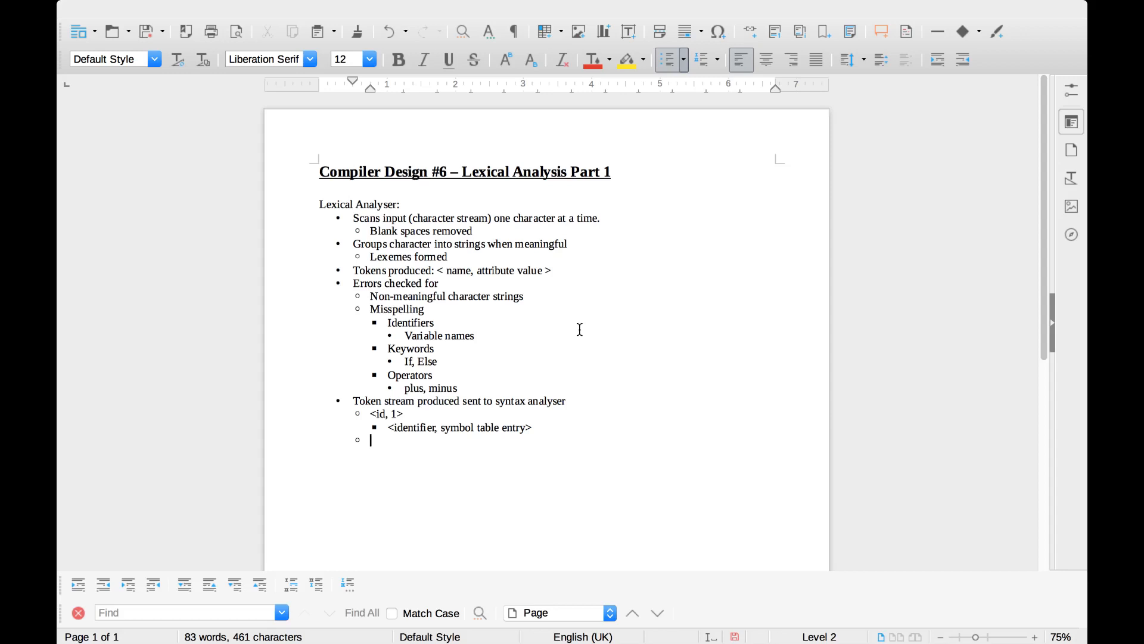
Add the top-level bullet 'Pattern: Input strings that produce the same token'
{"action": "key", "text": "shift+tab"}
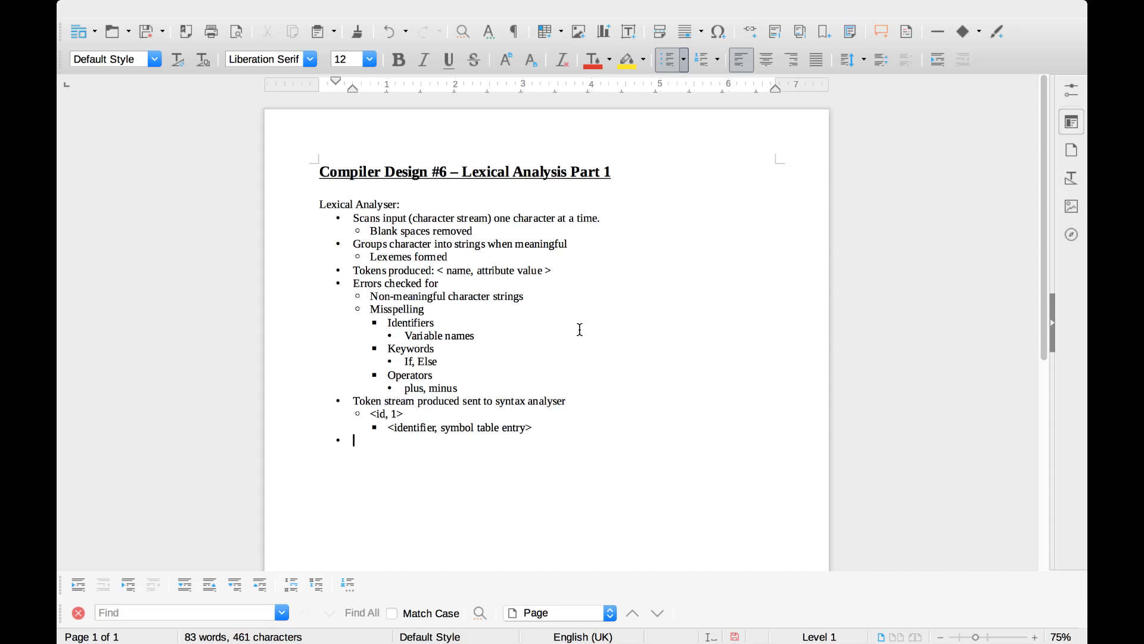
{"action": "type", "text": "Pattern"}
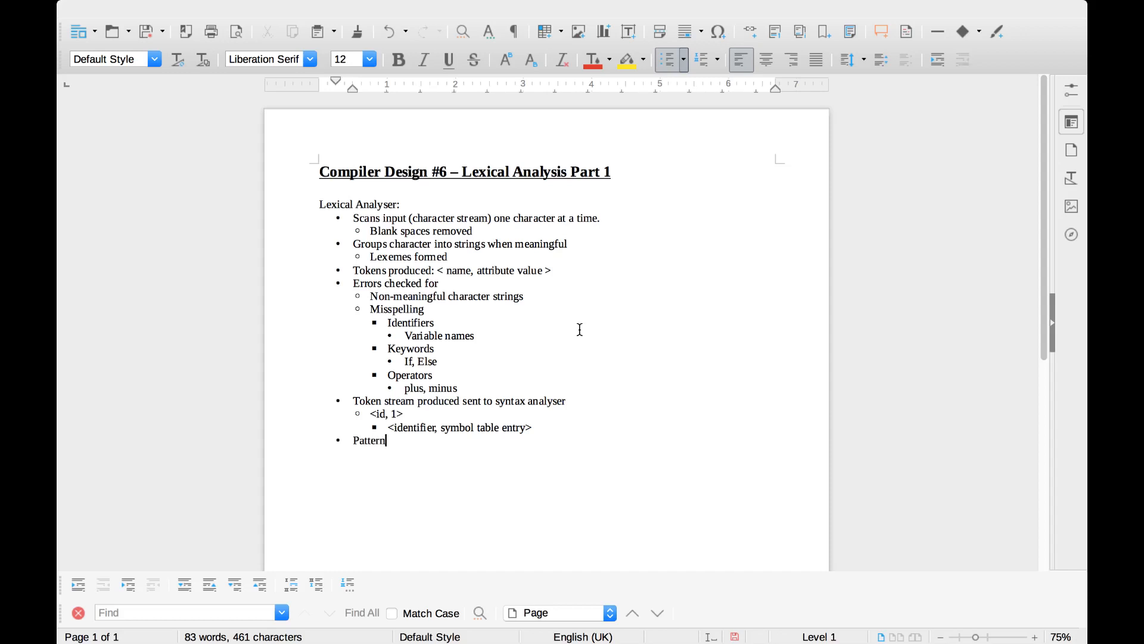
{"action": "type", "text": ":"}
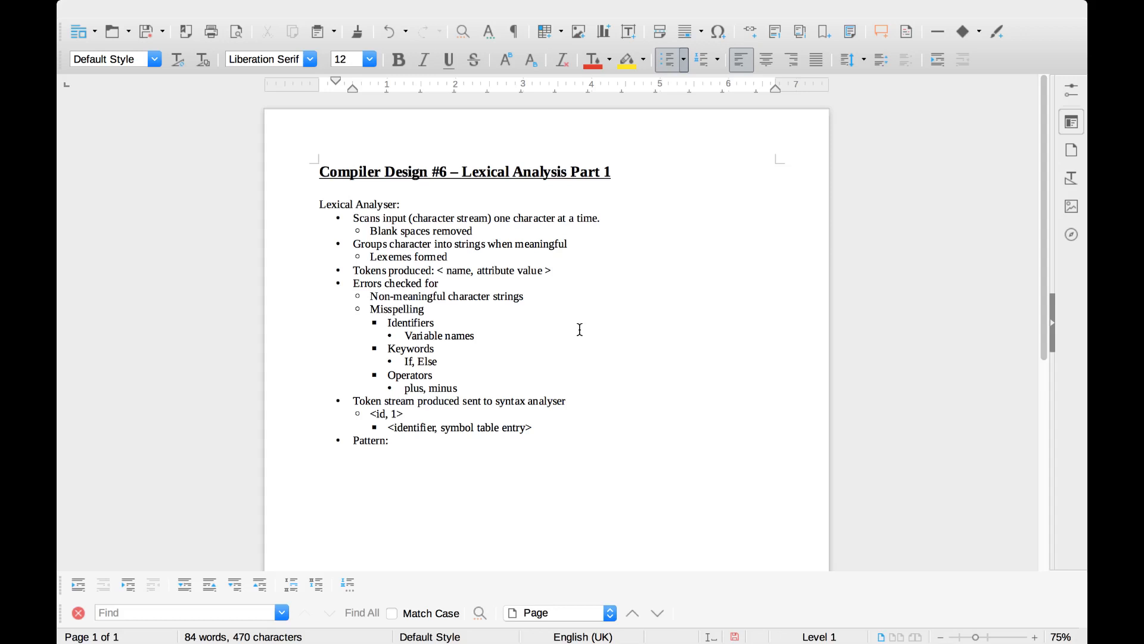
{"action": "type", "text": "Input stri"}
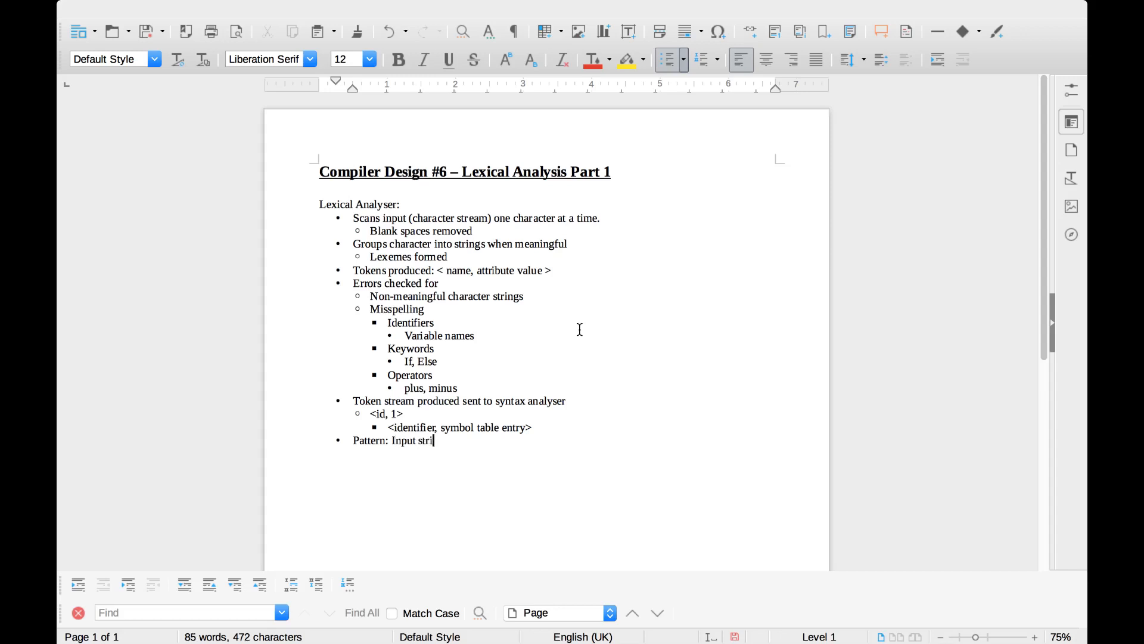
{"action": "type", "text": "ngs that produ"}
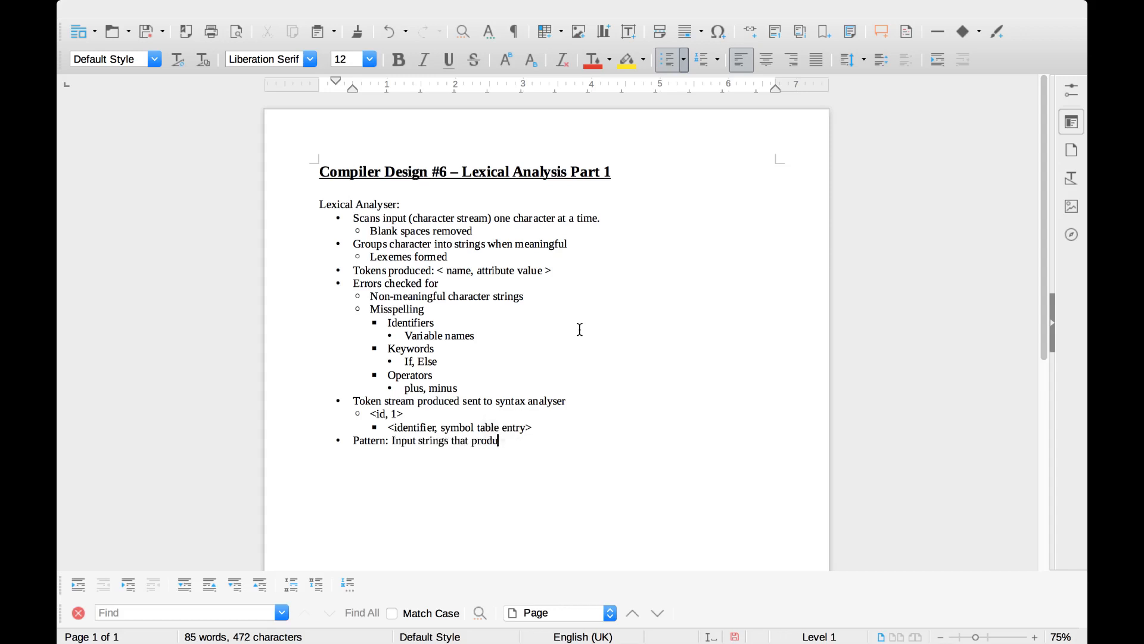
{"action": "type", "text": "ce the same toke"}
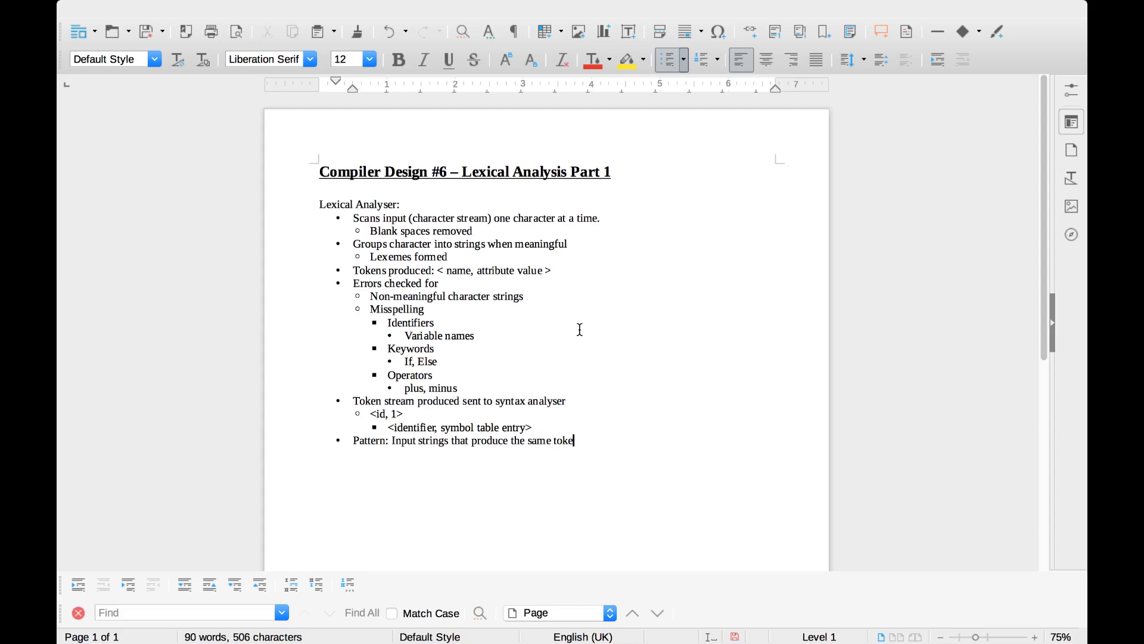
{"action": "type", "text": "n"}
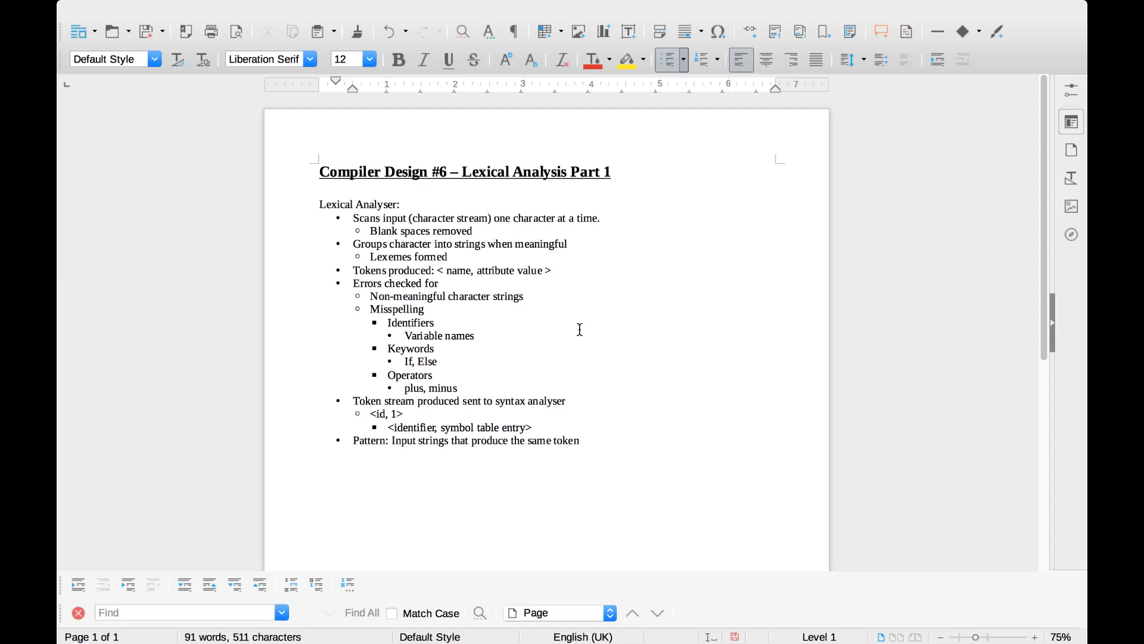
Add sub-point 'E.g. variable names, number, keywords', then an empty top-level bullet
{"action": "type", "text": "E.g. variable na"}
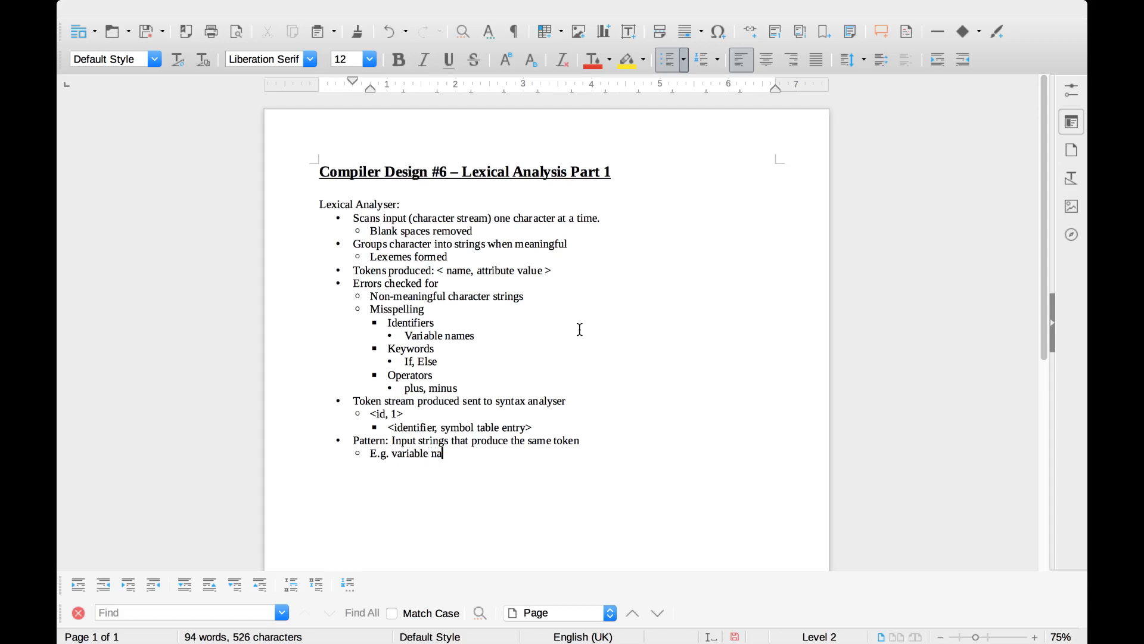
{"action": "type", "text": "mes, number,"}
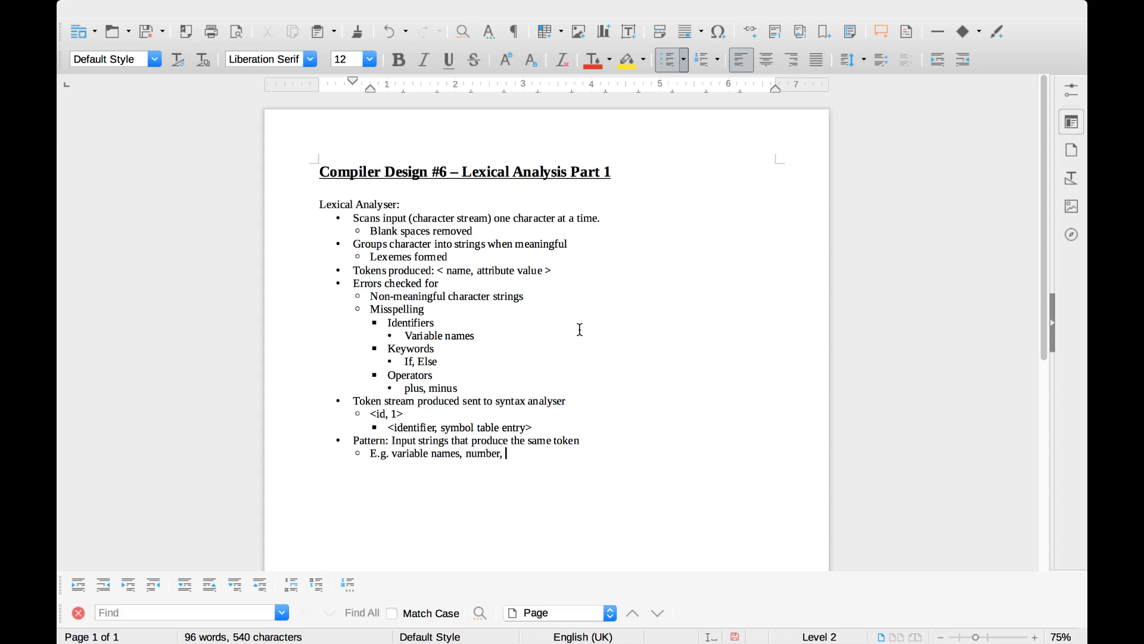
{"action": "type", "text": "keywords"}
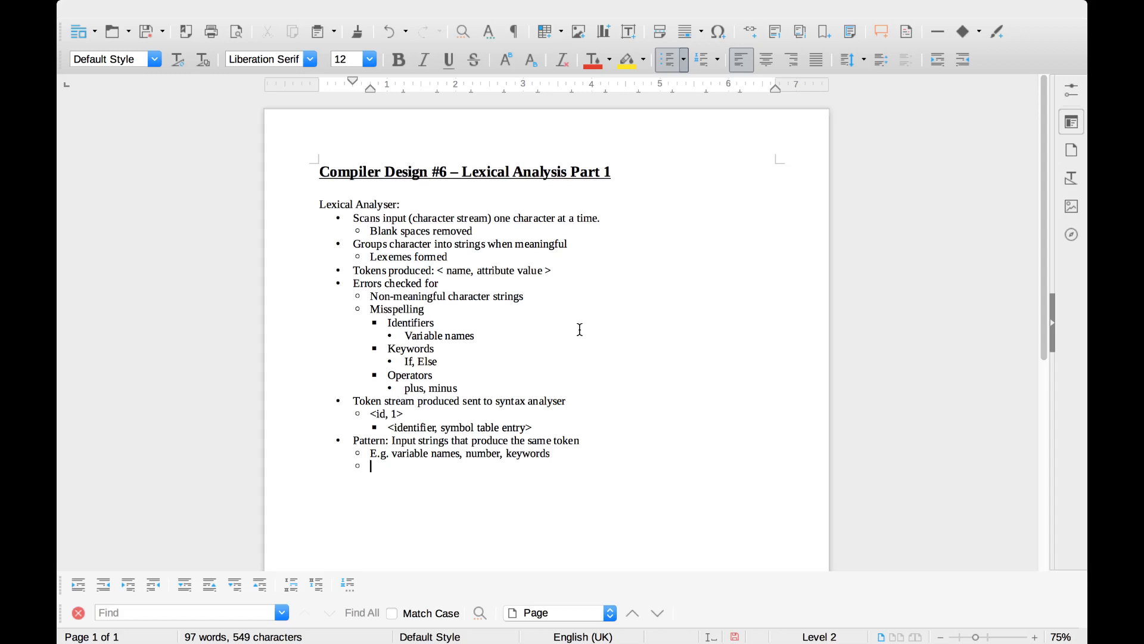
{"action": "key", "text": "shift+Tab"}
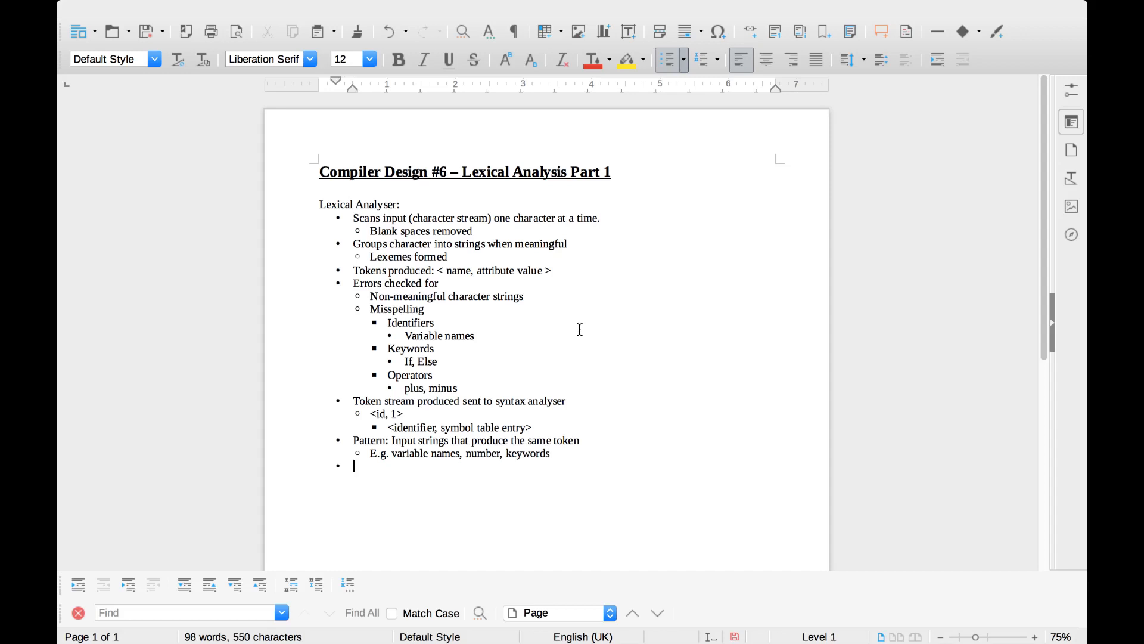
Add a 'Lexeme:' bullet: character sequence matching a token's pattern, identified as token instance
{"action": "type", "text": "Lexe"}
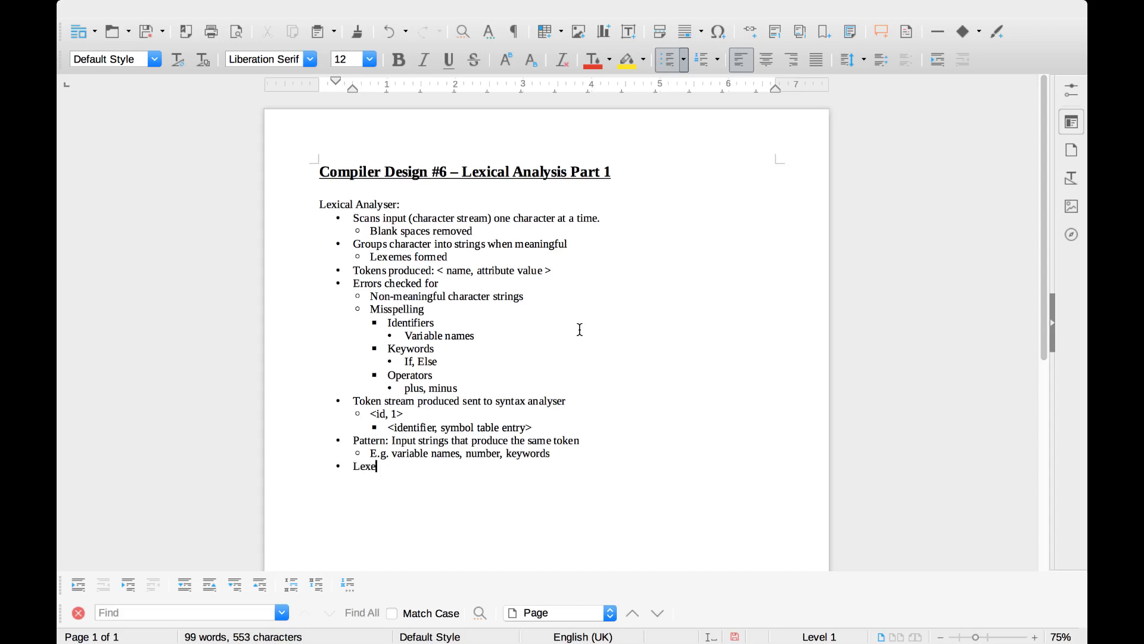
{"action": "type", "text": "me:"}
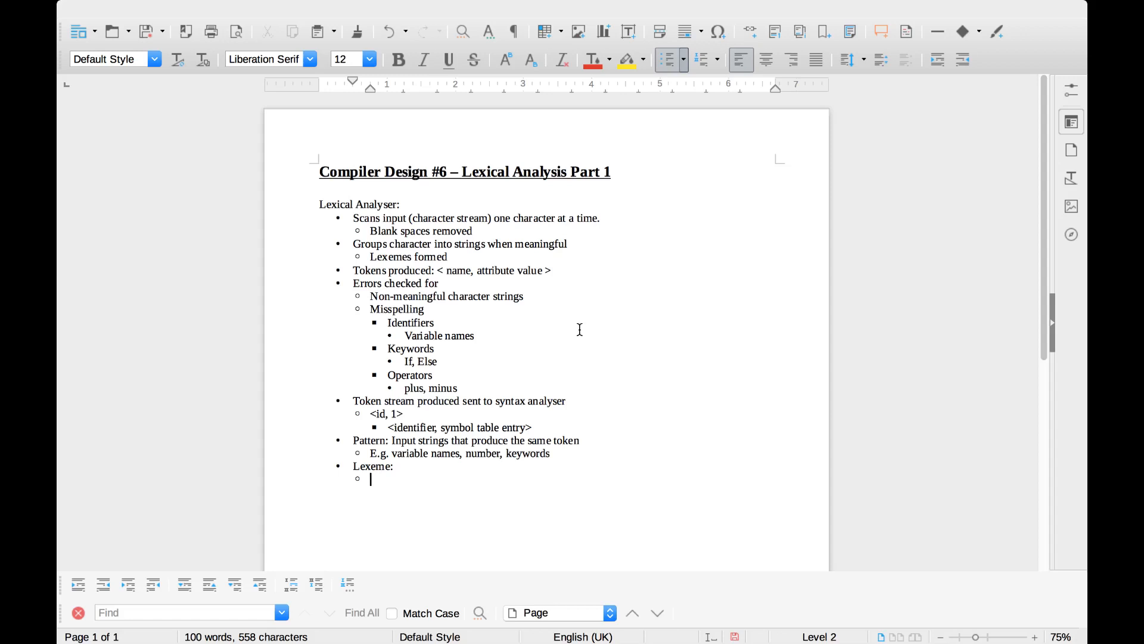
{"action": "type", "text": "Char"}
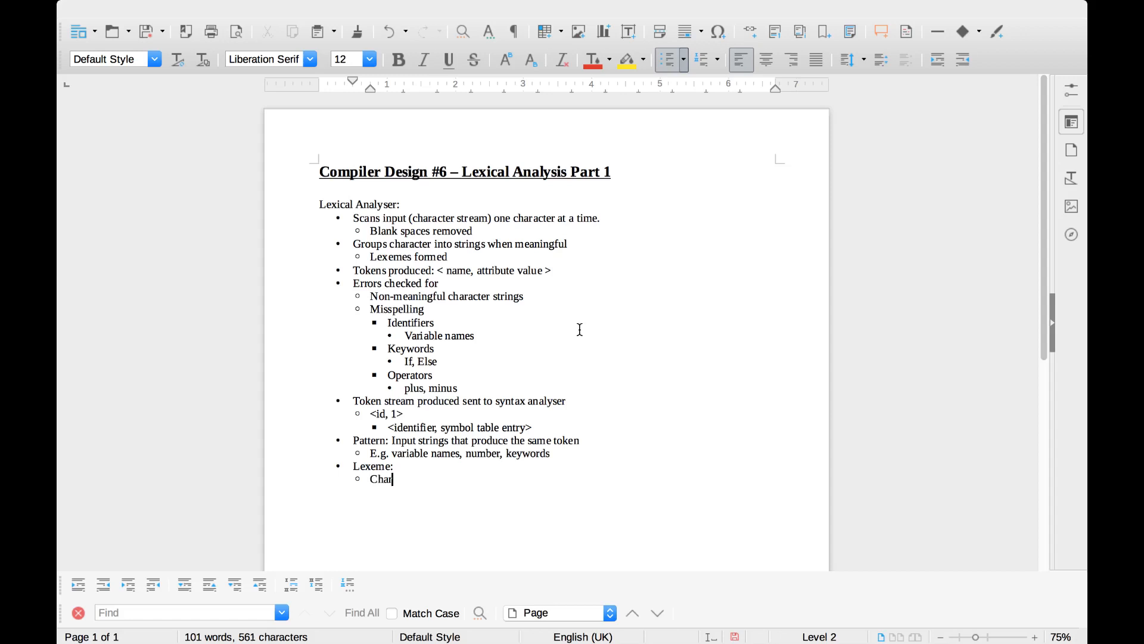
{"action": "type", "text": "acter sequence in source pr"}
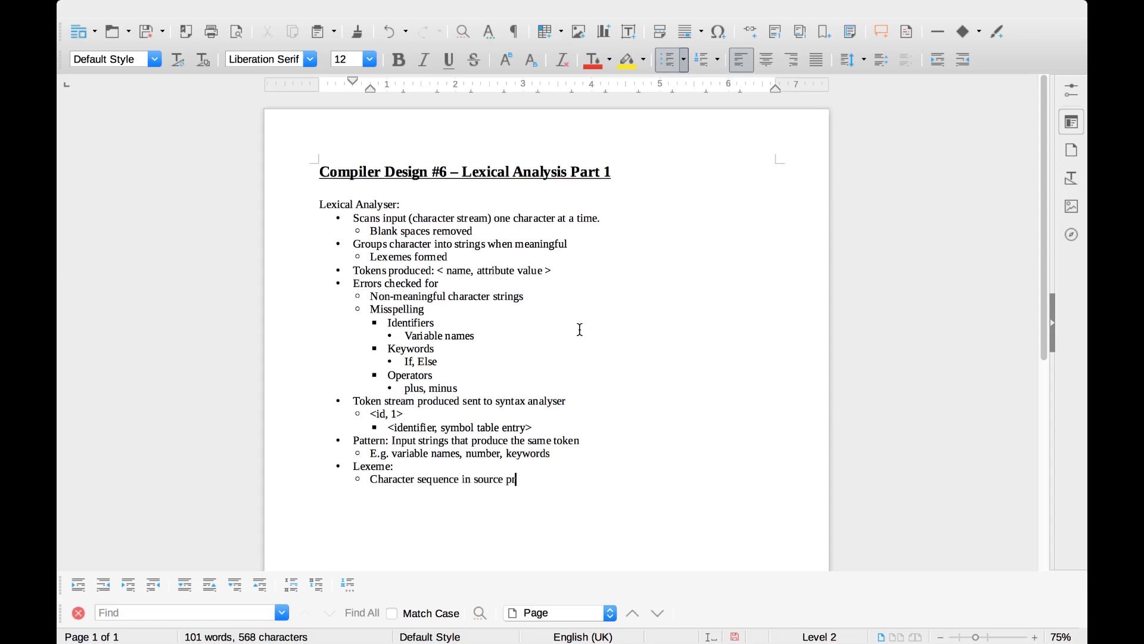
{"action": "type", "text": "ogram,"}
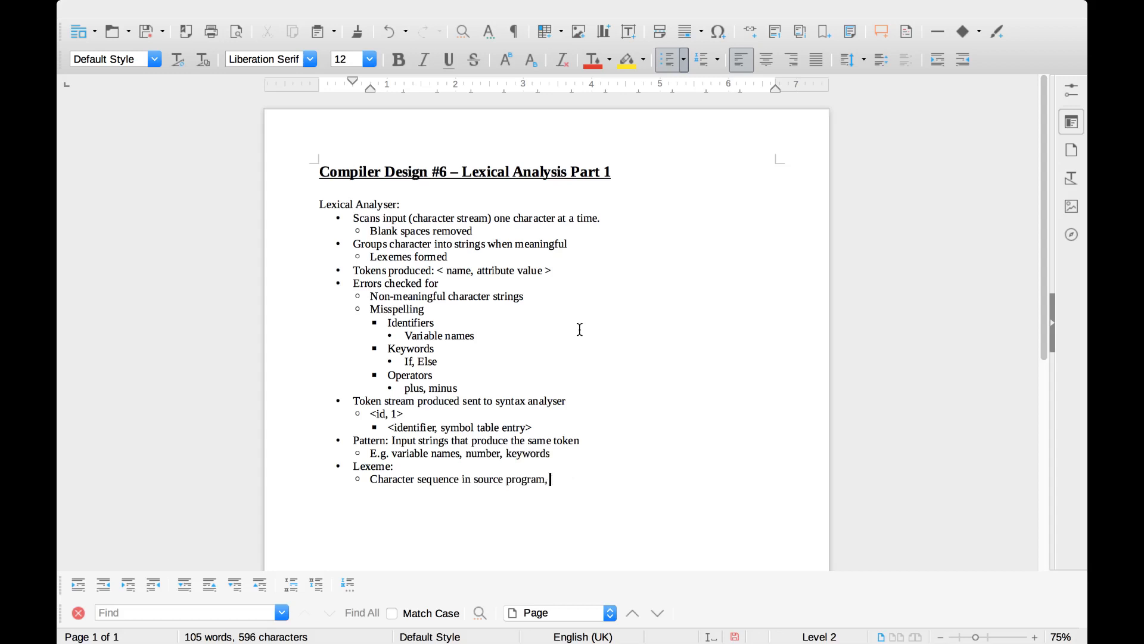
{"action": "type", "text": "matches a"}
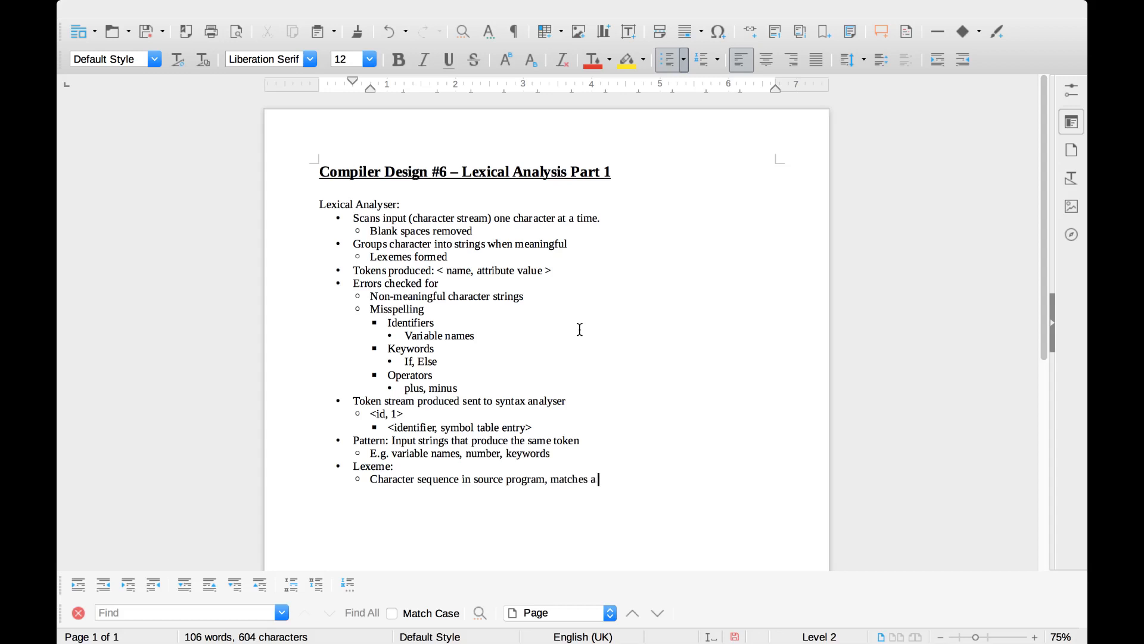
{"action": "type", "text": "token's pat"}
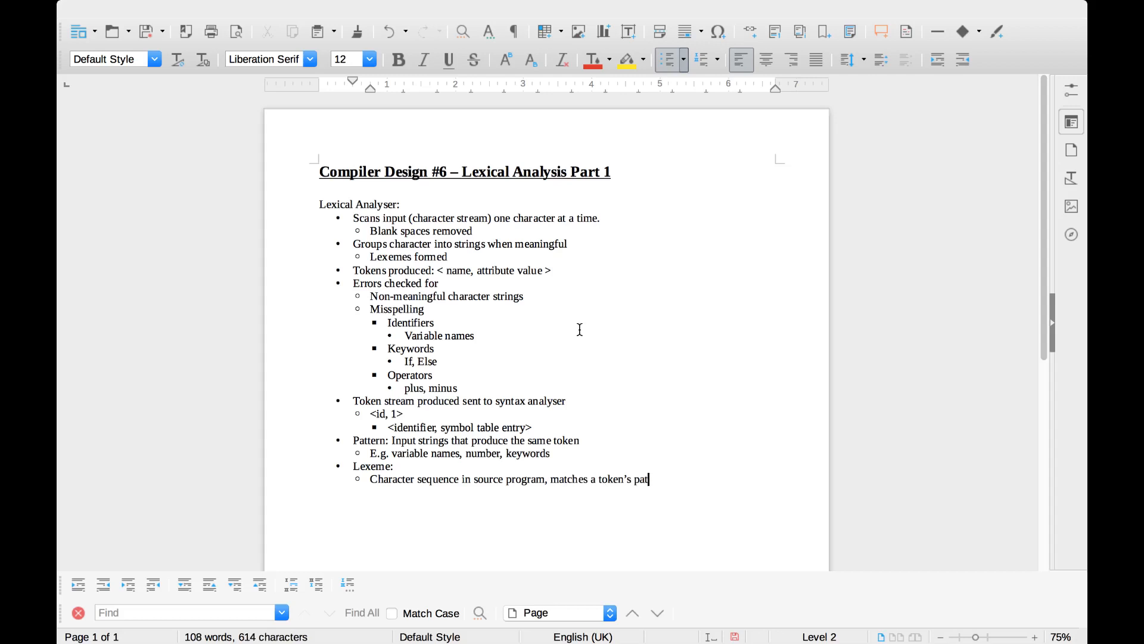
{"action": "type", "text": "tern"}
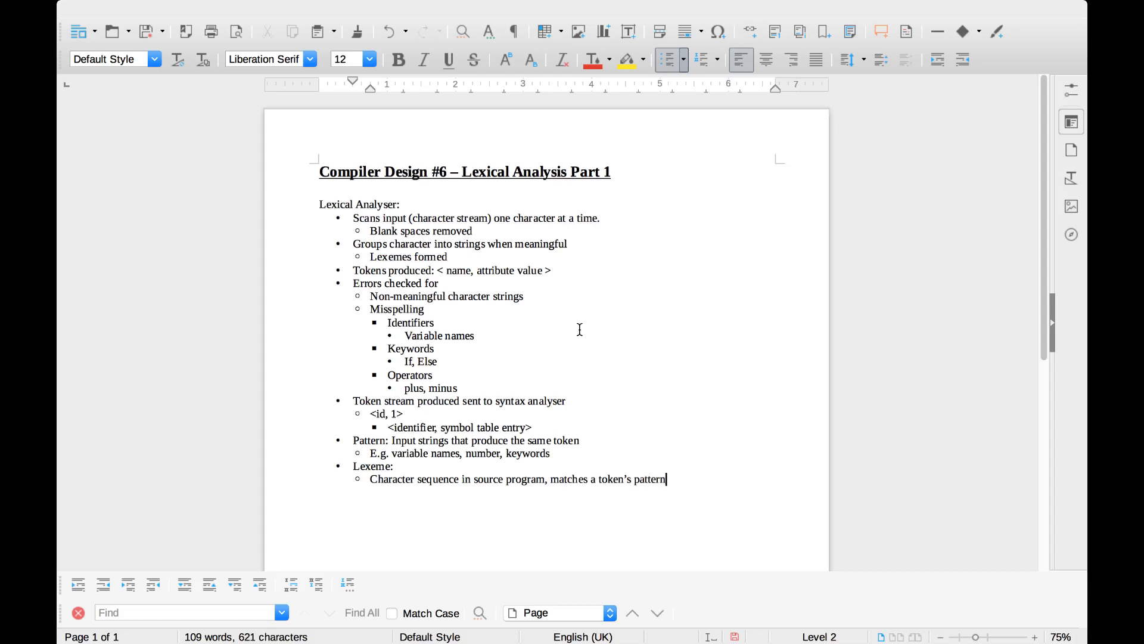
{"action": "type", "text": "."}
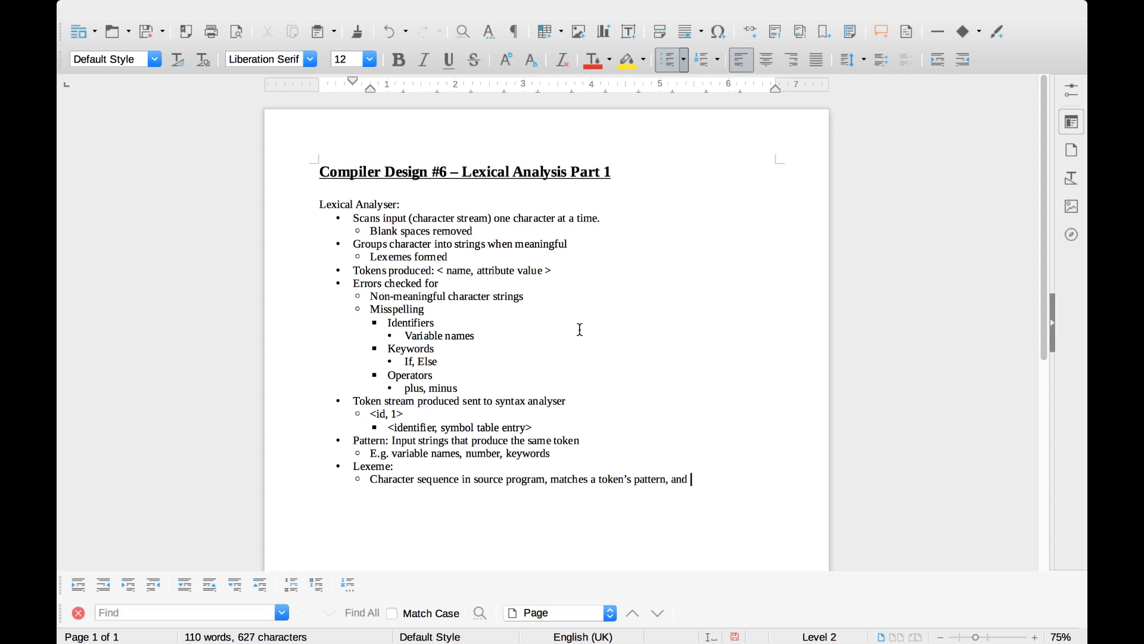
{"action": "type", "text": "i"}
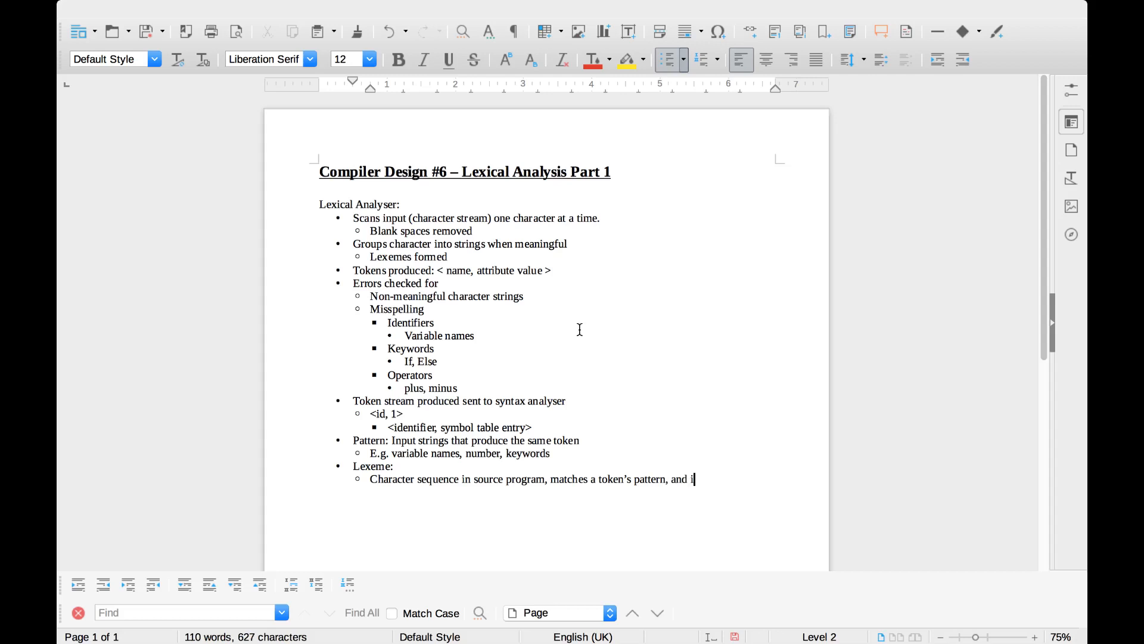
{"action": "type", "text": "dentified as toke"}
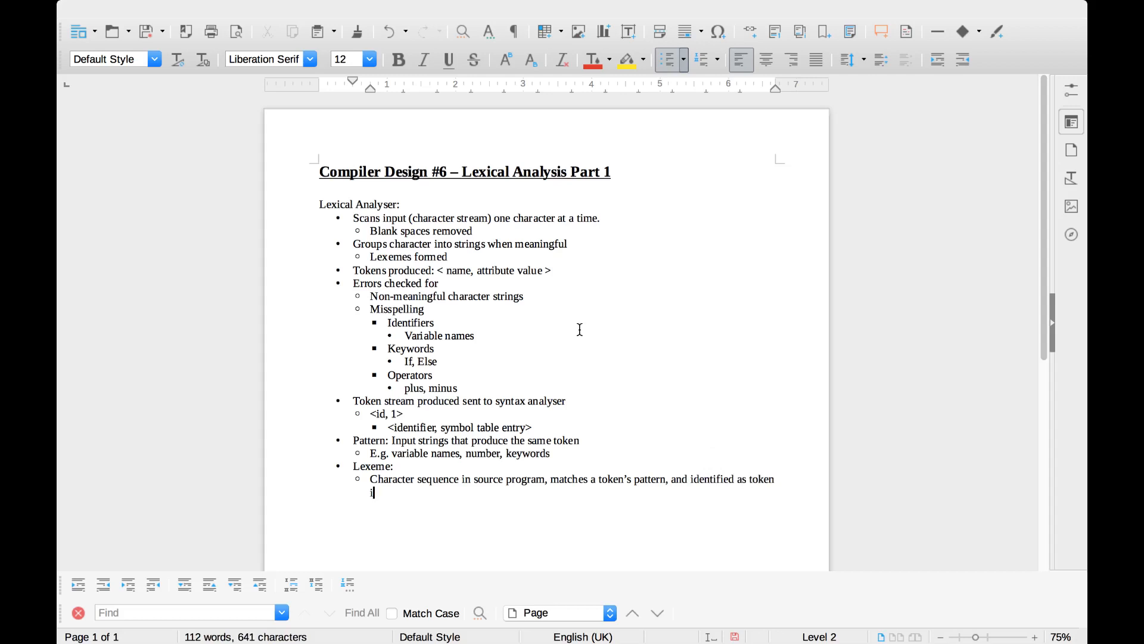
{"action": "type", "text": "nstance"}
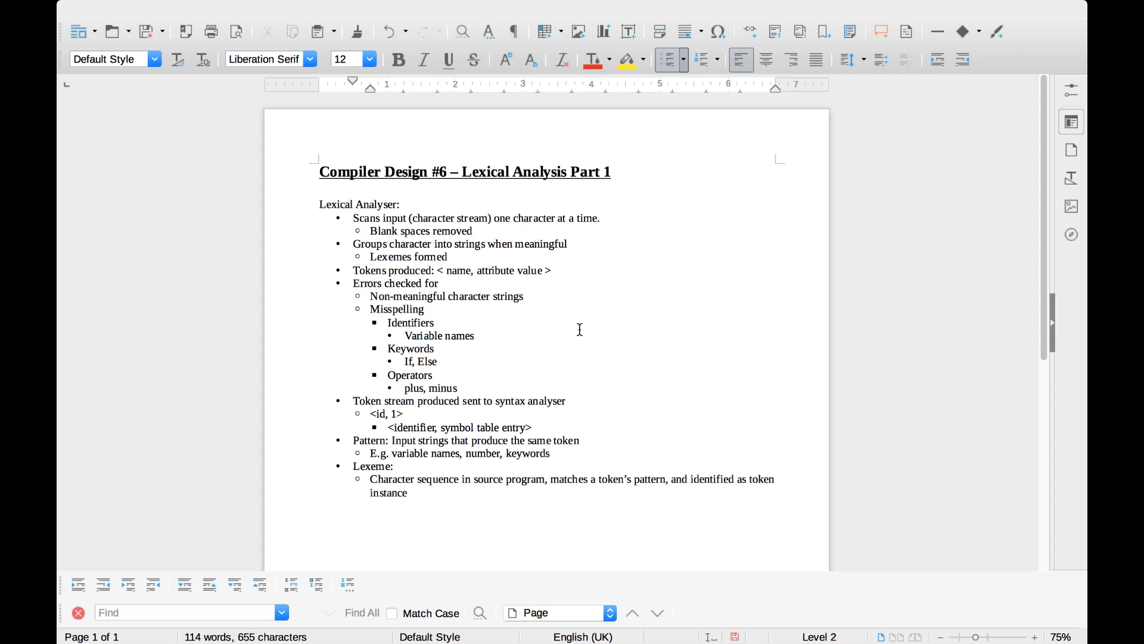
{"action": "mouse_move", "coordinate": [585, 310]}
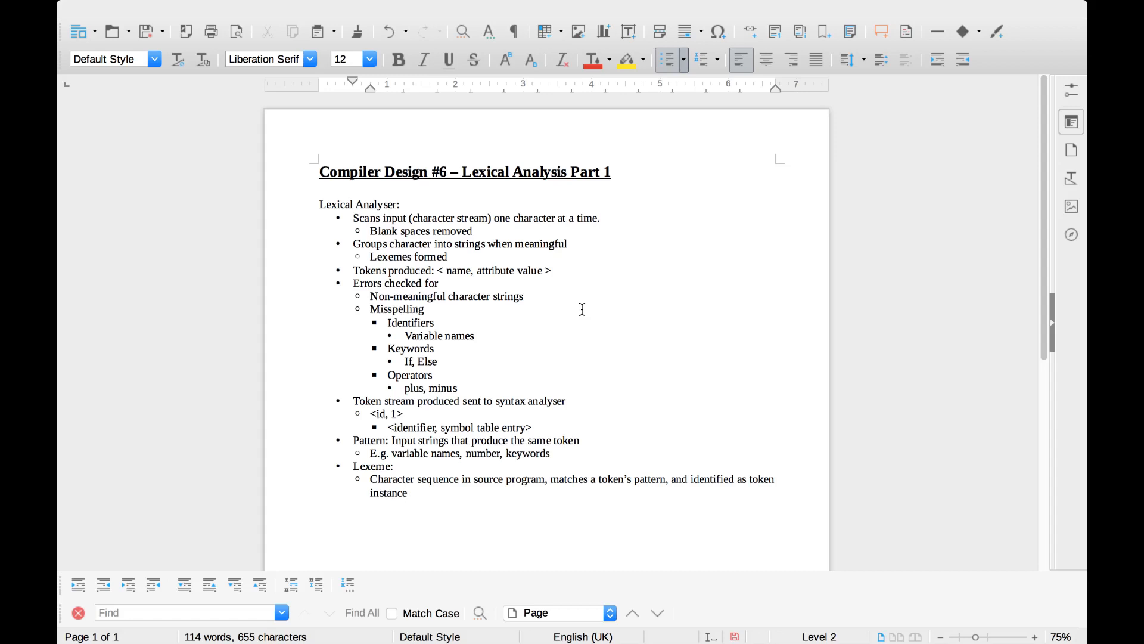
{"action": "mouse_move", "coordinate": [523, 432]}
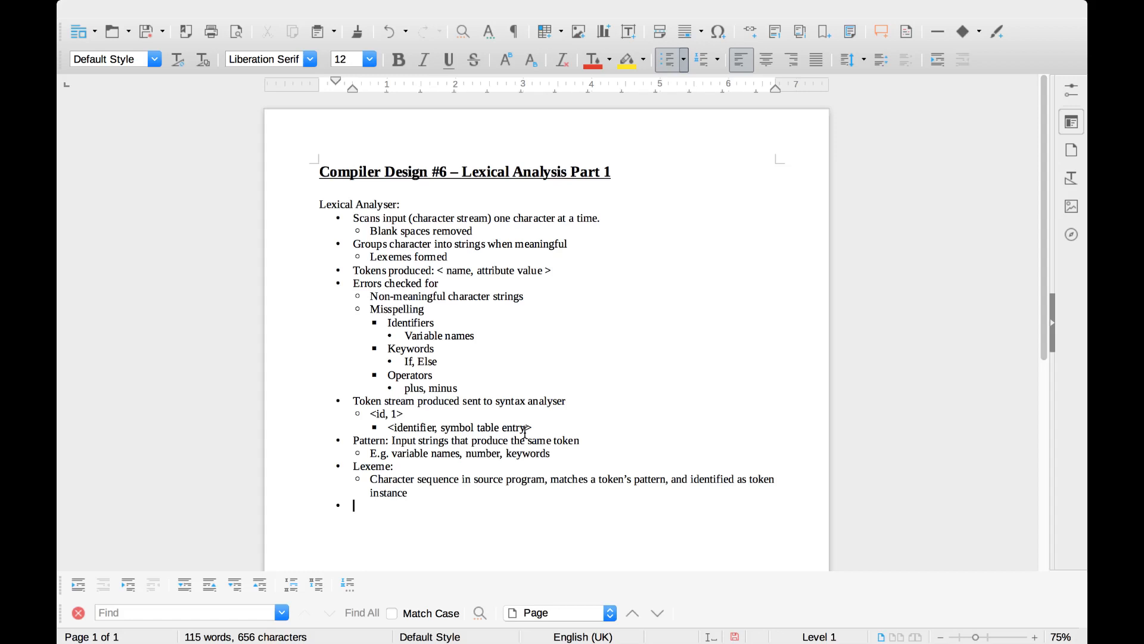
Add a 'Recognizer:' heading followed by the bullet 'Identifies lexemes.'
{"action": "type", "text": "Red"}
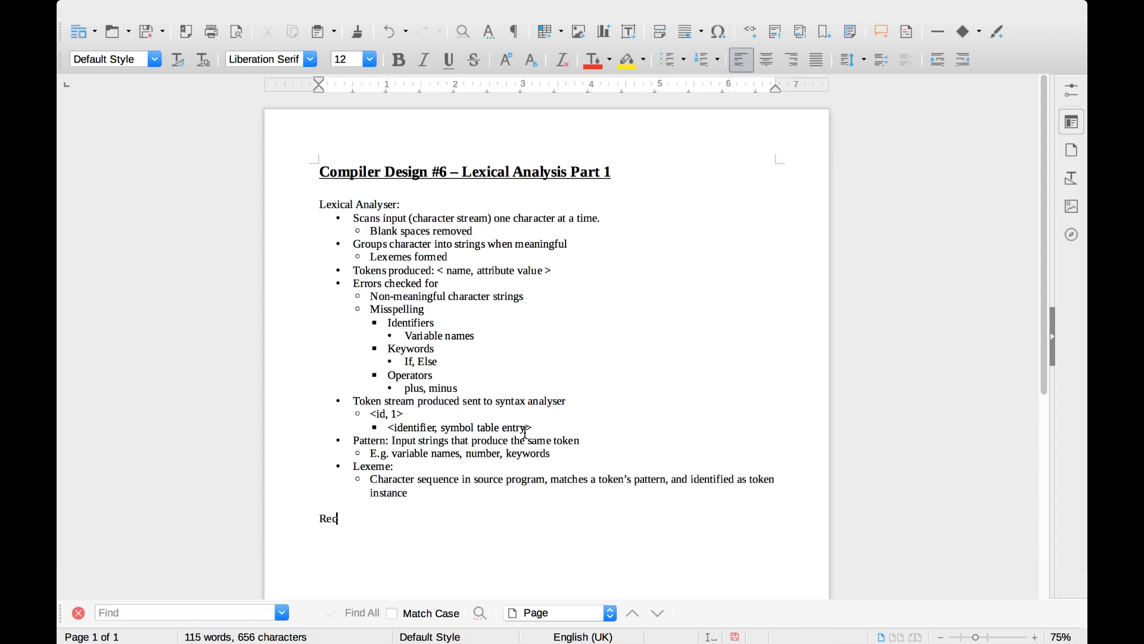
{"action": "type", "text": "ognizer"}
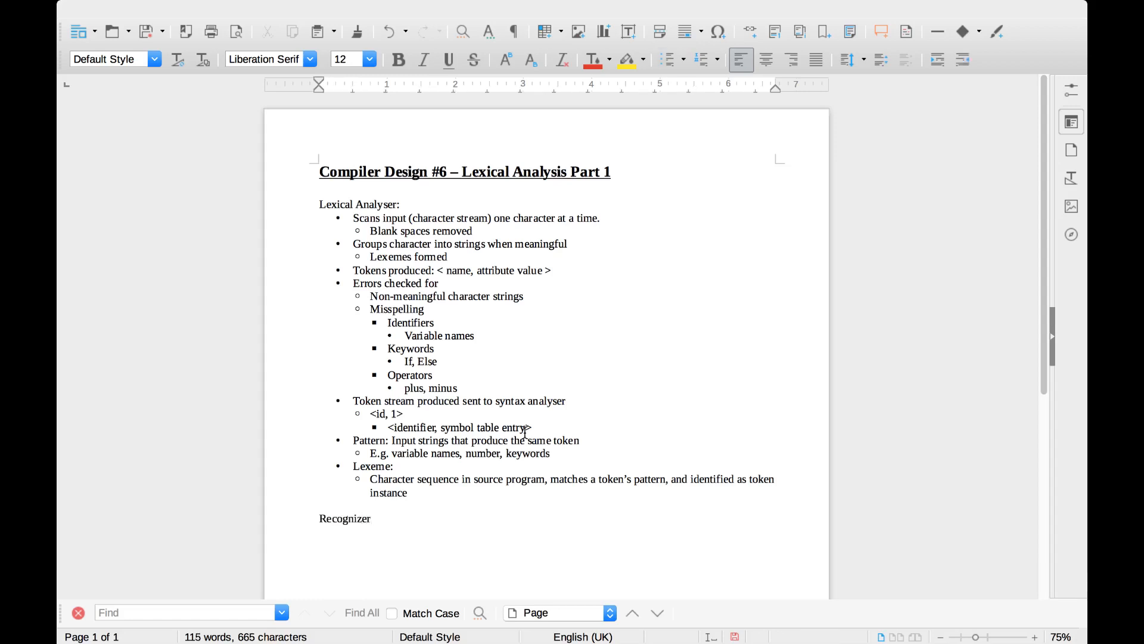
{"action": "type", "text": ":"}
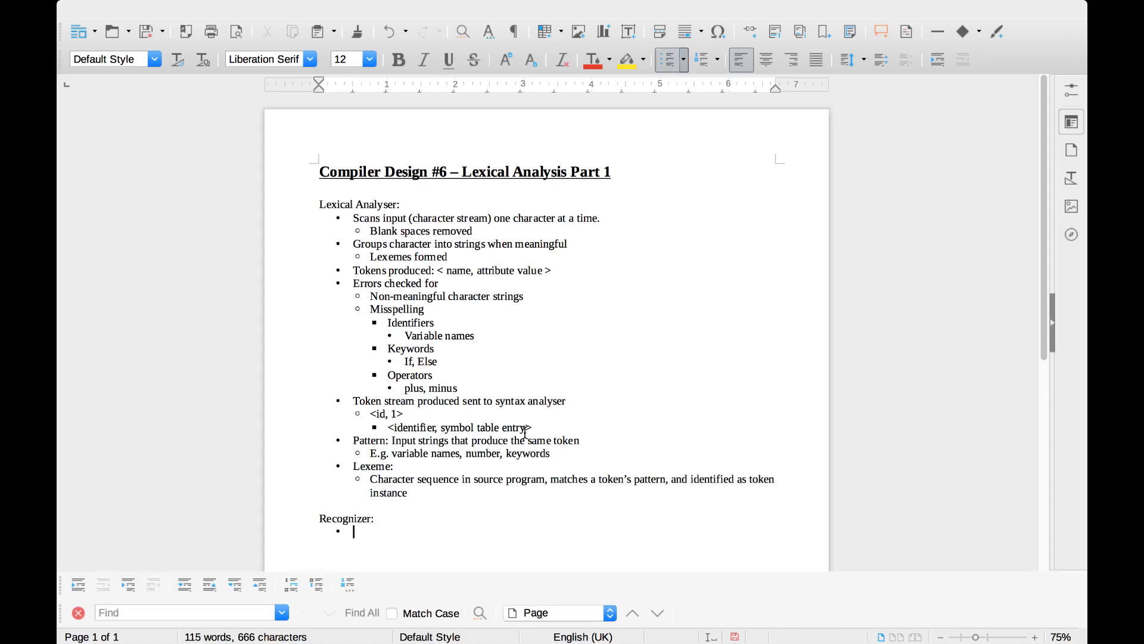
{"action": "type", "text": "Ident"}
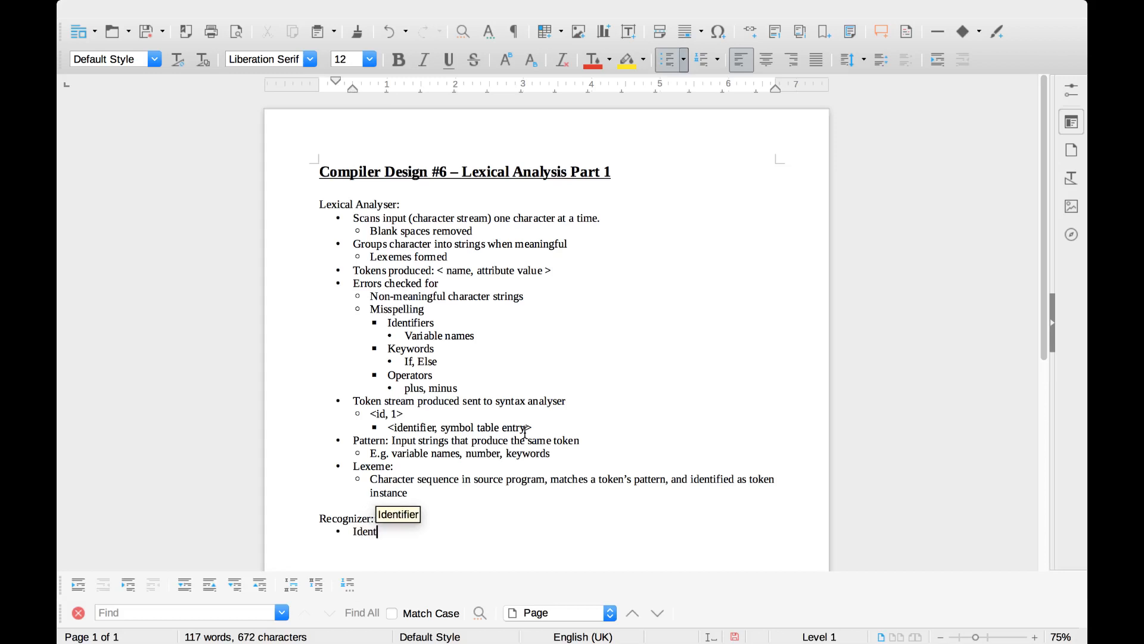
{"action": "type", "text": "fie"}
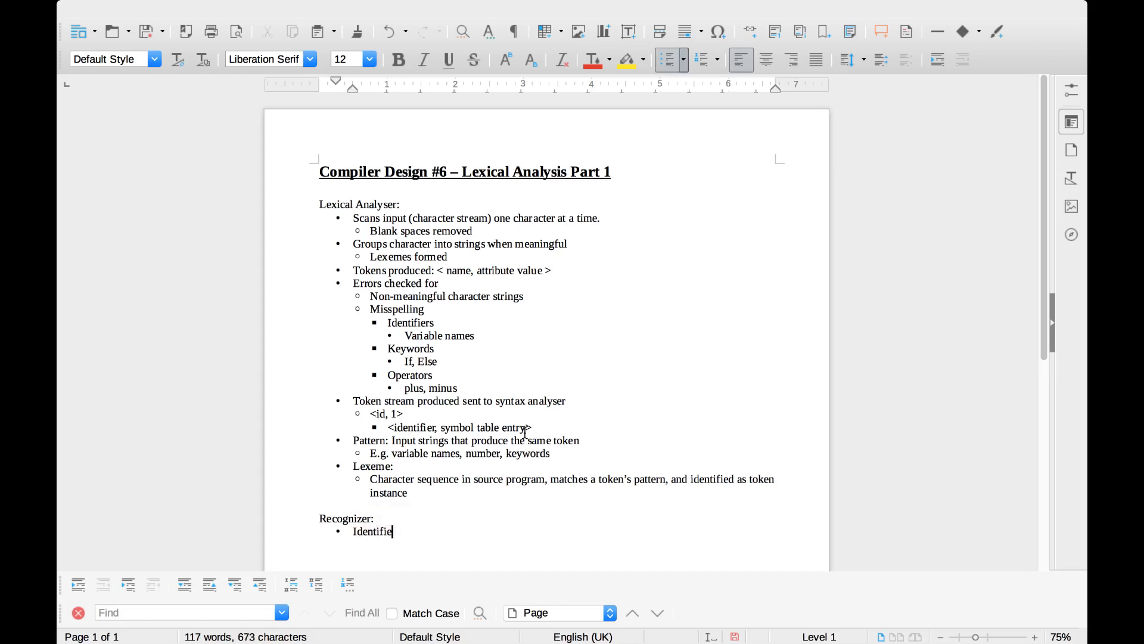
{"action": "type", "text": "s"}
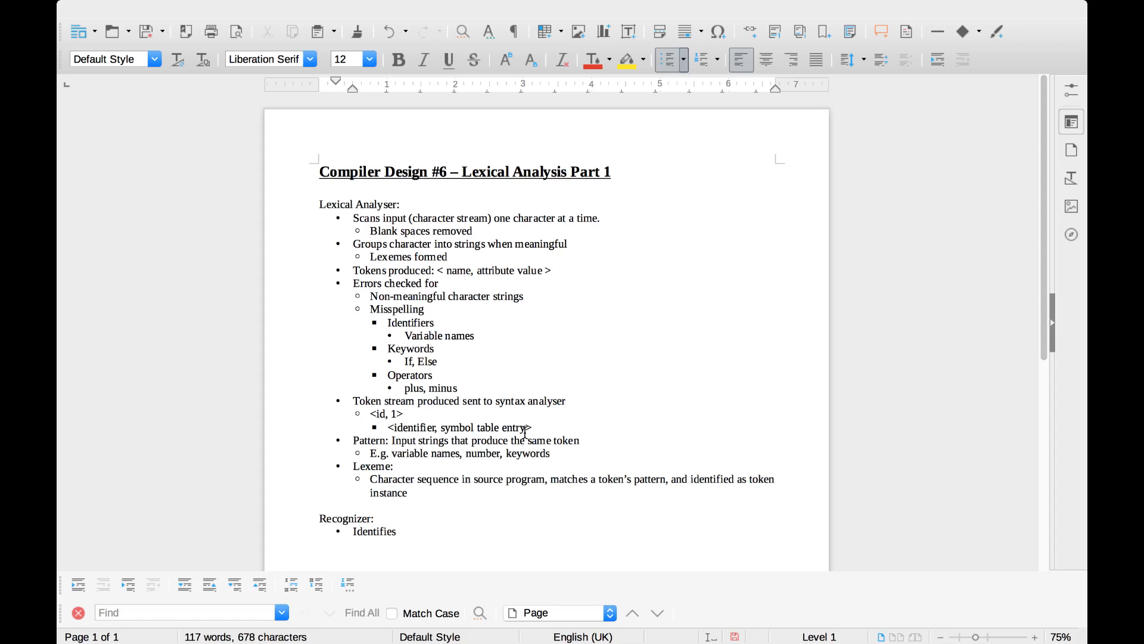
{"action": "type", "text": "lexem"}
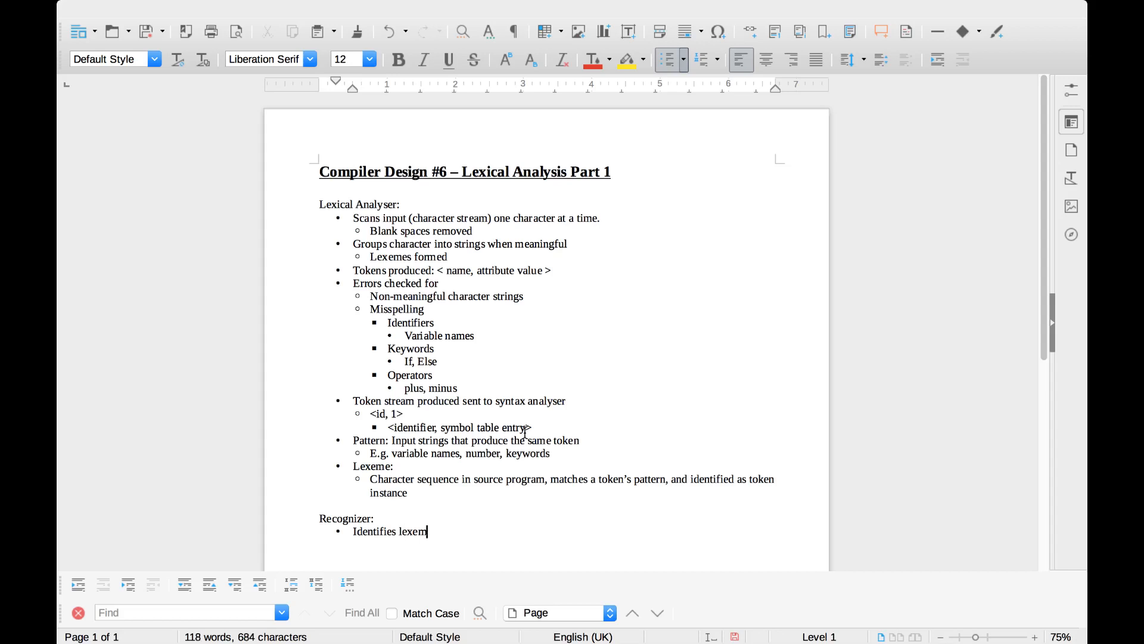
{"action": "type", "text": "es."}
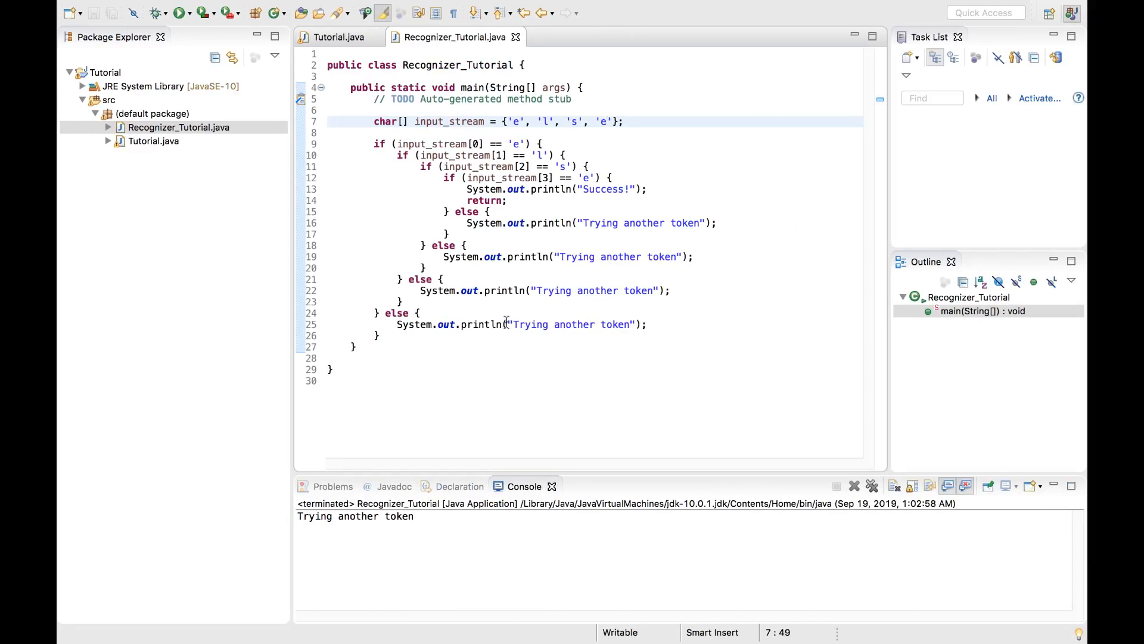
{"action": "left_click", "coordinate": [607, 121]}
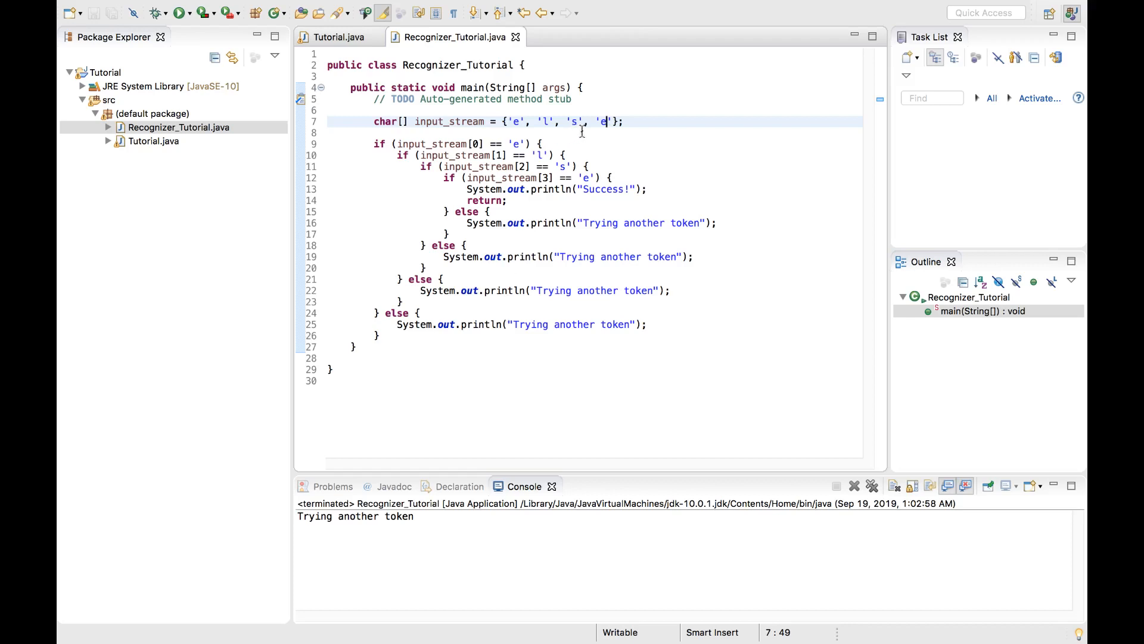
{"action": "mouse_move", "coordinate": [375, 122]}
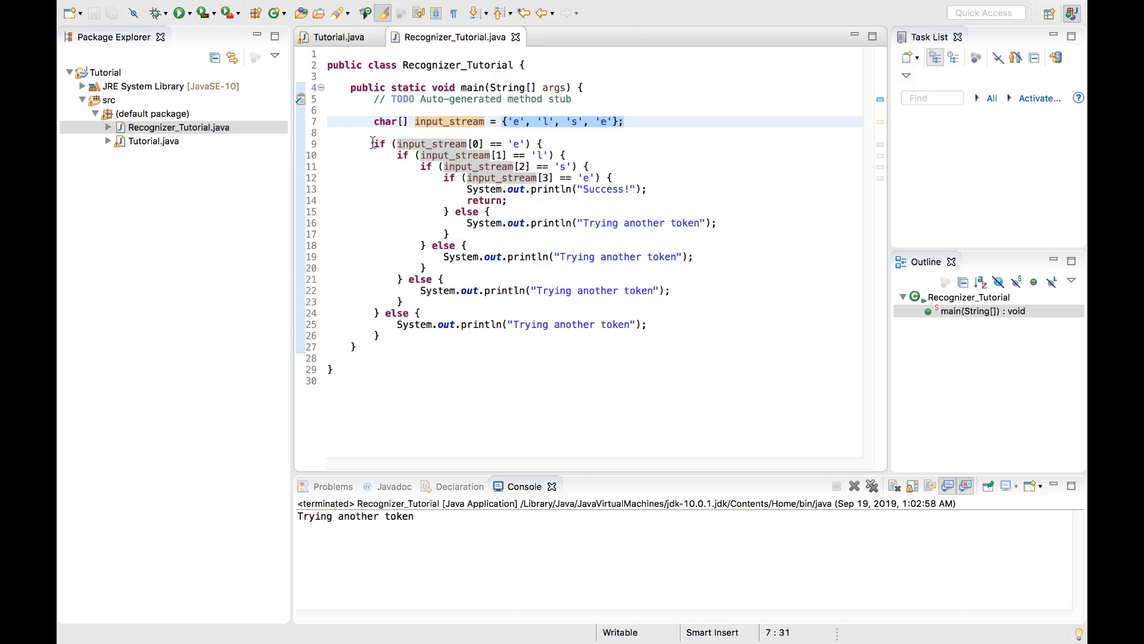
{"action": "left_click_drag", "start_coordinate": [375, 144], "coordinate": [384, 336]}
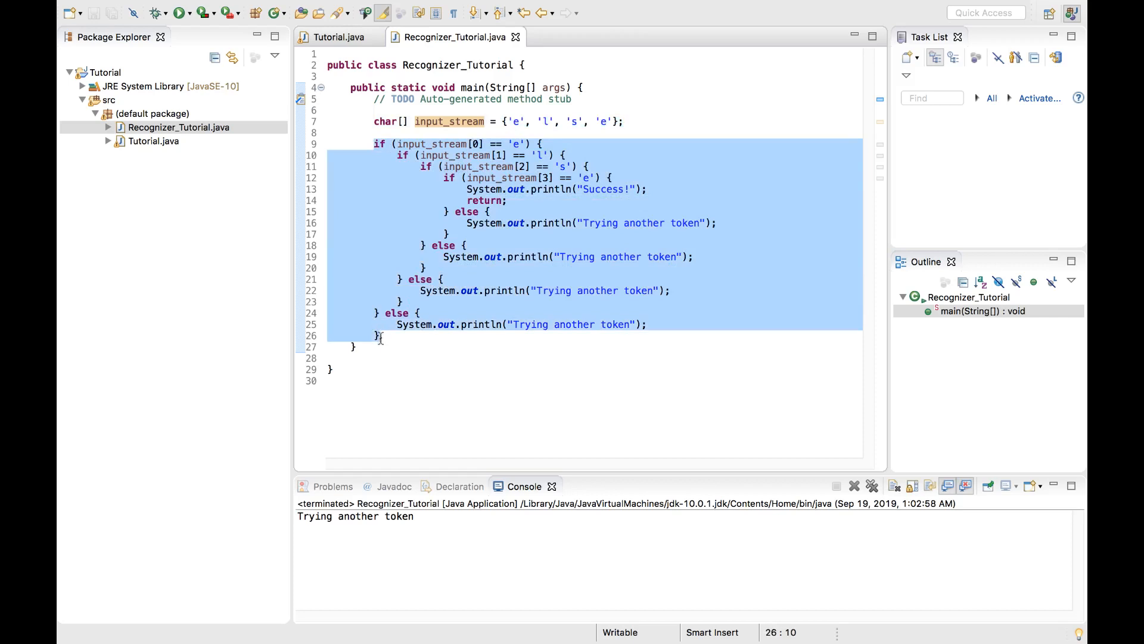
{"action": "left_click", "coordinate": [378, 358]}
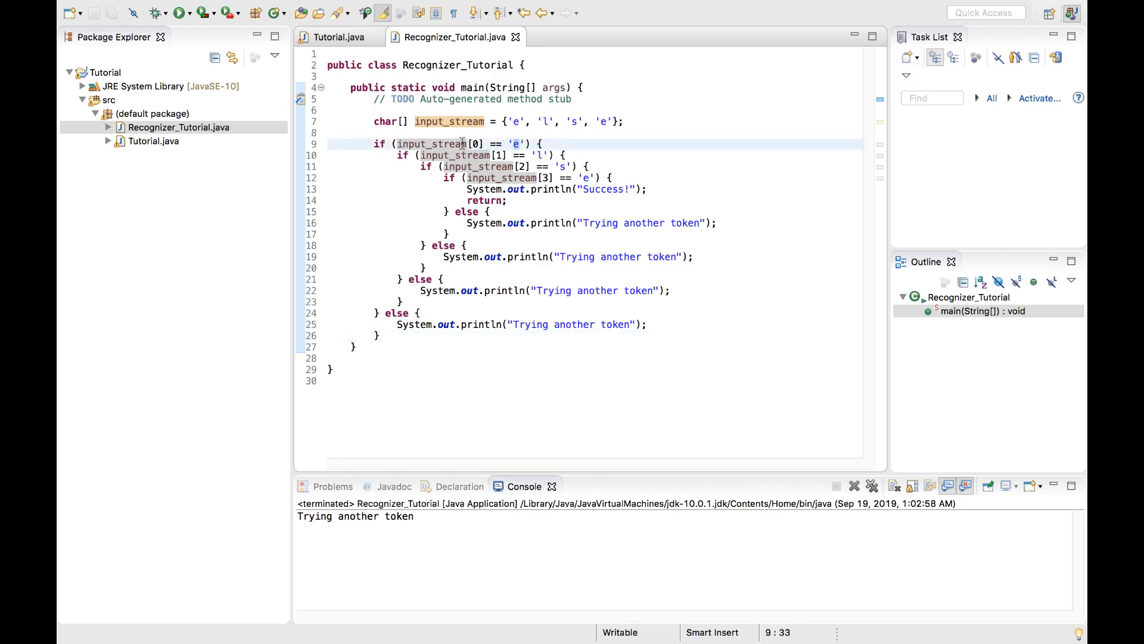
{"action": "left_click", "coordinate": [501, 155]}
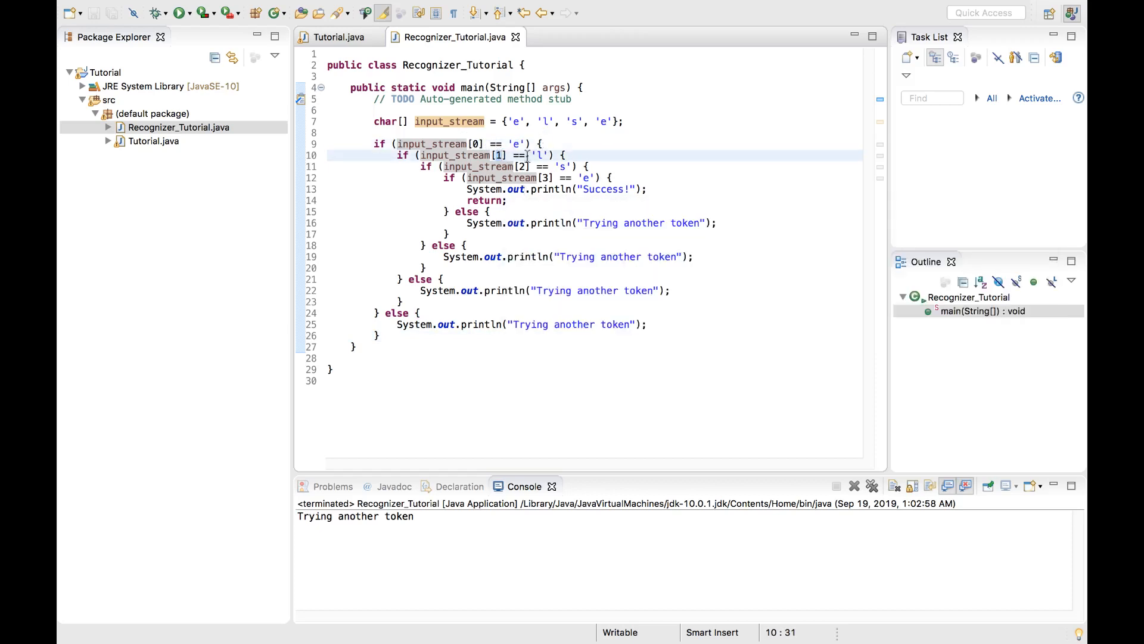
{"action": "left_click", "coordinate": [523, 167]}
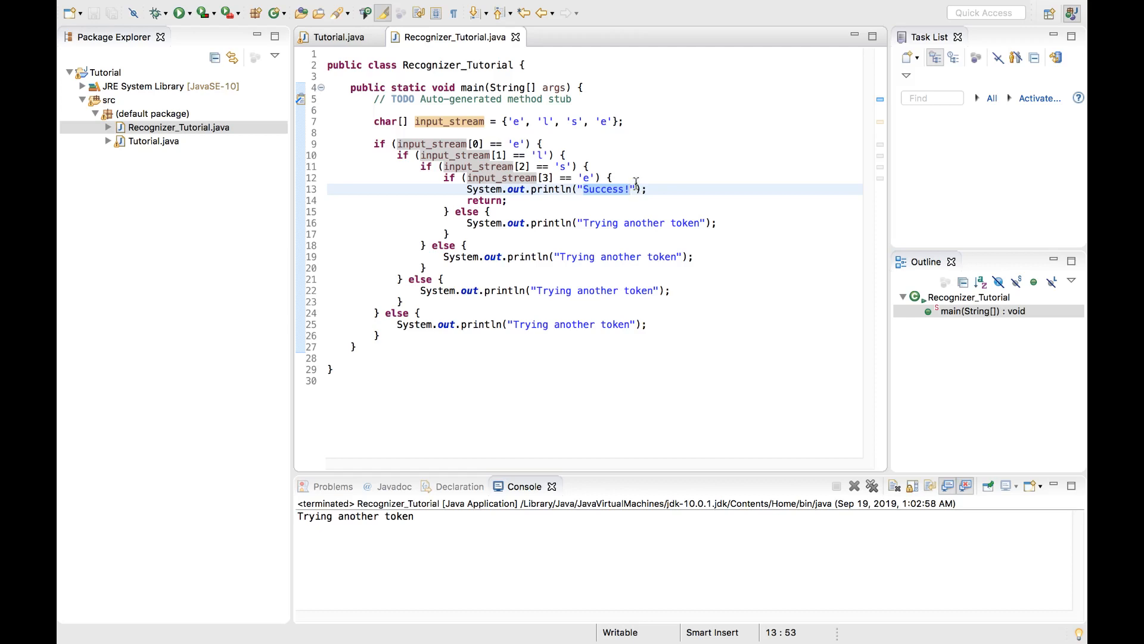
Change the success message to 'Token created', save, and highlight input_stream occurrences
{"action": "type", "text": "Token d"}
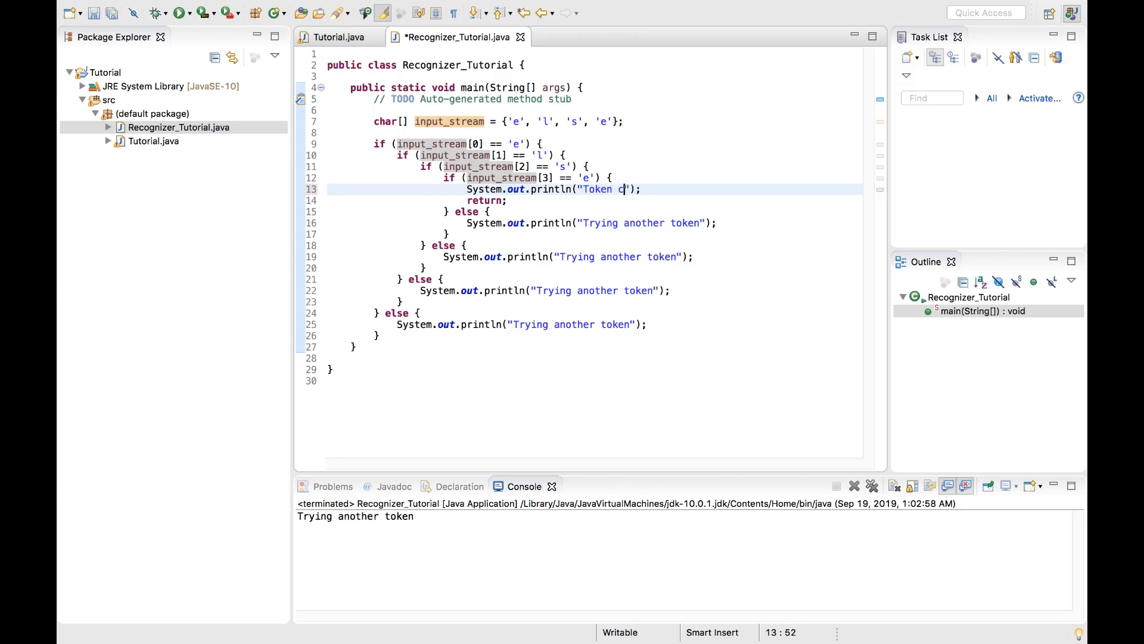
{"action": "type", "text": "reated"}
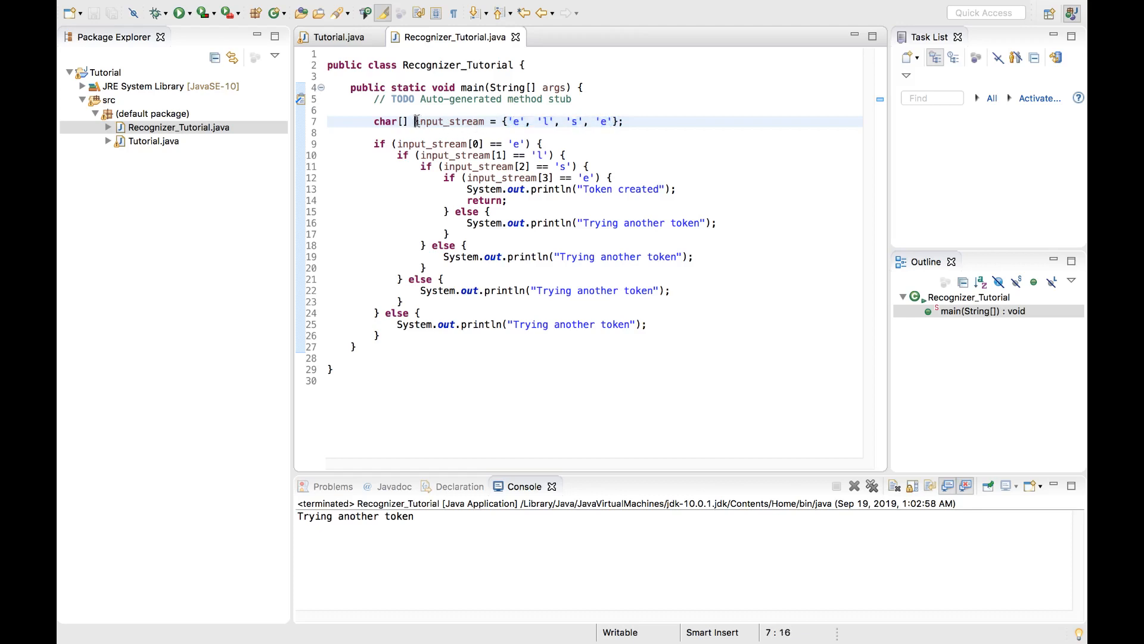
{"action": "double_click", "coordinate": [449, 121]}
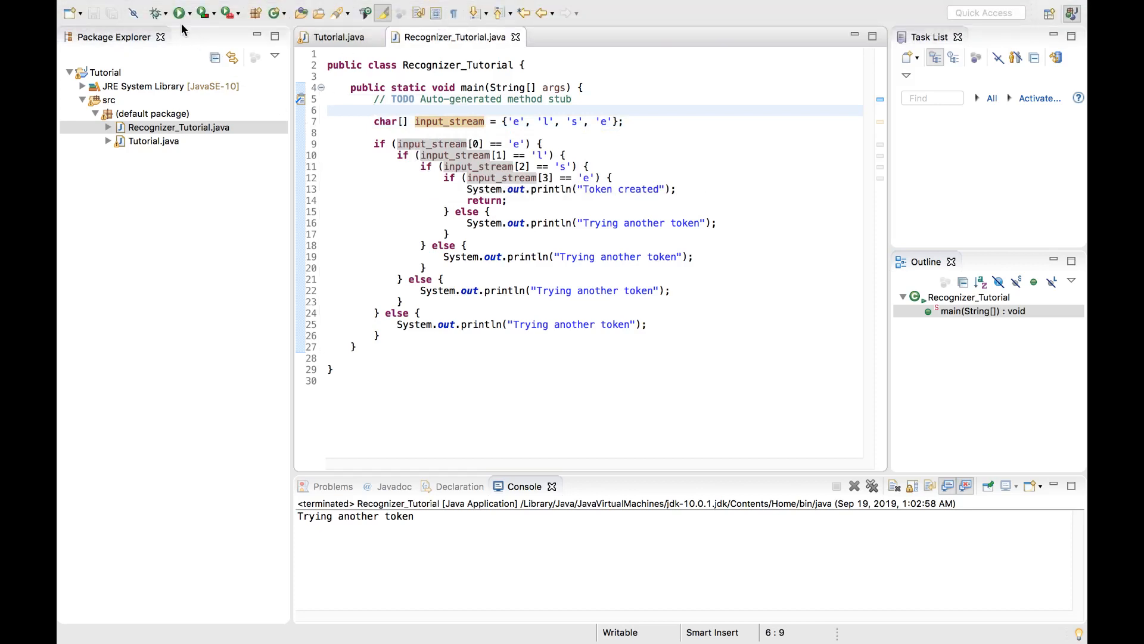
Run Recognizer_Tutorial, then change input_stream's fourth element from 'e' to 'c'
{"action": "left_click", "coordinate": [179, 13]}
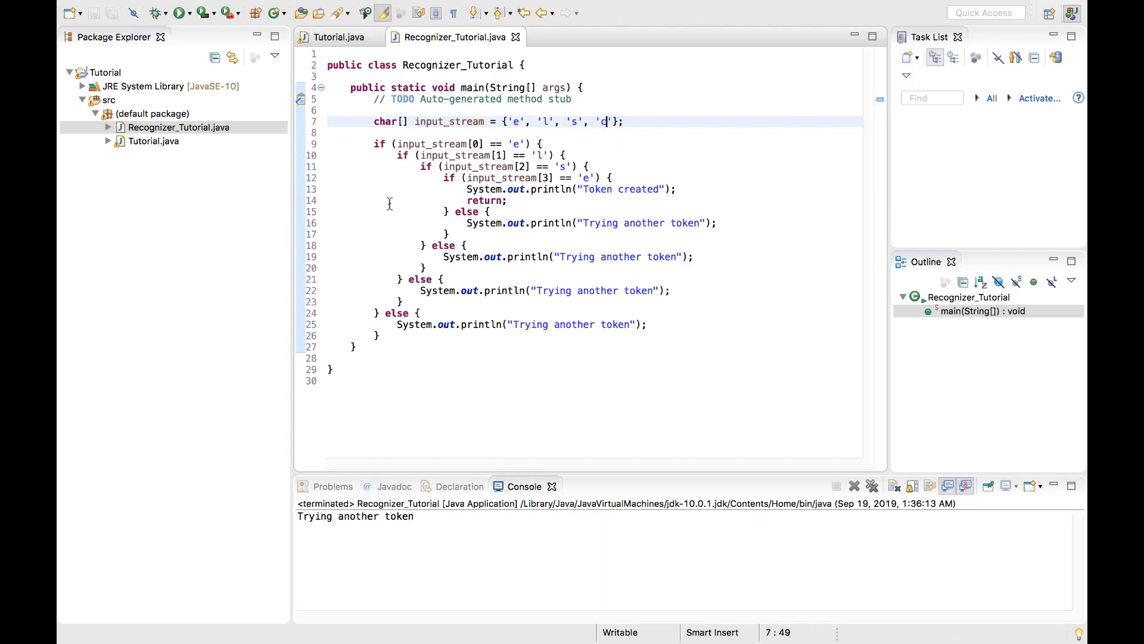
{"action": "type", "text": "c"}
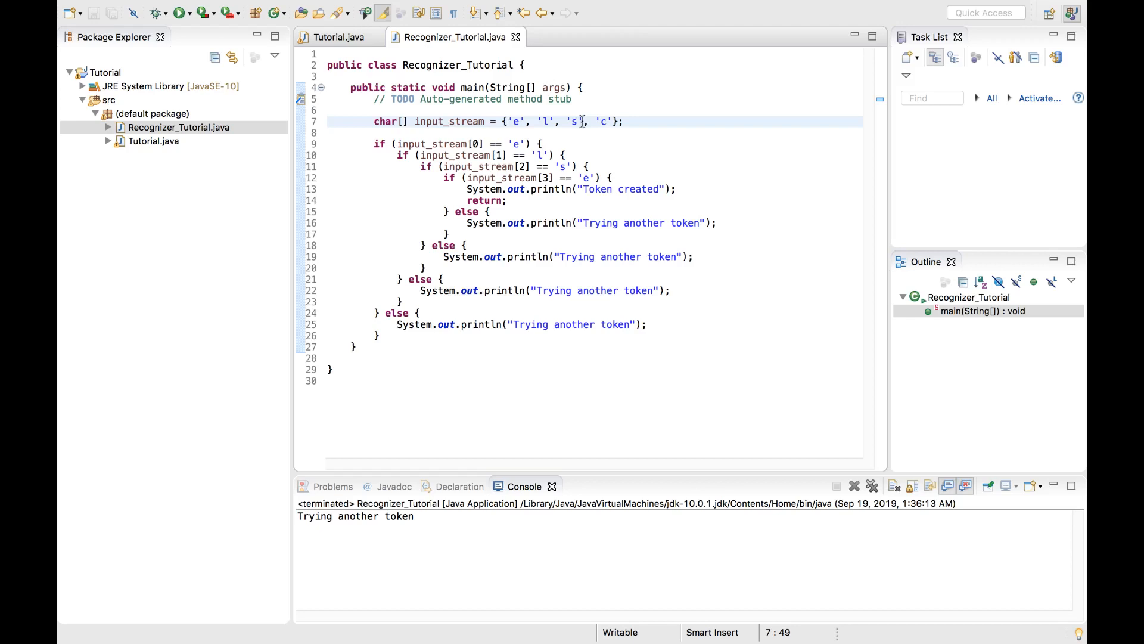
{"action": "type", "text": "d"}
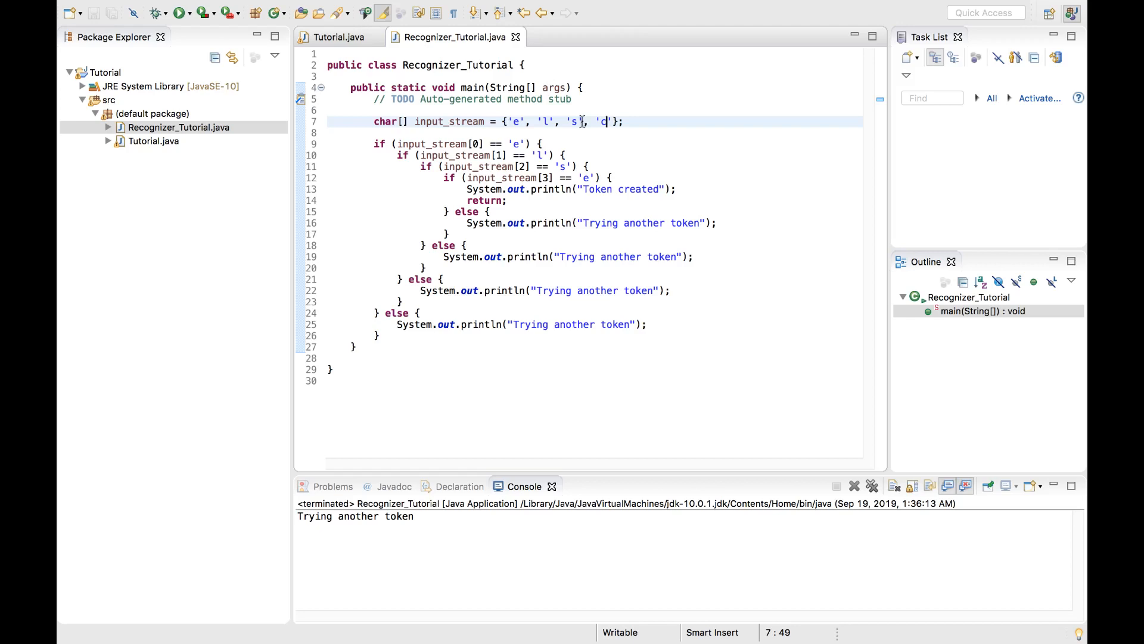
{"action": "type", "text": "c"}
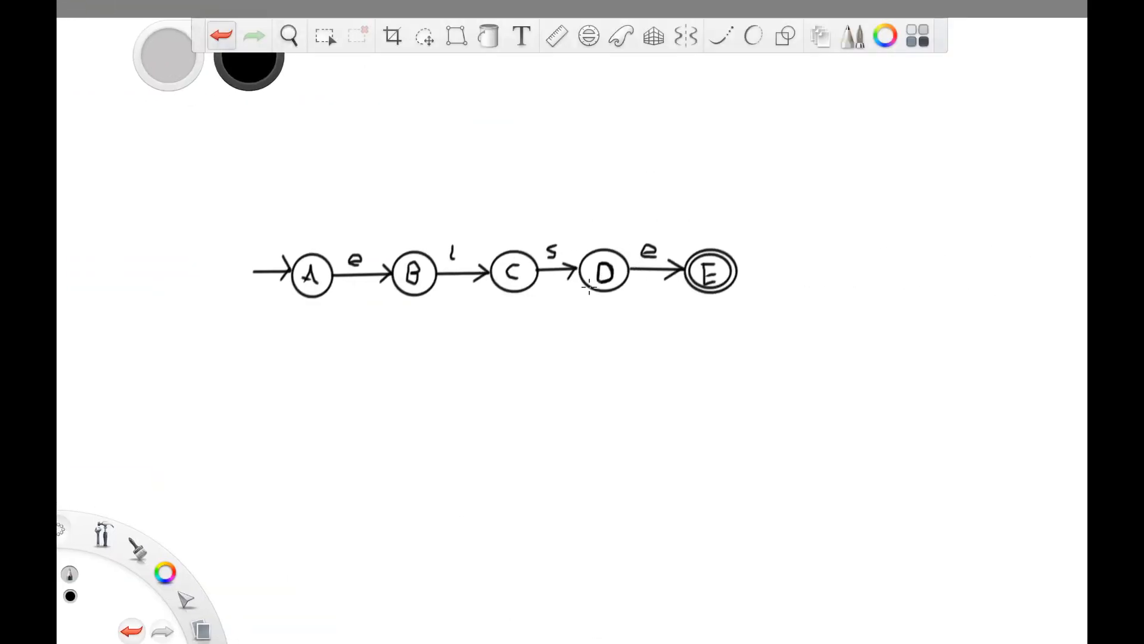
{"action": "mouse_move", "coordinate": [399, 212]}
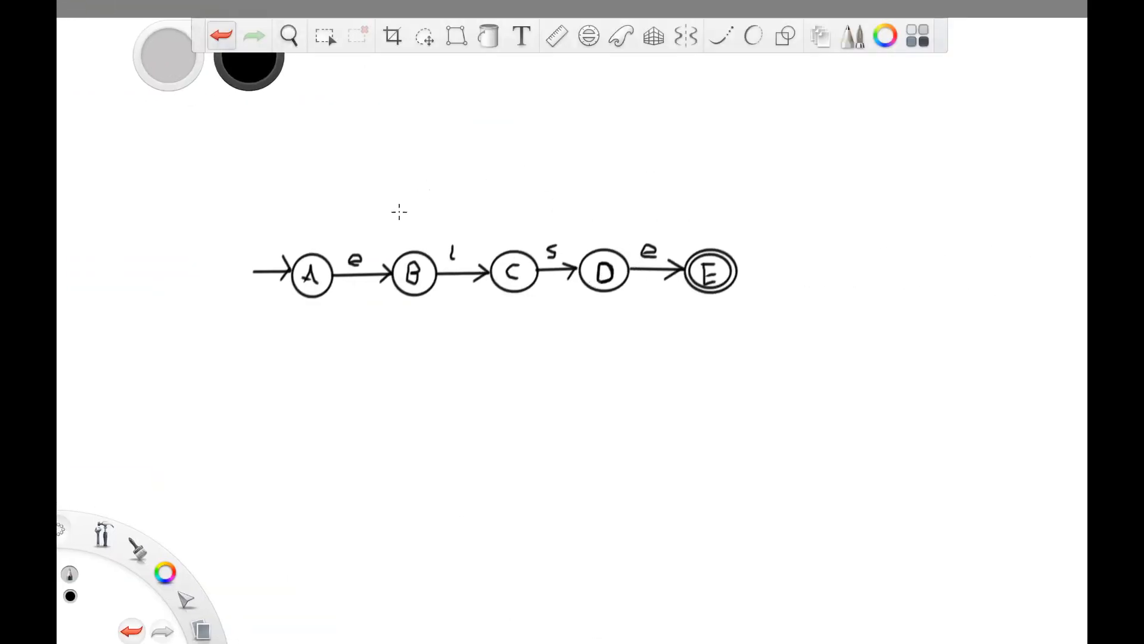
{"action": "mouse_move", "coordinate": [872, 191]}
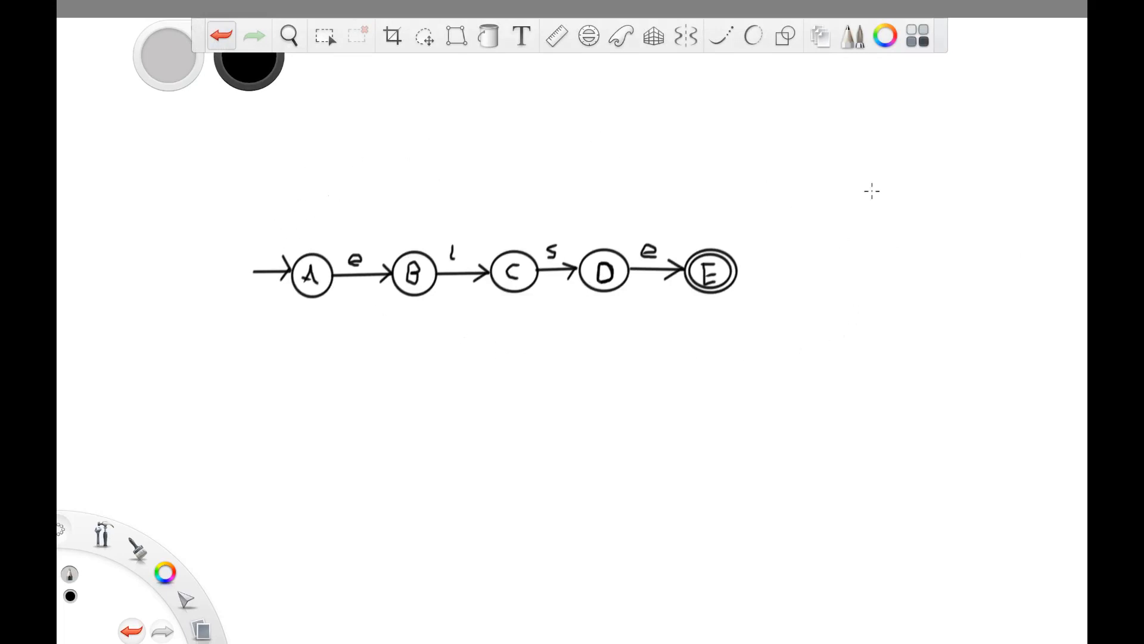
{"action": "mouse_move", "coordinate": [648, 320]}
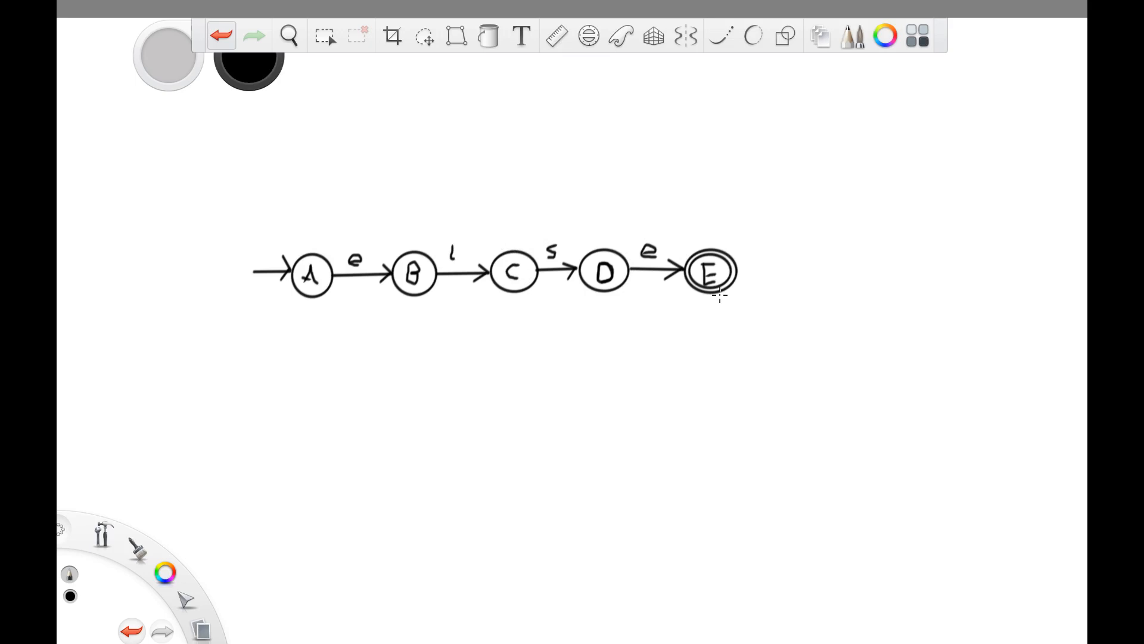
{"action": "mouse_move", "coordinate": [660, 287]}
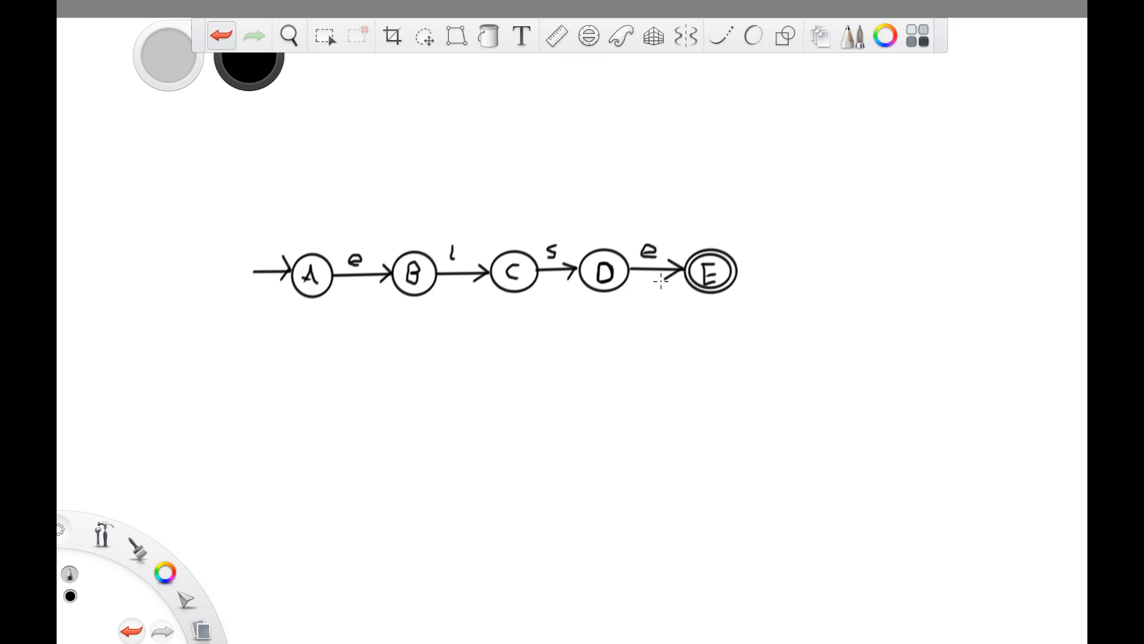
{"action": "mouse_move", "coordinate": [663, 214]}
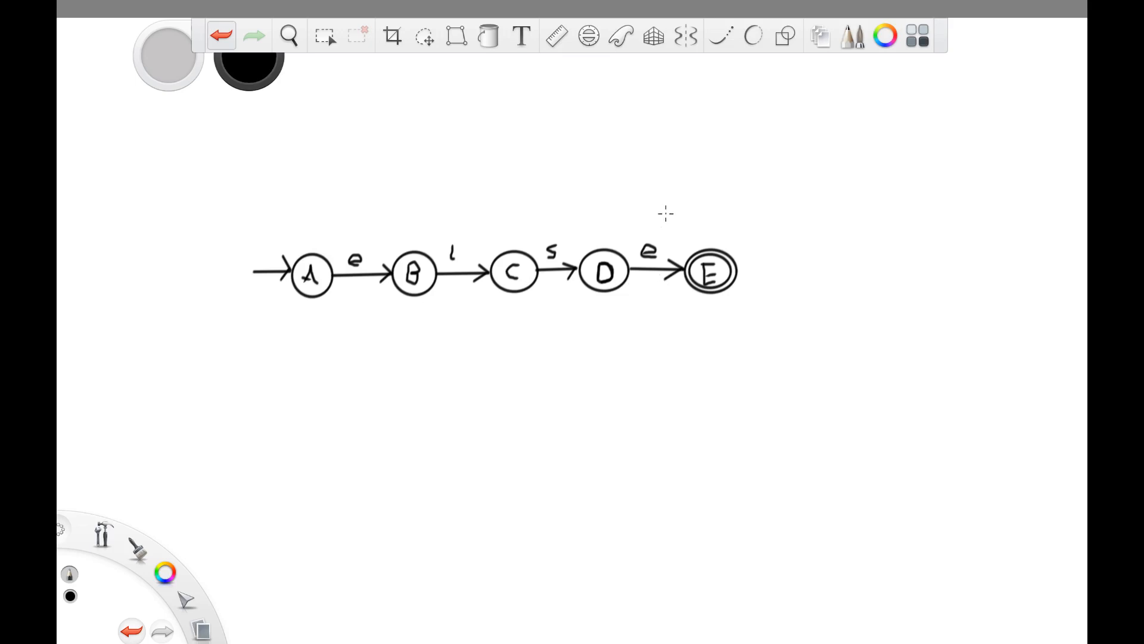